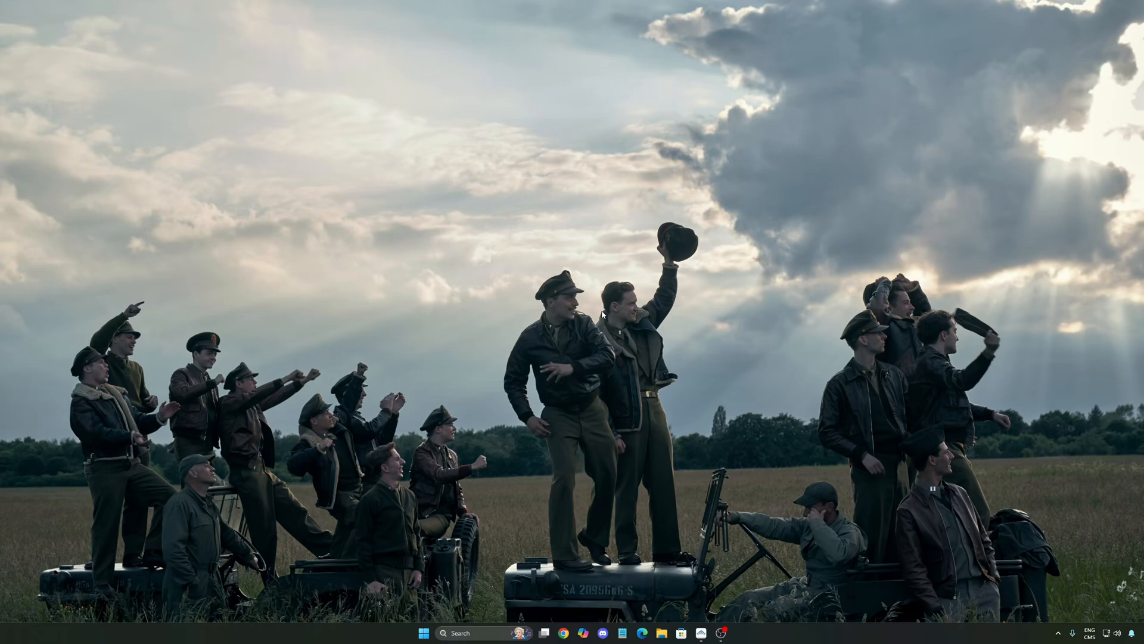
Launch the Settings app from a taskbar search for 'set'
{"action": "type", "text": "set"}
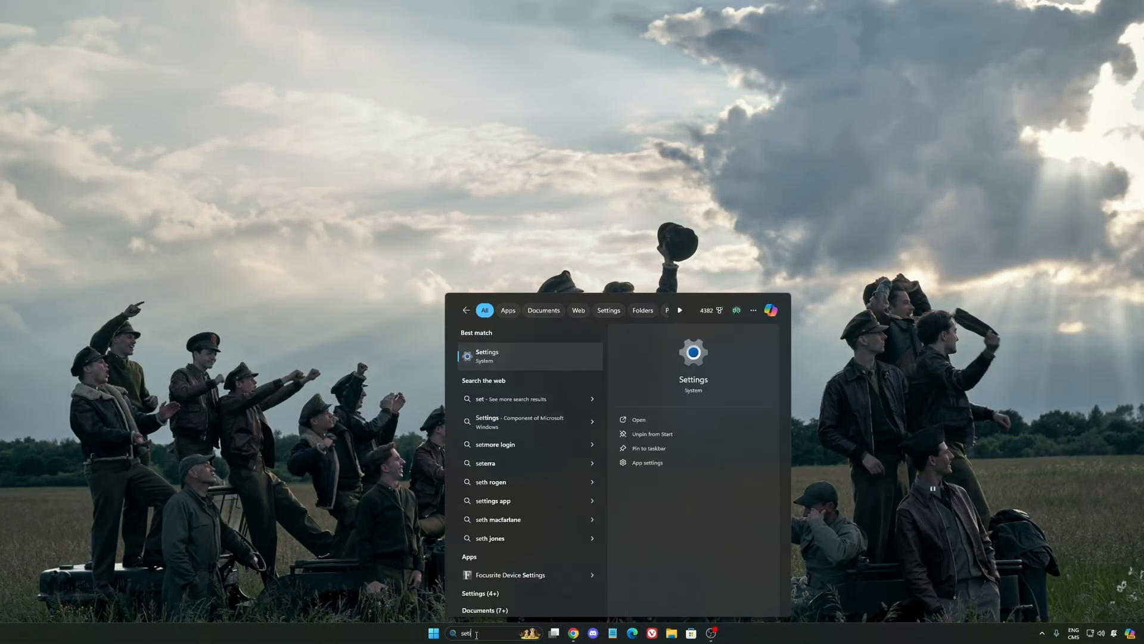
{"action": "left_click", "coordinate": [487, 356]}
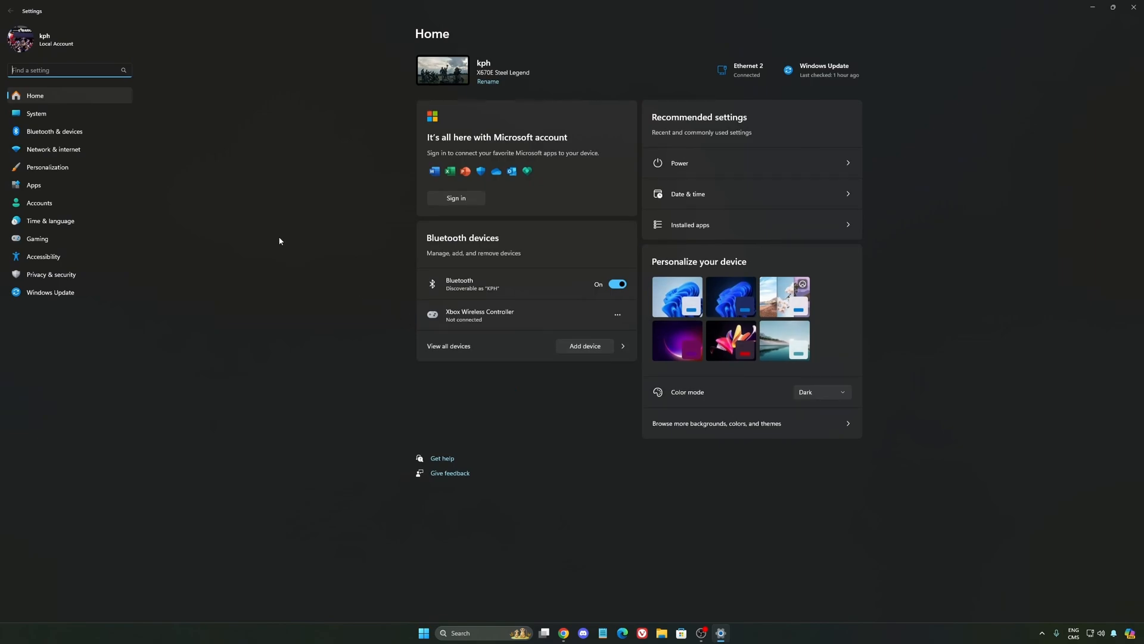
Go to Gaming > Game Bar, where controller opening of Game Bar stays off
{"action": "left_click", "coordinate": [37, 239]}
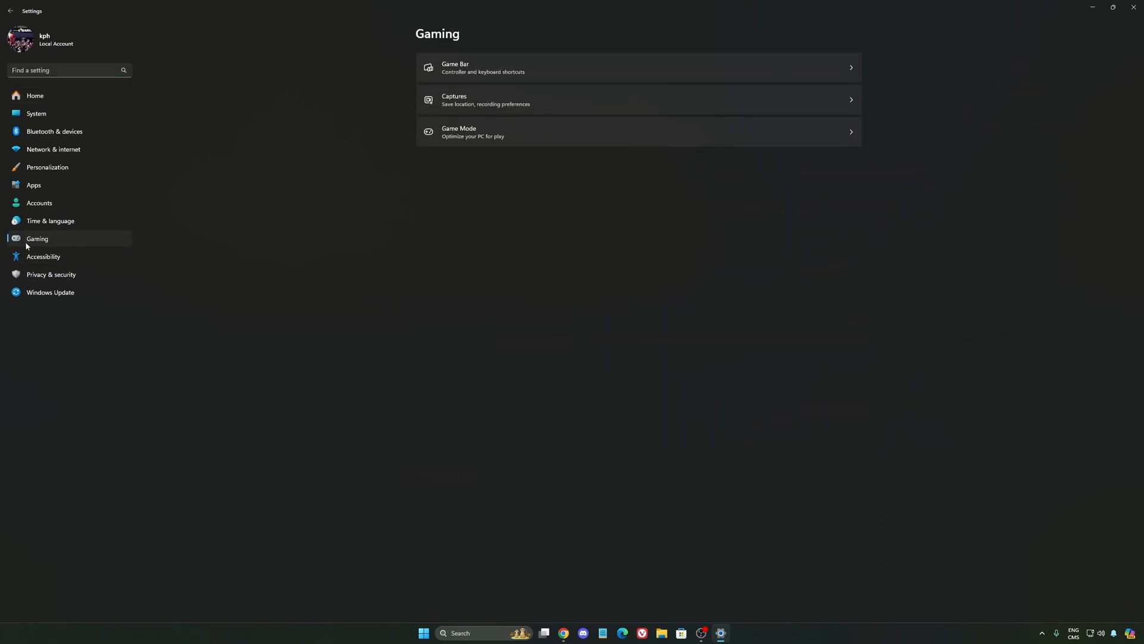
{"action": "mouse_move", "coordinate": [488, 63]}
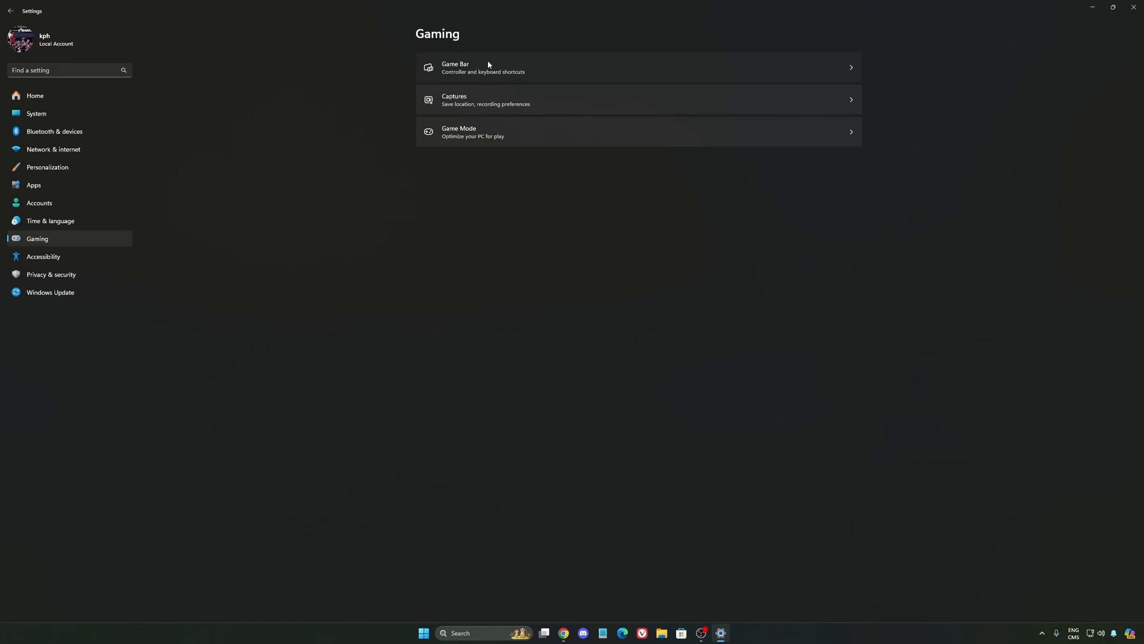
{"action": "left_click", "coordinate": [487, 67]}
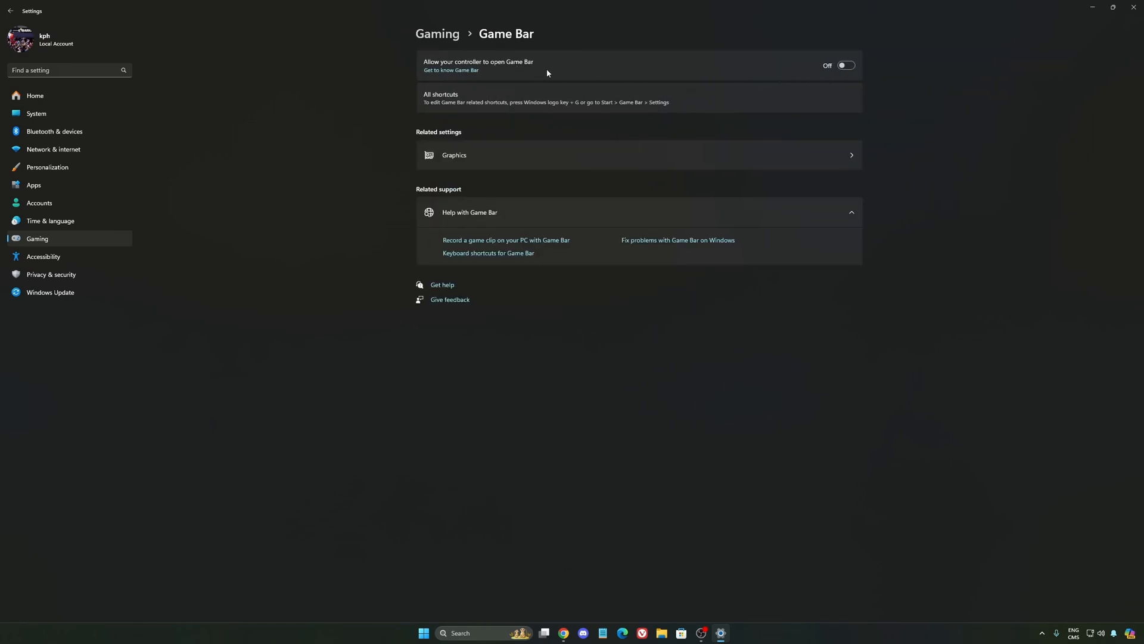
{"action": "mouse_move", "coordinate": [530, 67]}
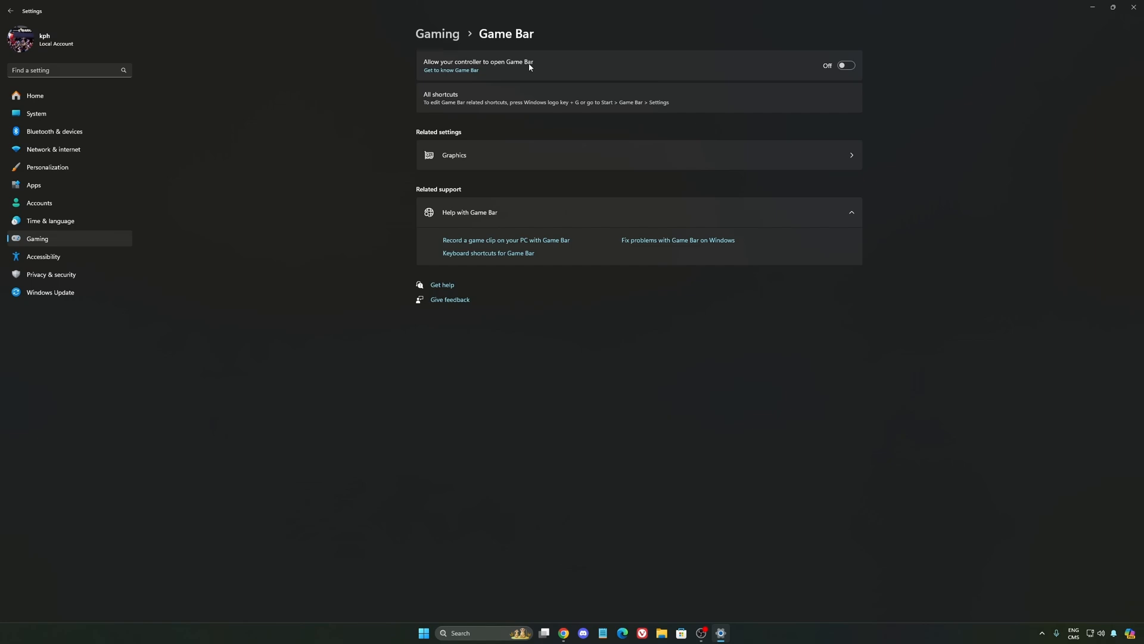
{"action": "mouse_move", "coordinate": [556, 87]}
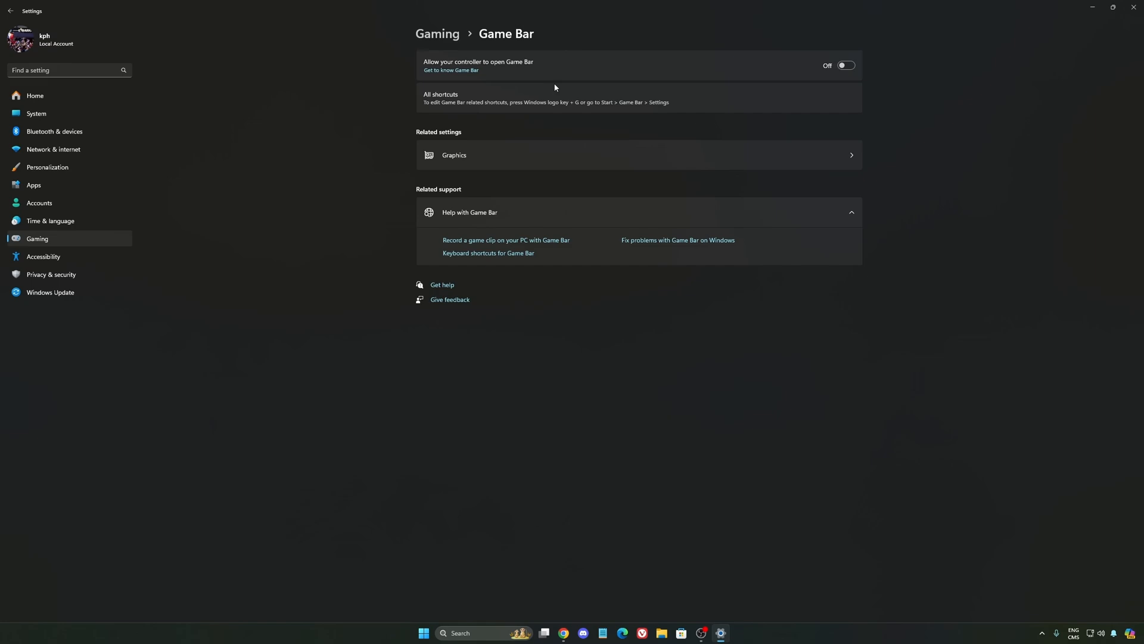
{"action": "mouse_move", "coordinate": [529, 70]}
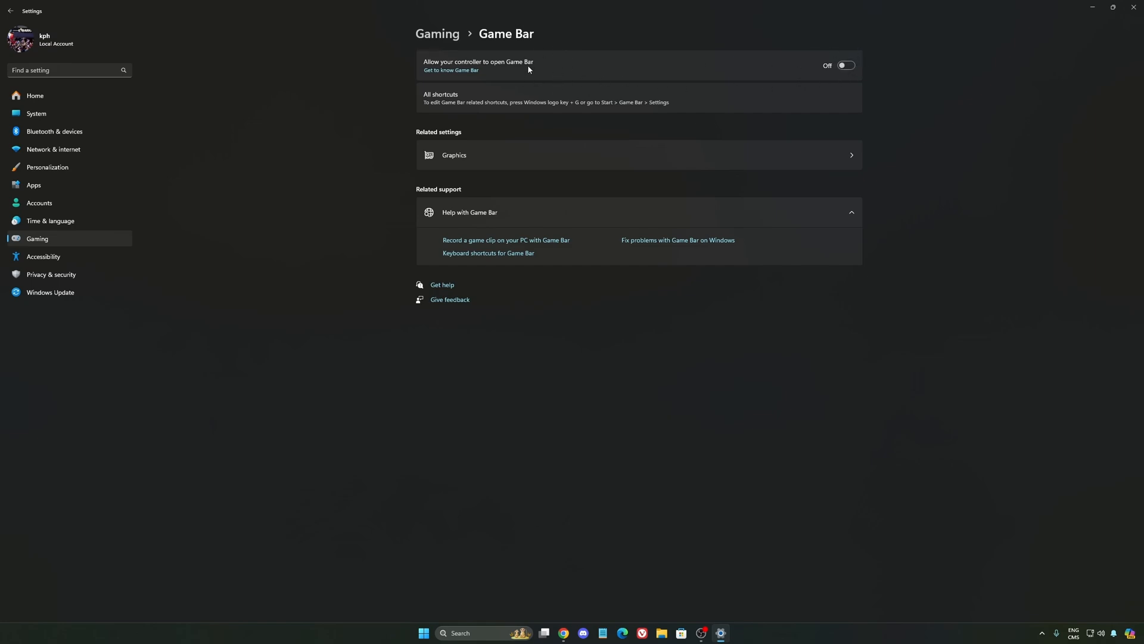
{"action": "mouse_move", "coordinate": [666, 78]}
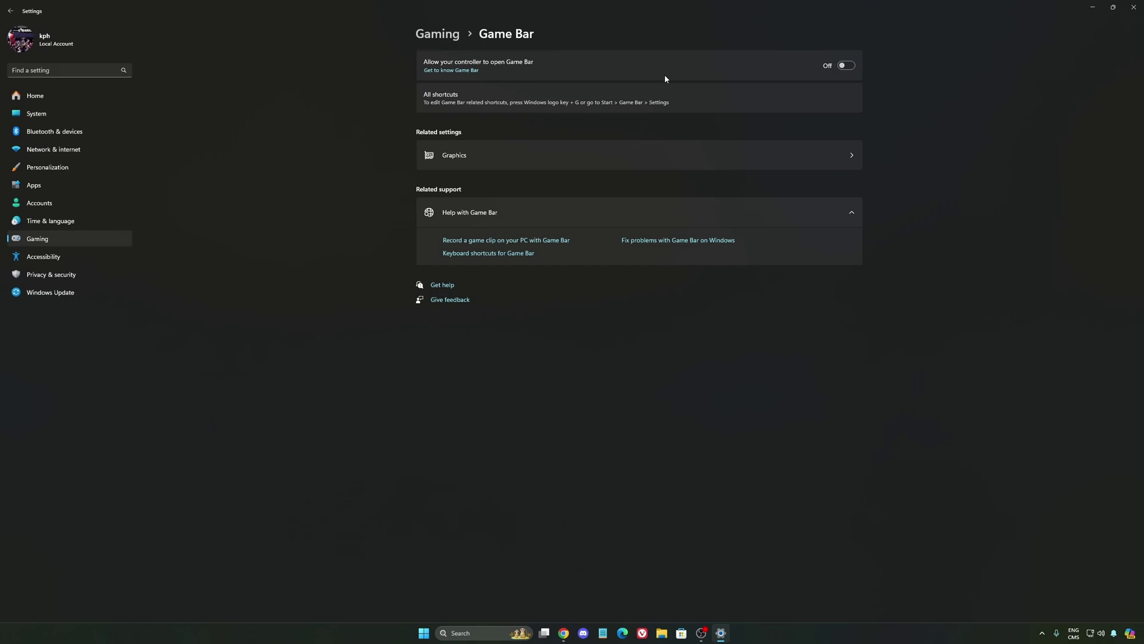
{"action": "mouse_move", "coordinate": [652, 106]}
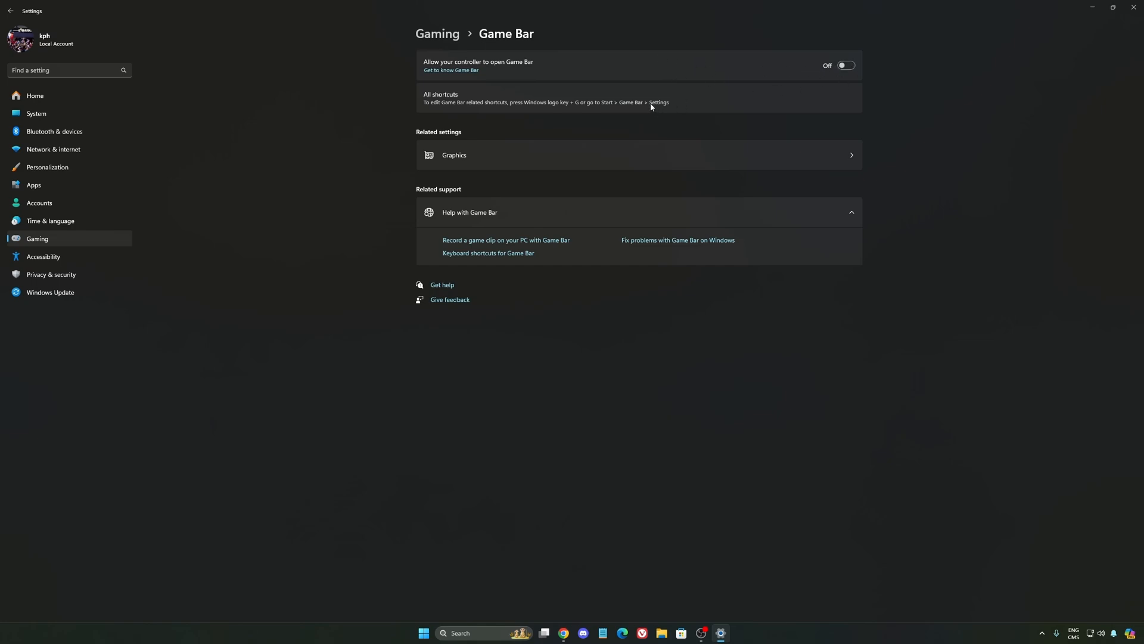
{"action": "mouse_move", "coordinate": [649, 110]}
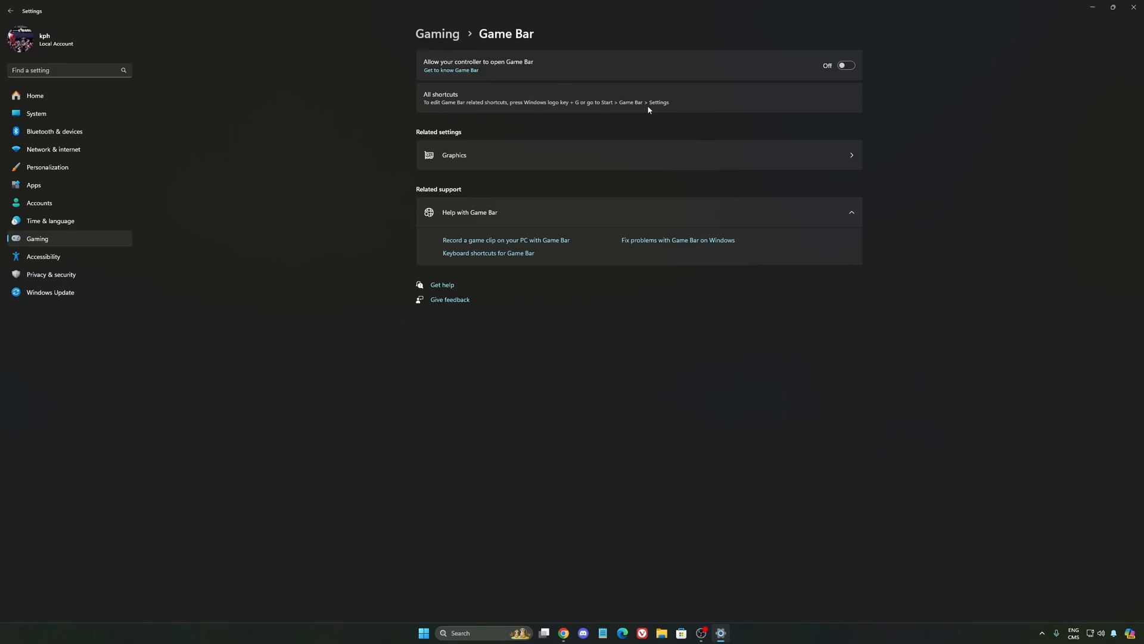
{"action": "mouse_move", "coordinate": [536, 159]}
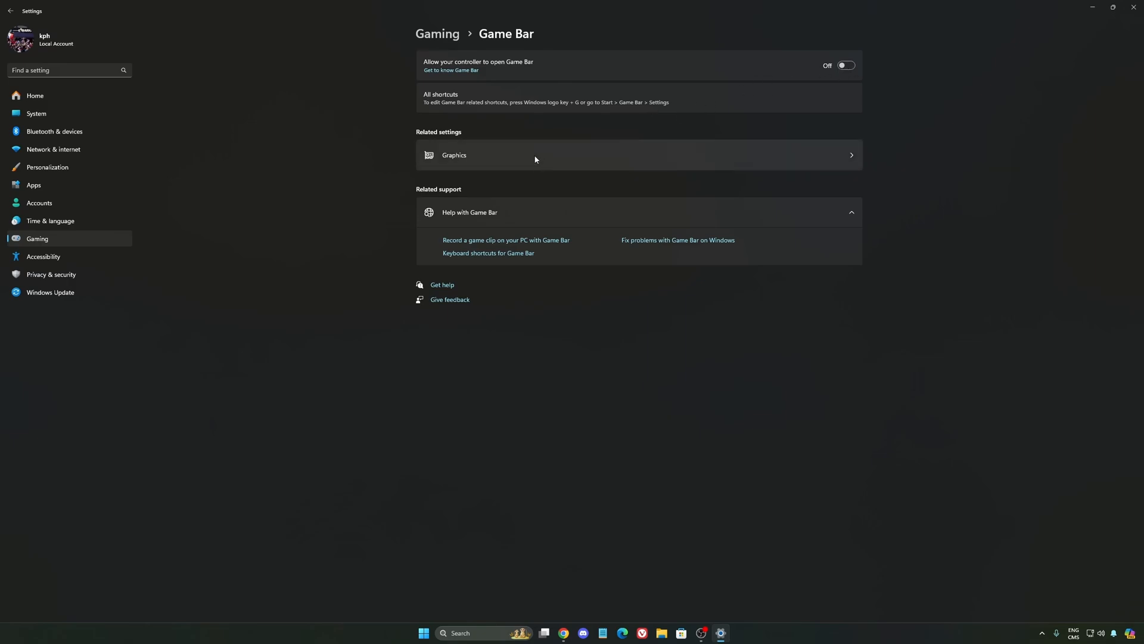
Reach Default graphics settings, with GPU scheduling and Auto HDR left on
{"action": "left_click", "coordinate": [454, 155]}
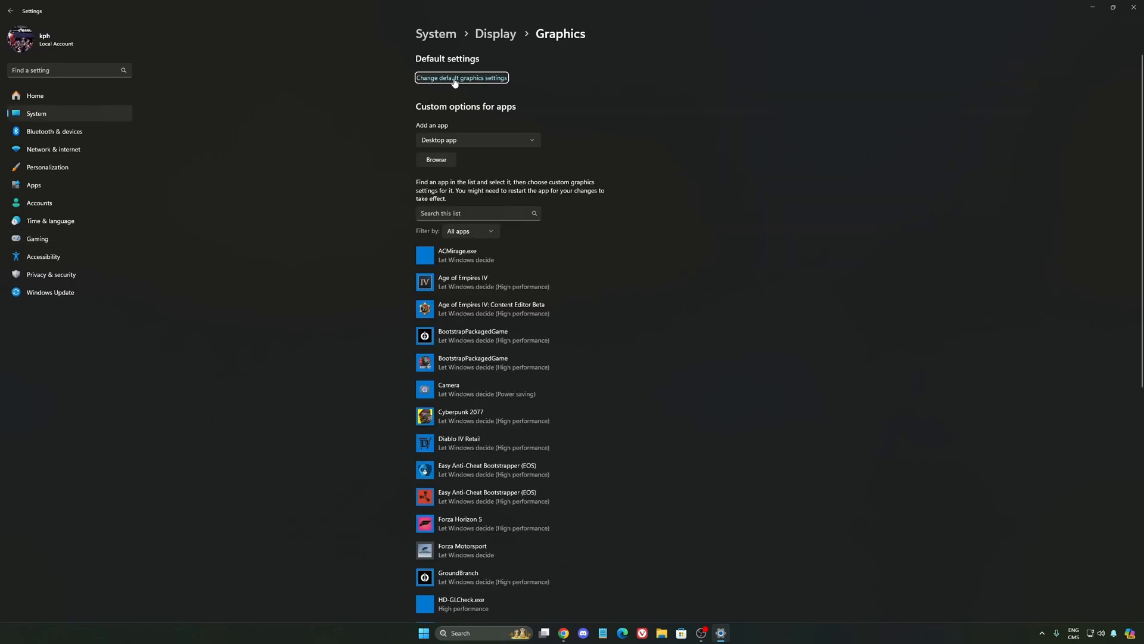
{"action": "left_click", "coordinate": [461, 78]}
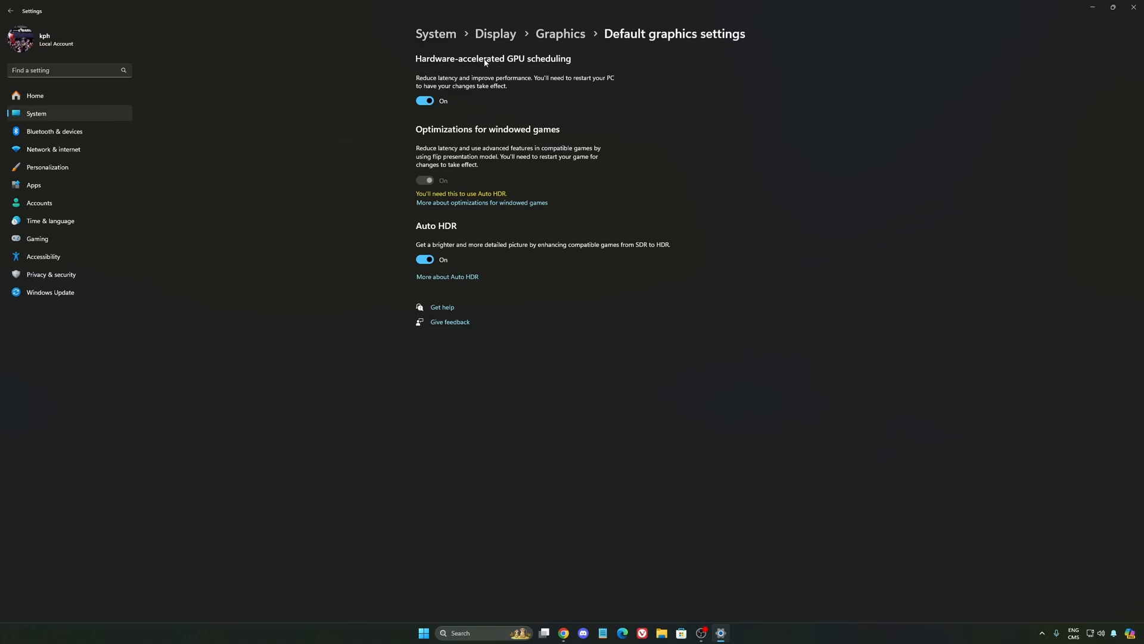
{"action": "mouse_move", "coordinate": [504, 69]}
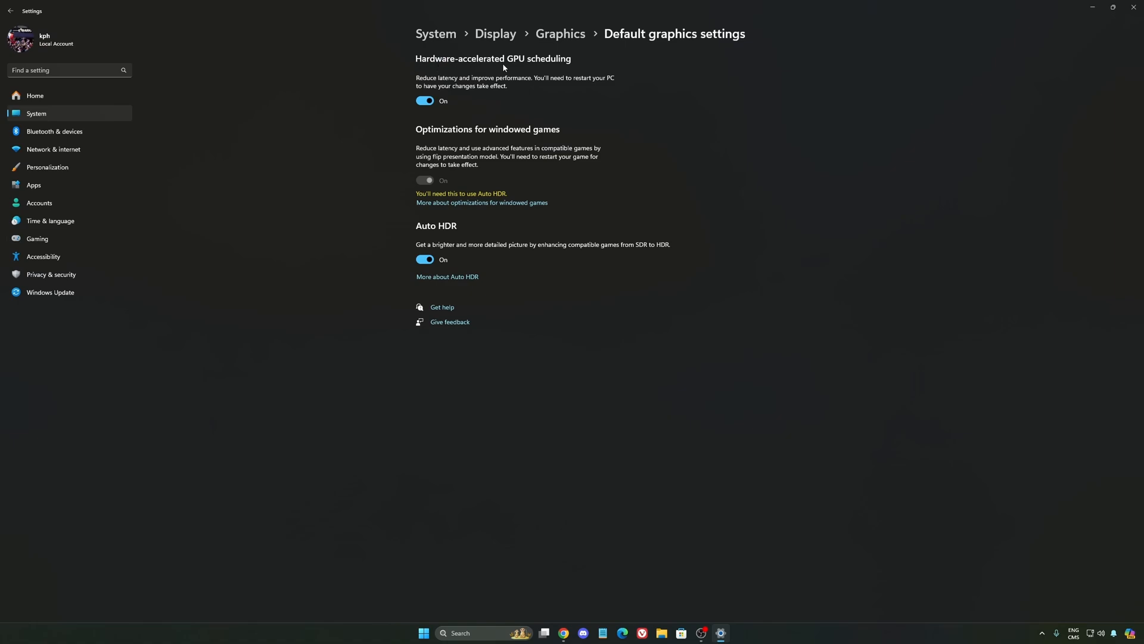
{"action": "mouse_move", "coordinate": [450, 89]}
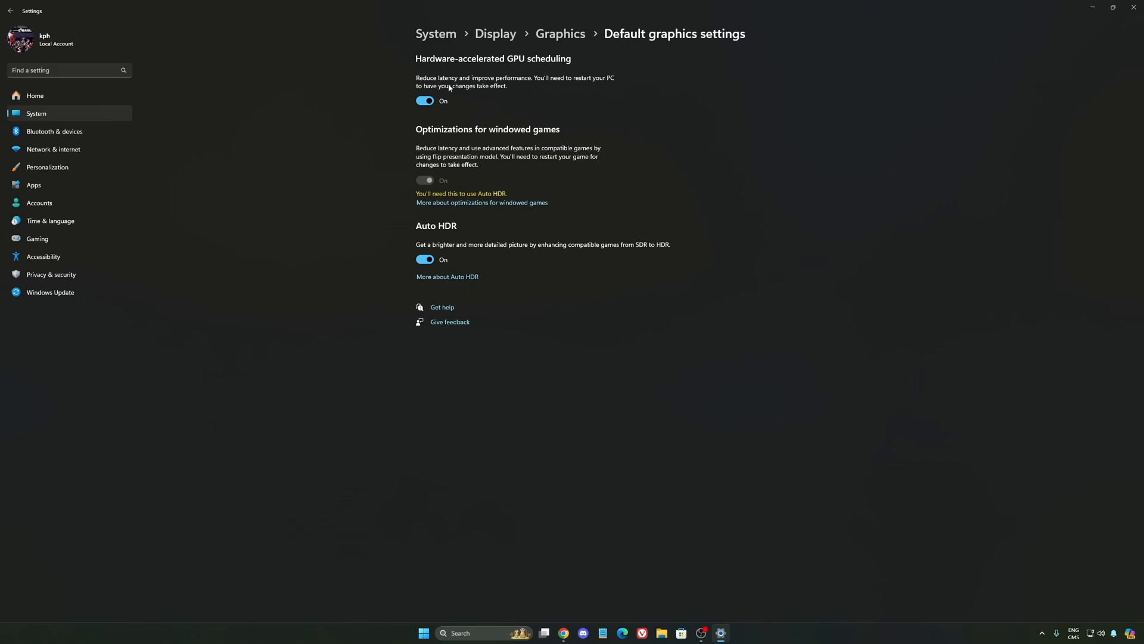
{"action": "mouse_move", "coordinate": [252, 176]}
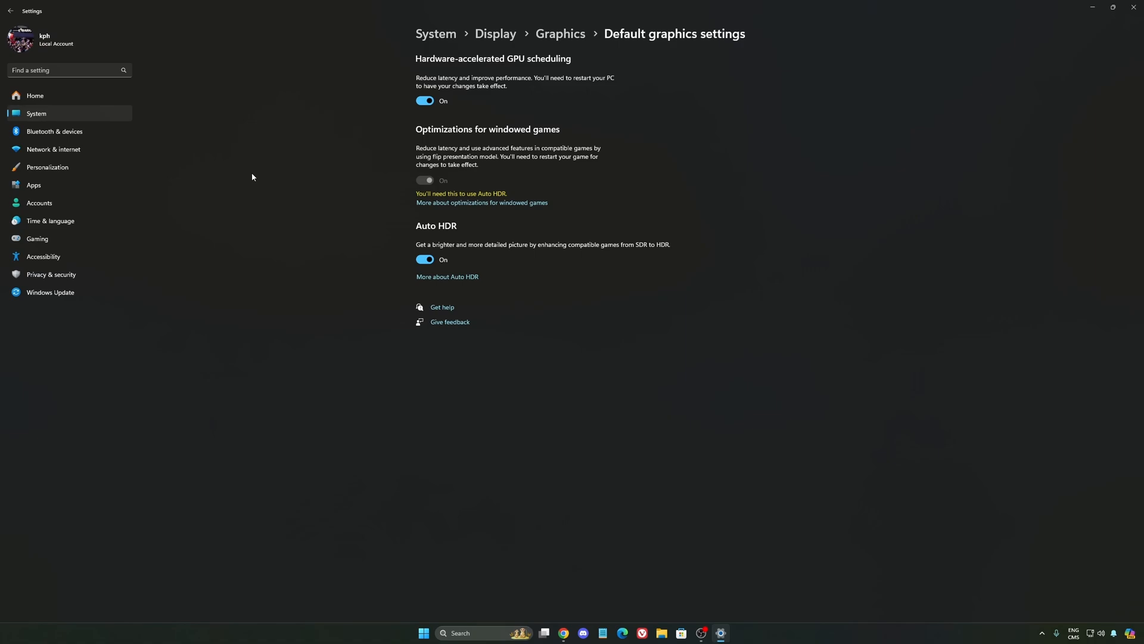
Review Captures under Gaming, then reach Game Mode with its toggle on
{"action": "left_click", "coordinate": [37, 239]}
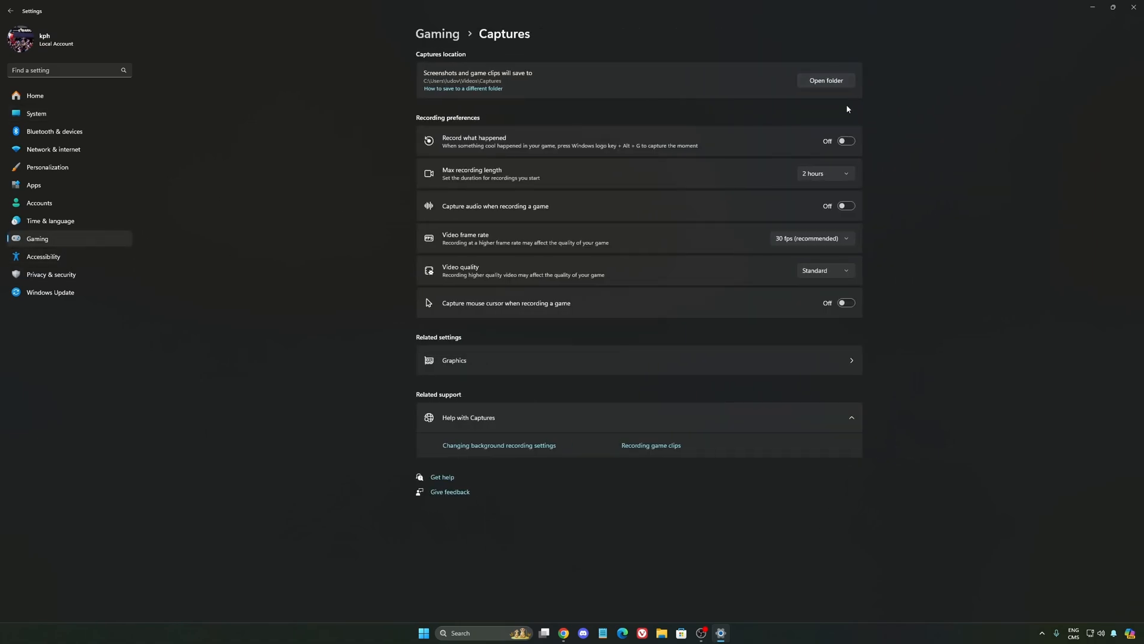
{"action": "mouse_move", "coordinate": [832, 265]}
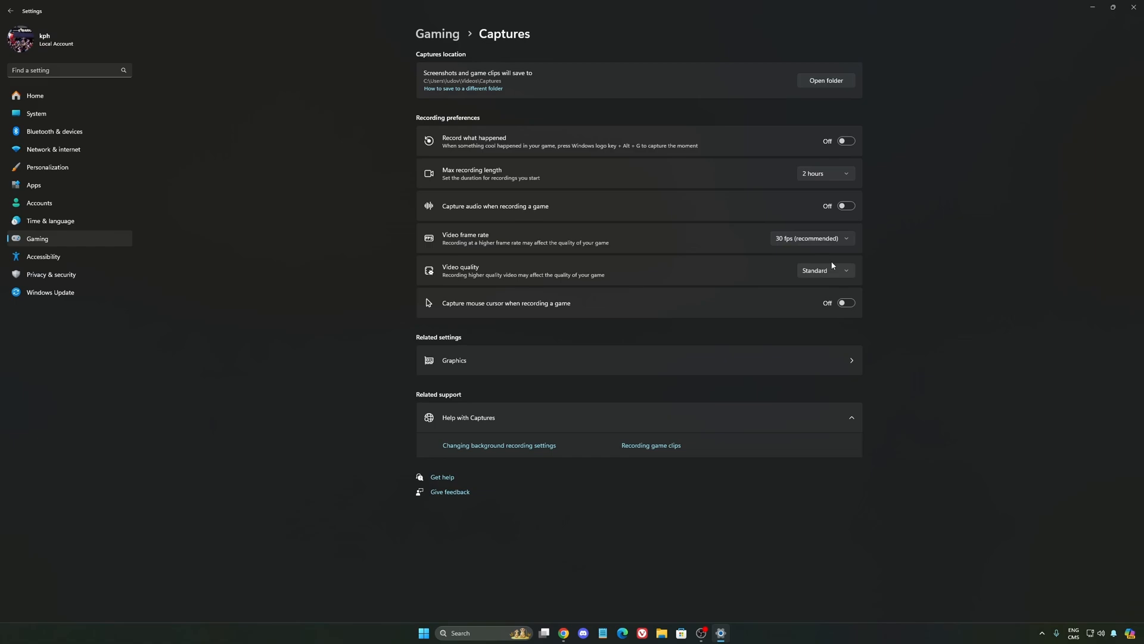
{"action": "mouse_move", "coordinate": [327, 196]}
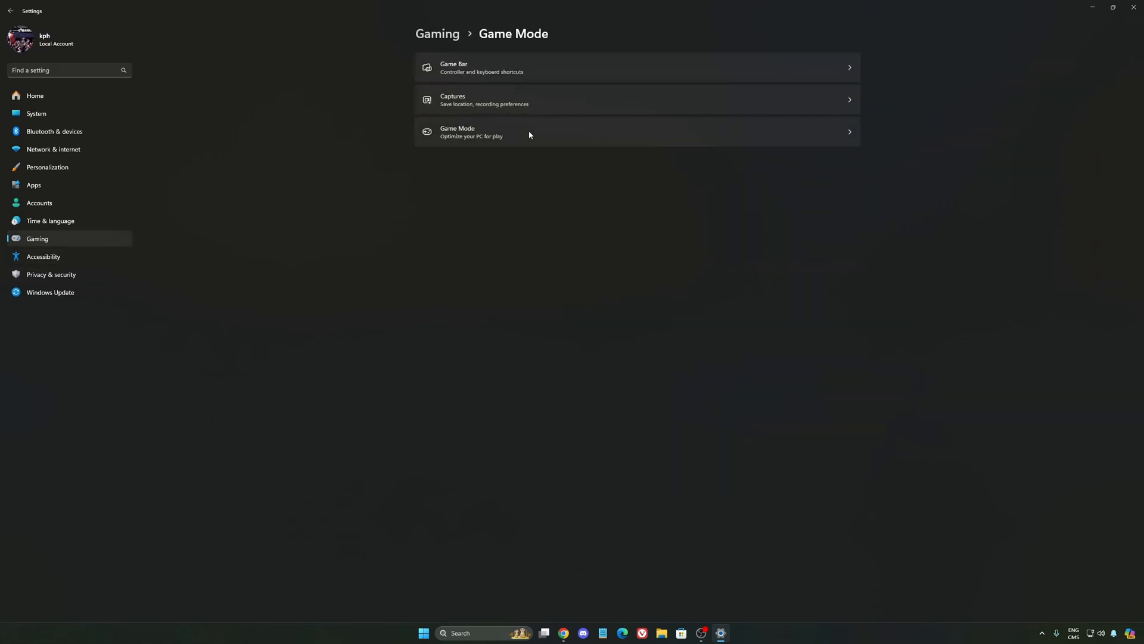
{"action": "left_click", "coordinate": [472, 131]}
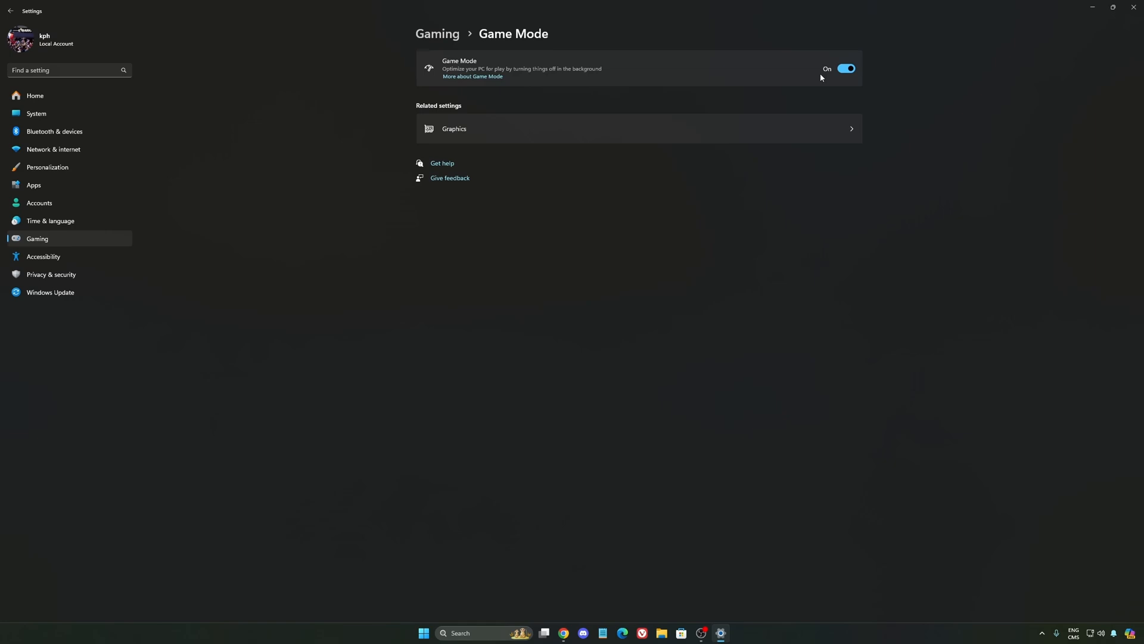
{"action": "mouse_move", "coordinate": [647, 102]}
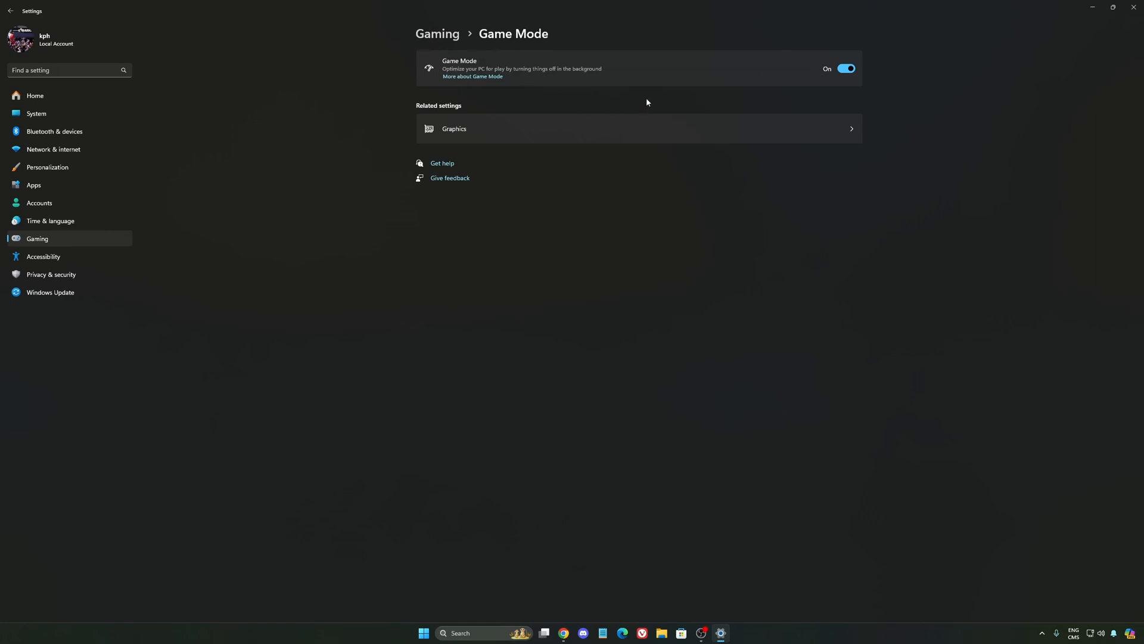
{"action": "mouse_move", "coordinate": [493, 55]}
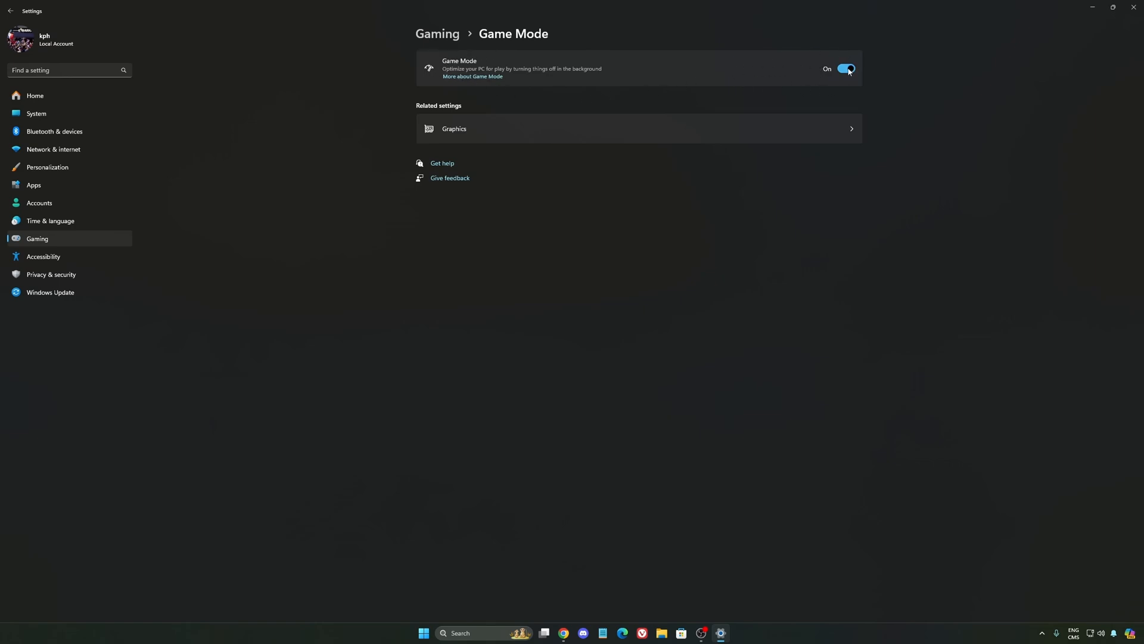
{"action": "mouse_move", "coordinate": [579, 104]}
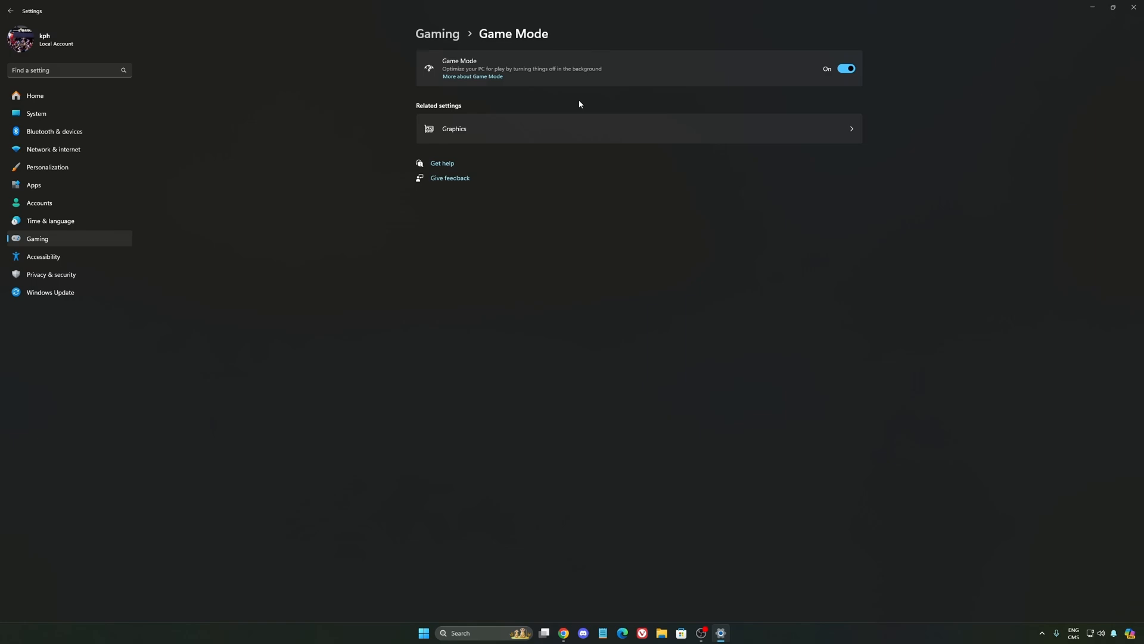
{"action": "mouse_move", "coordinate": [589, 95]}
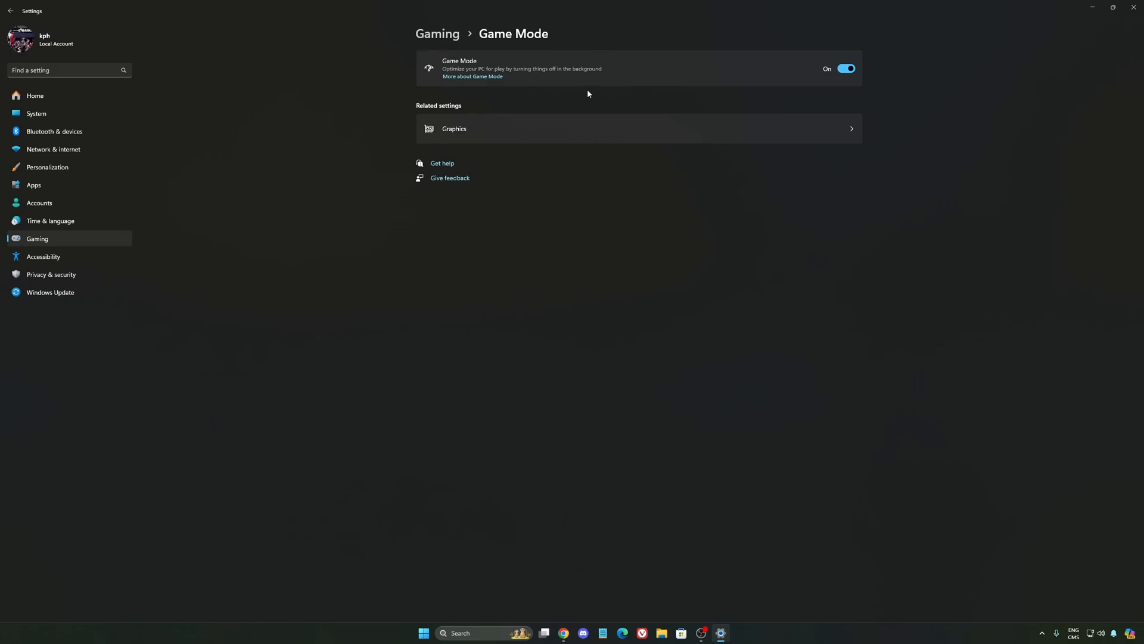
Check the Power mode choices, leave it on Balanced, and return to Settings Home
{"action": "left_click", "coordinate": [36, 114]}
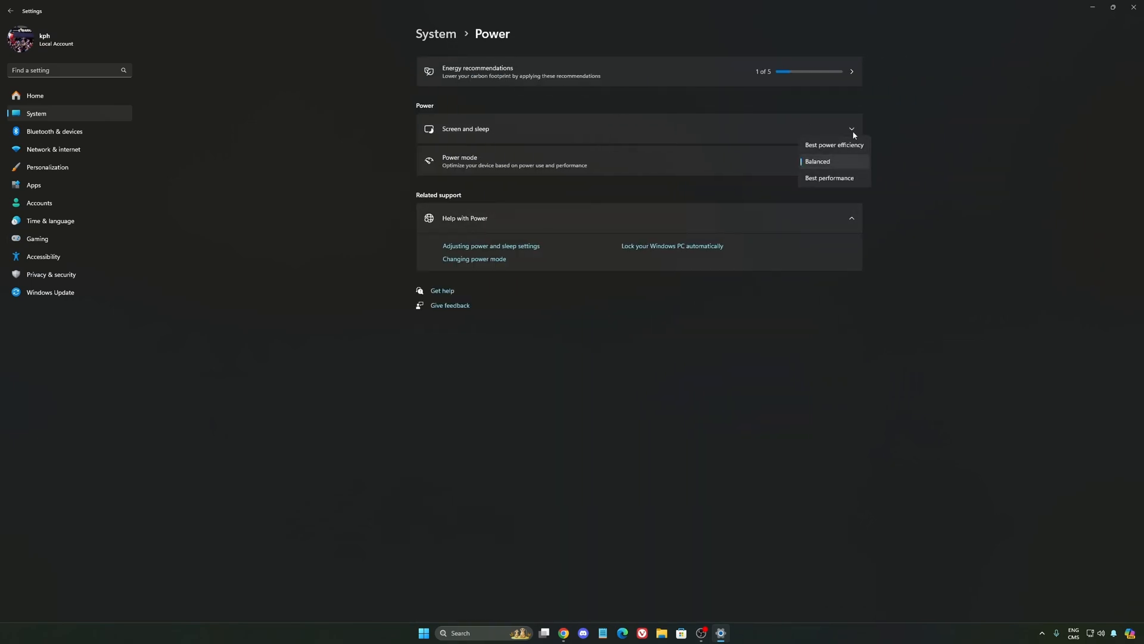
{"action": "mouse_move", "coordinate": [841, 186]}
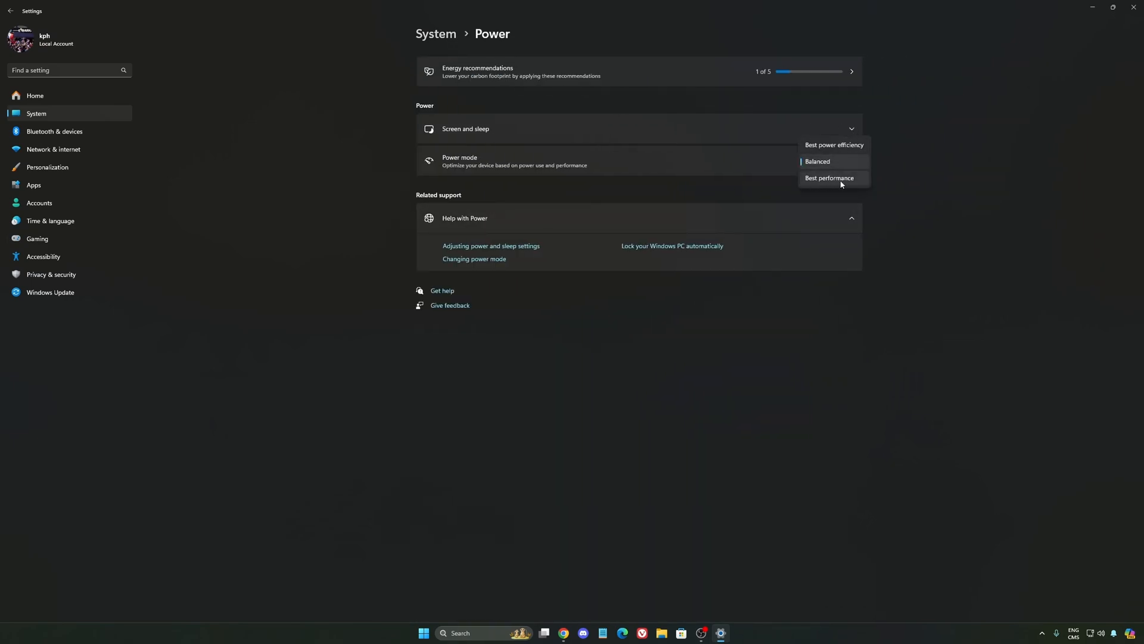
{"action": "left_click", "coordinate": [817, 162]}
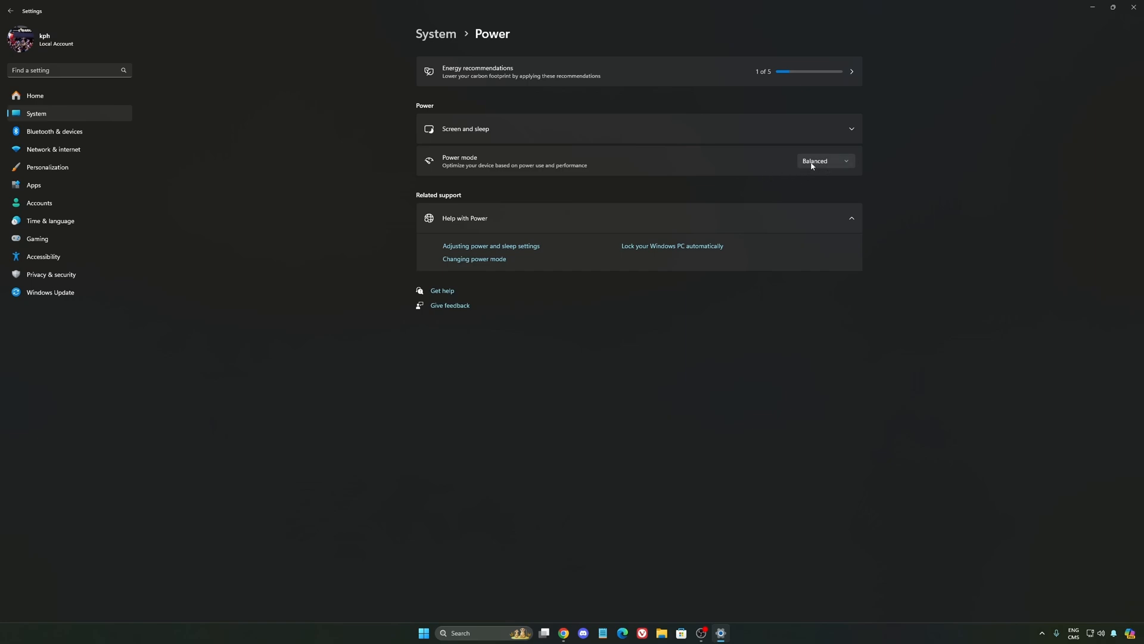
{"action": "mouse_move", "coordinate": [817, 170]}
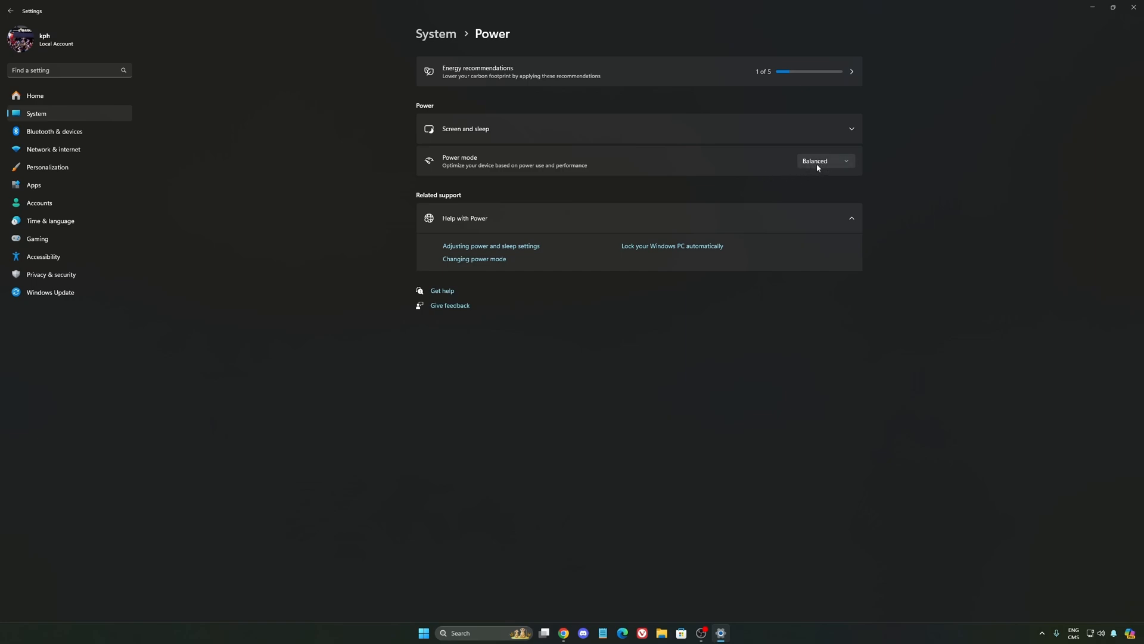
{"action": "left_click", "coordinate": [825, 161]}
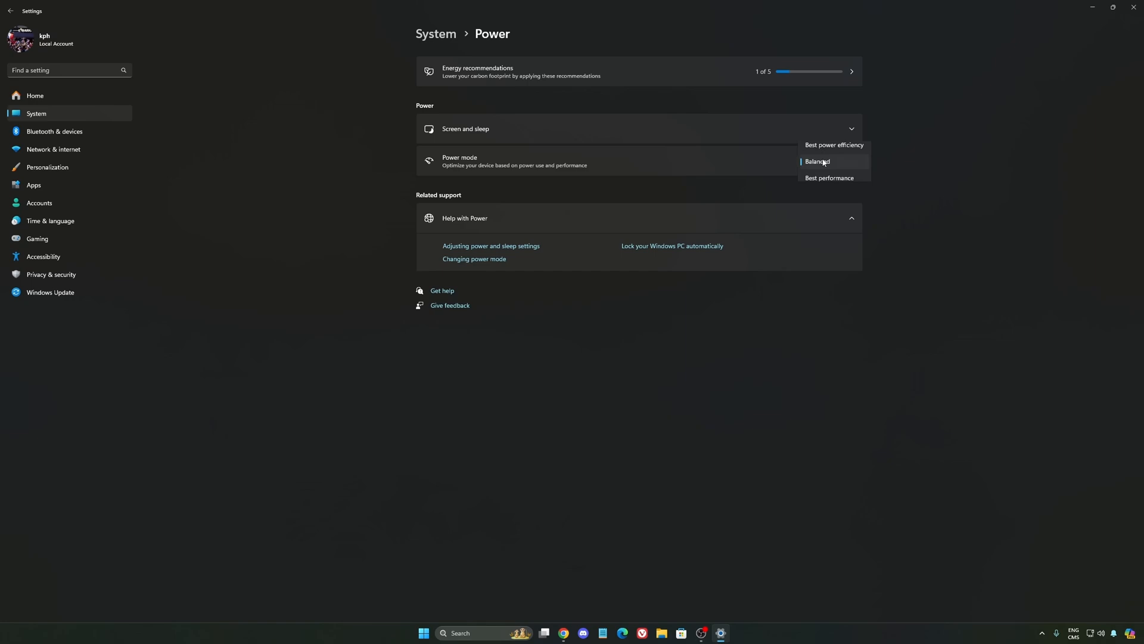
{"action": "left_click", "coordinate": [823, 162]}
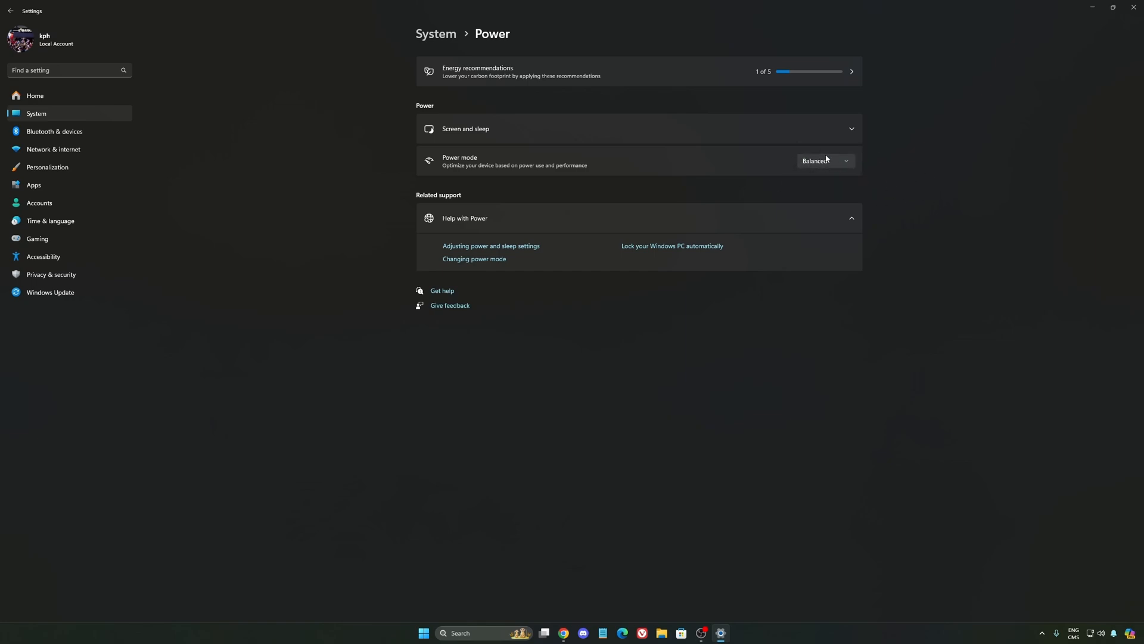
{"action": "mouse_move", "coordinate": [776, 164]}
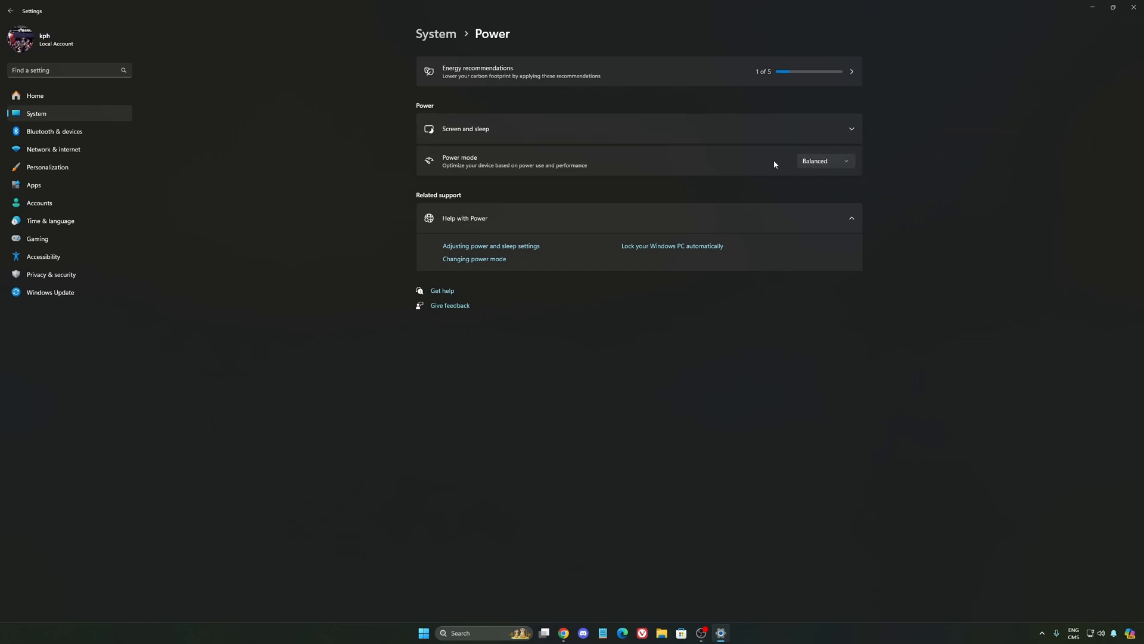
{"action": "mouse_move", "coordinate": [359, 142]}
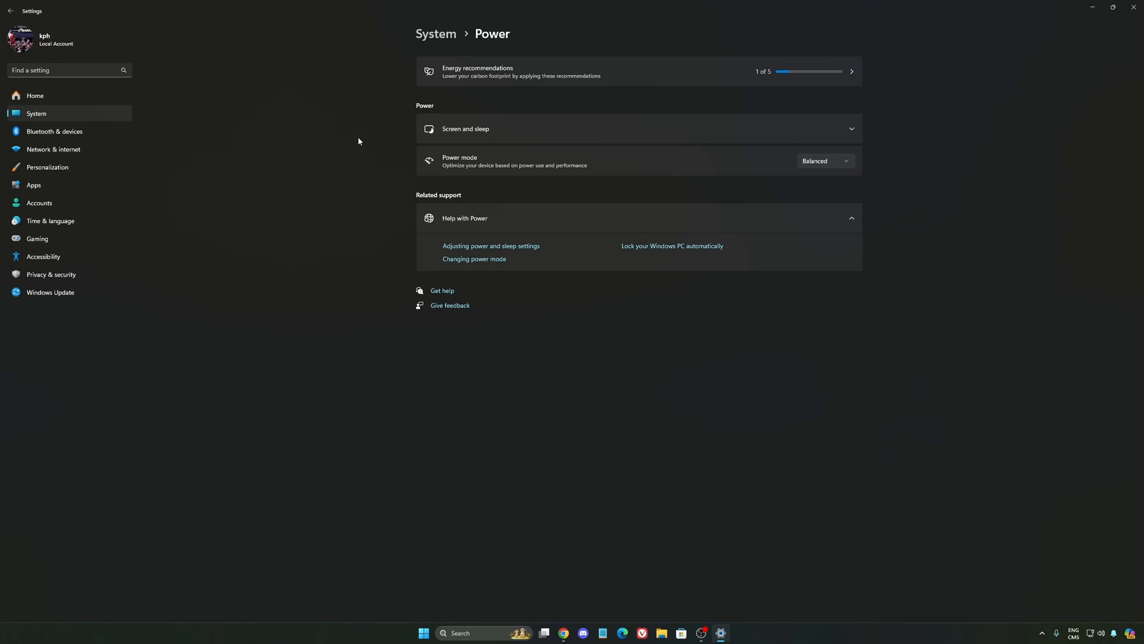
{"action": "left_click", "coordinate": [35, 96]}
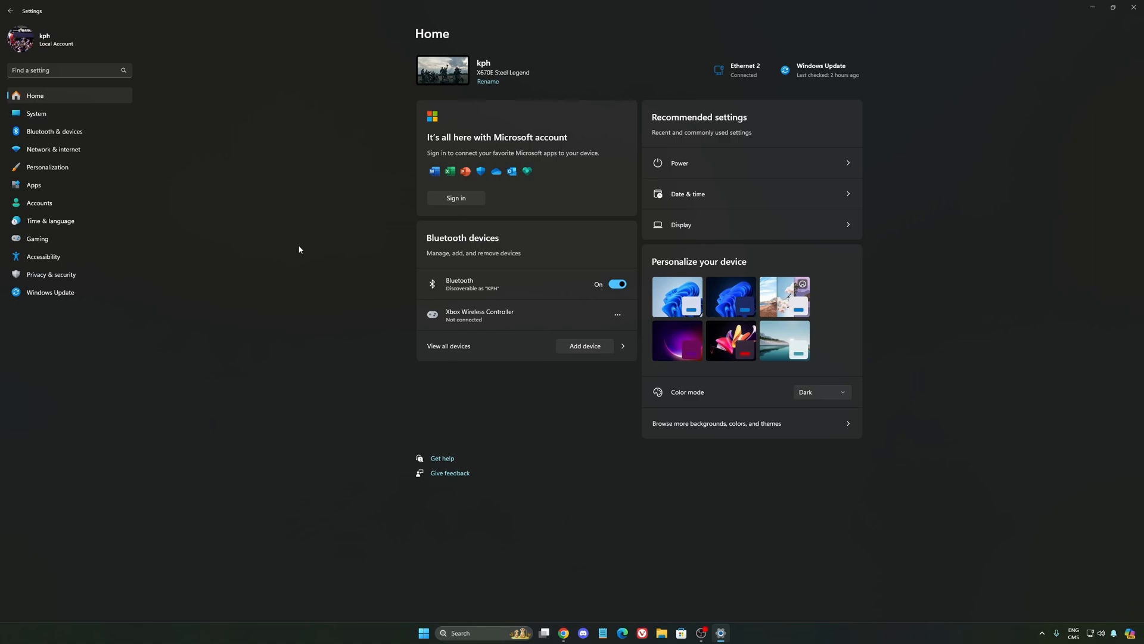
Visit Windows Update, then close Settings to leave the desktop showing
{"action": "left_click", "coordinate": [50, 292]}
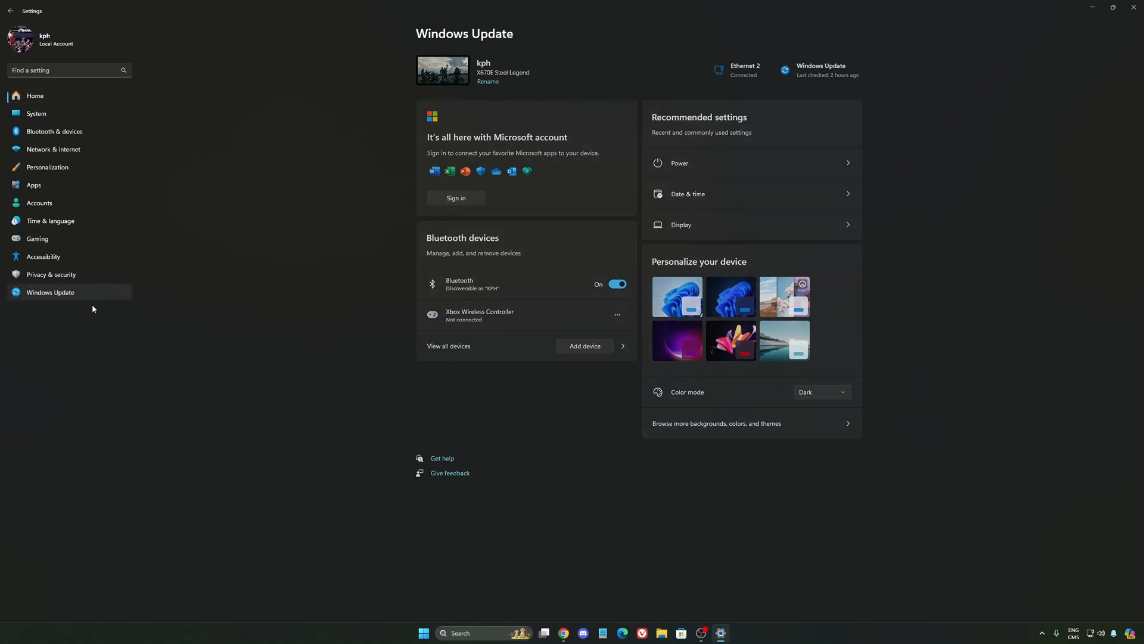
{"action": "left_click", "coordinate": [50, 292]}
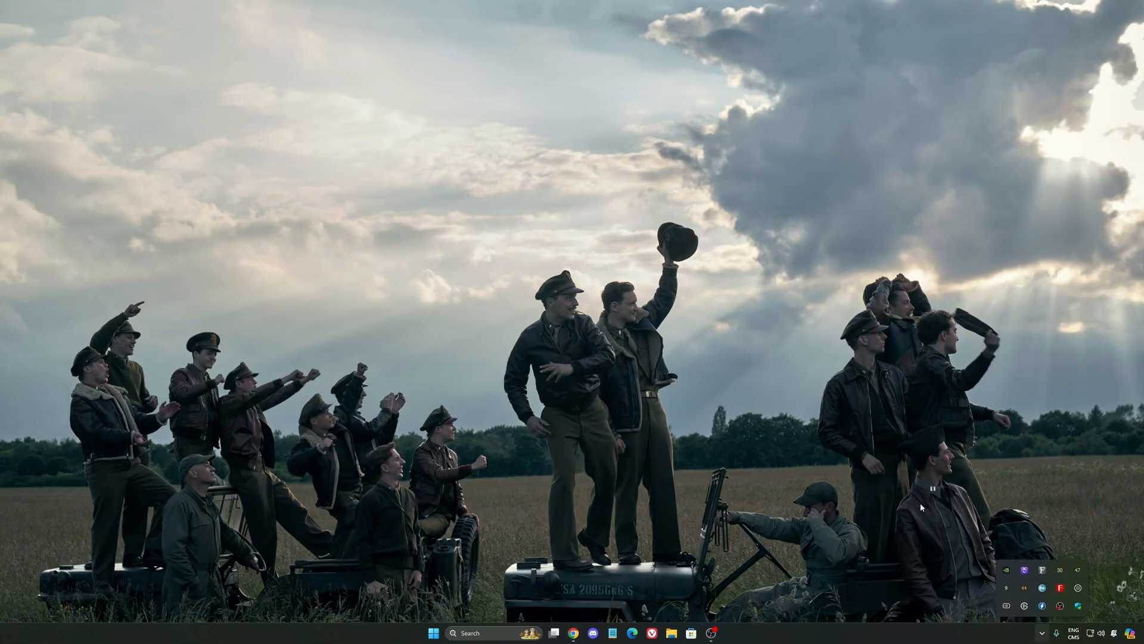
Launch NVIDIA App from the tray and switch the NVIDIA overlay off under Settings > Features
{"action": "left_click", "coordinate": [727, 633]}
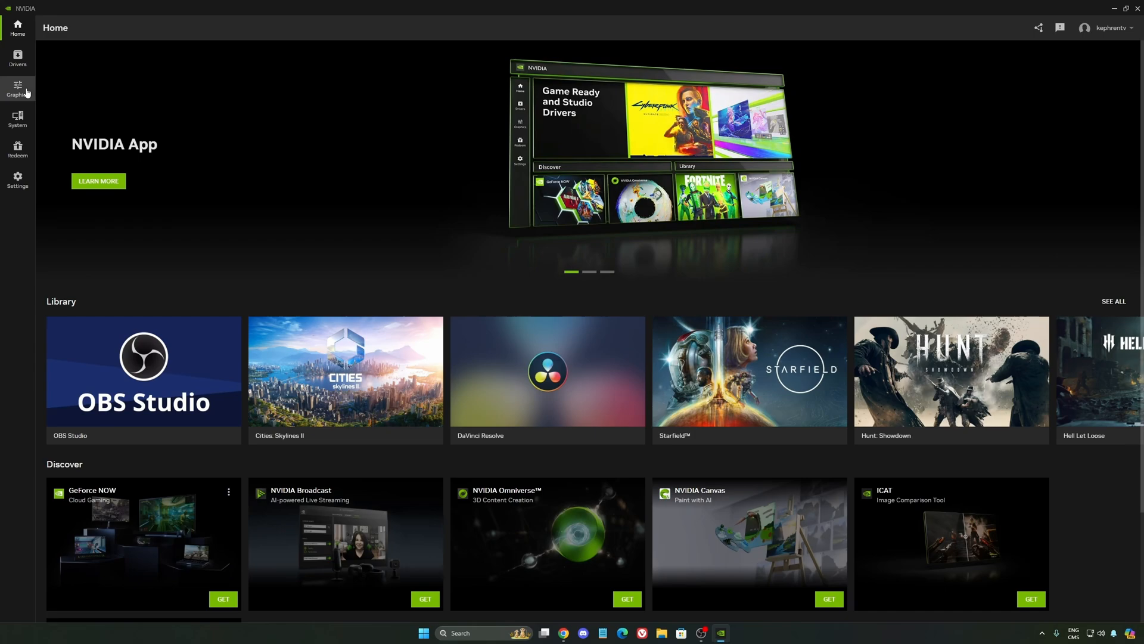
{"action": "left_click", "coordinate": [17, 179]}
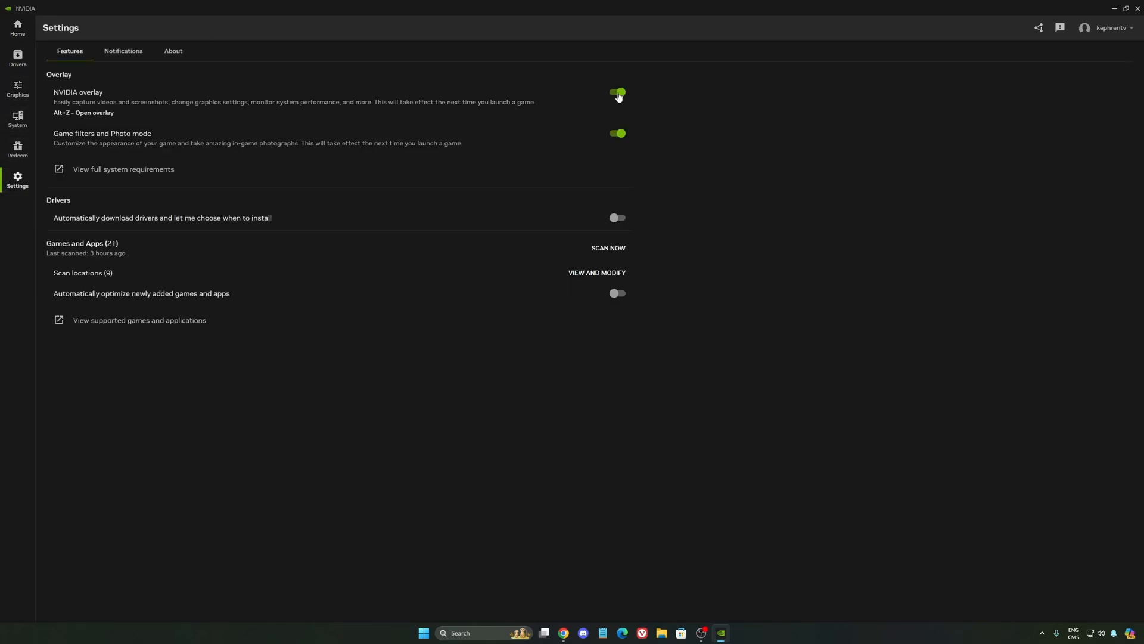
{"action": "left_click", "coordinate": [619, 93]}
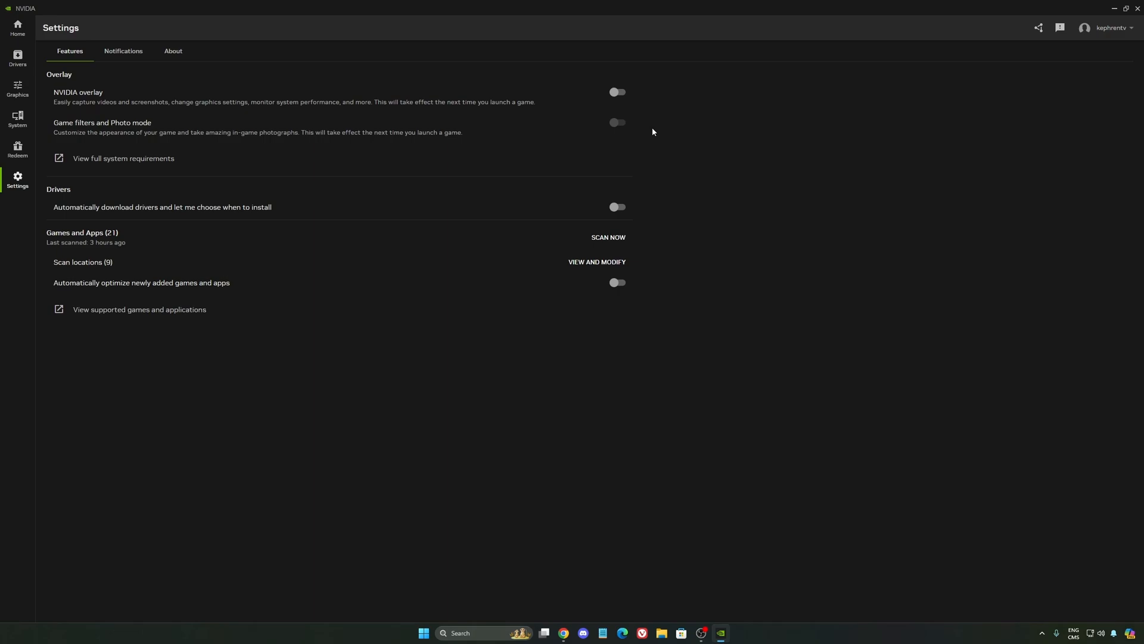
{"action": "mouse_move", "coordinate": [627, 103]}
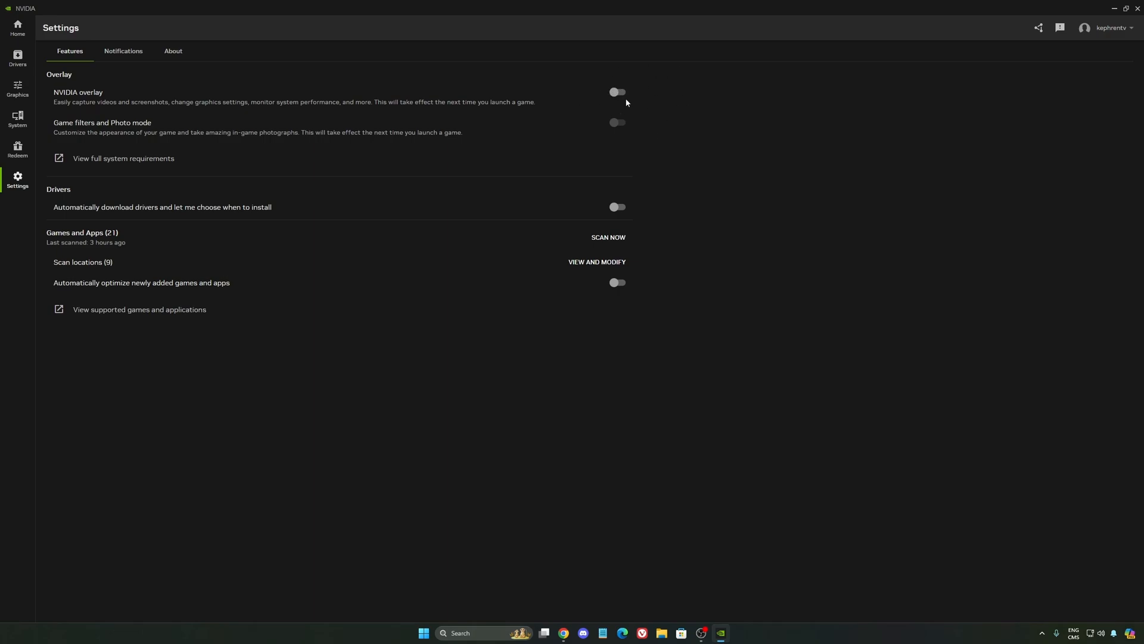
{"action": "mouse_move", "coordinate": [59, 96]}
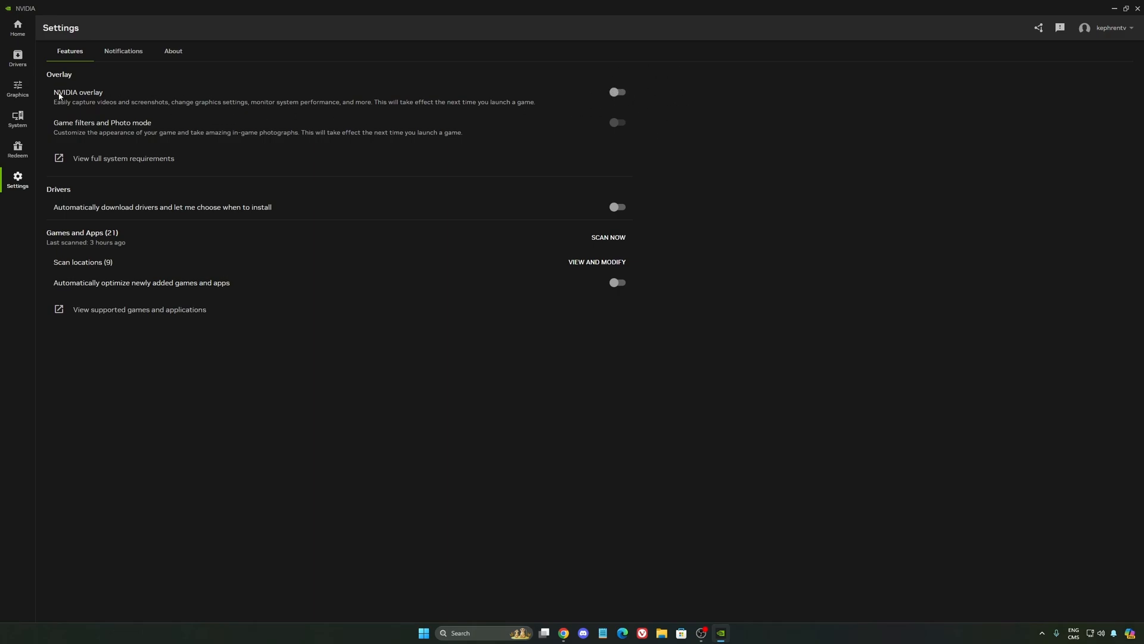
{"action": "left_click", "coordinate": [1113, 8]}
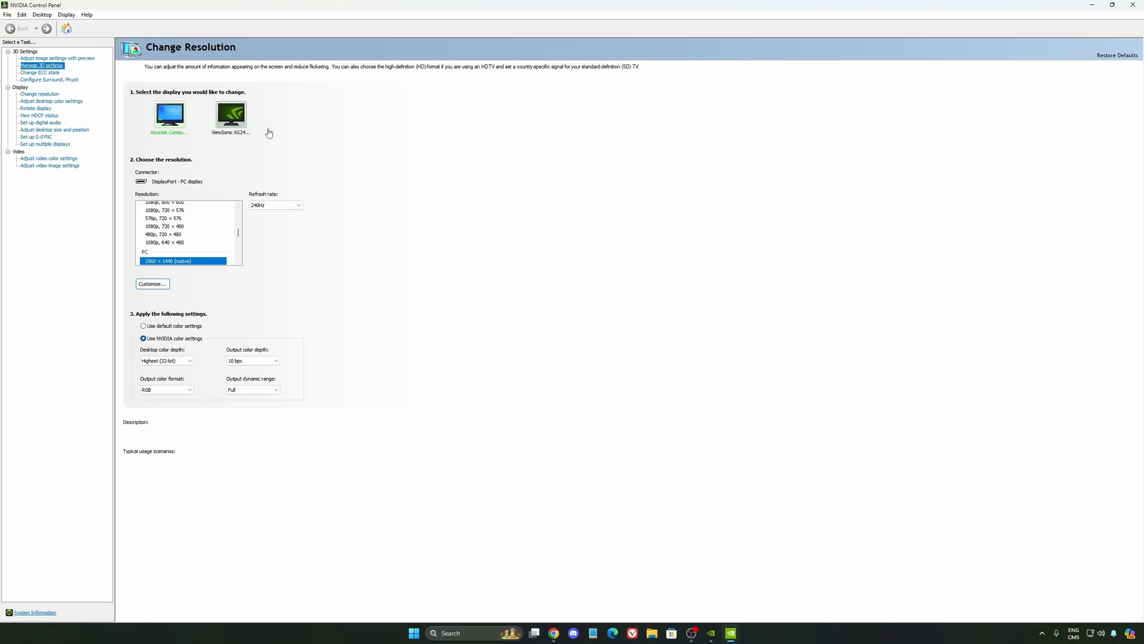
Review Manage 3D Settings globals, keeping Power management mode at Normal and viewing Shader Cache Size
{"action": "left_click", "coordinate": [48, 67]}
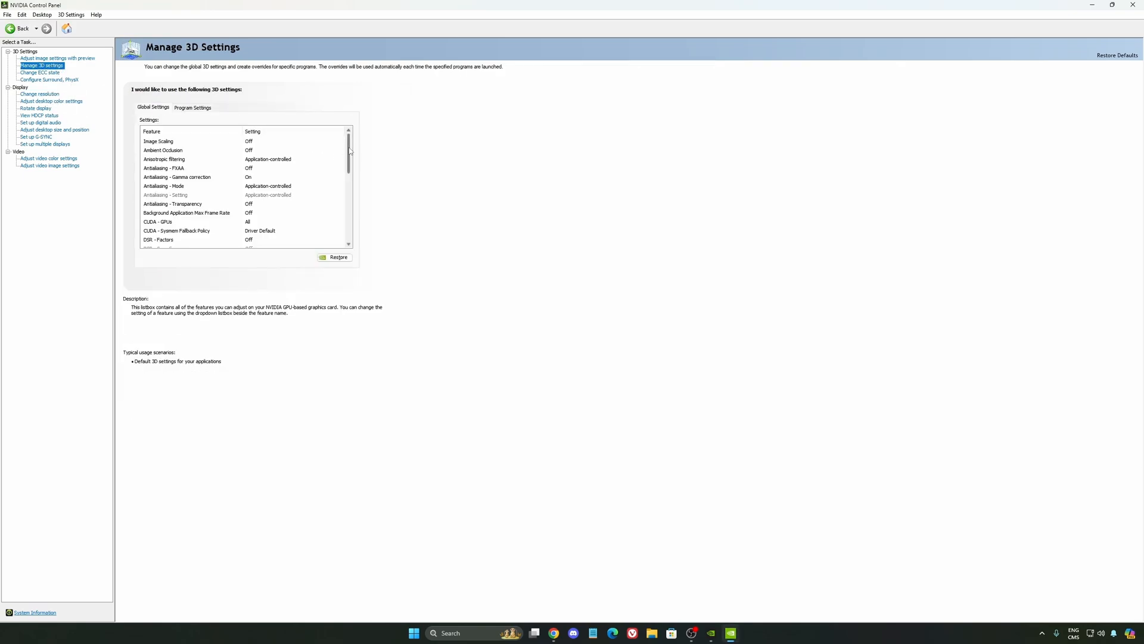
{"action": "scroll", "scroll_direction": "down", "scroll_amount": 3}
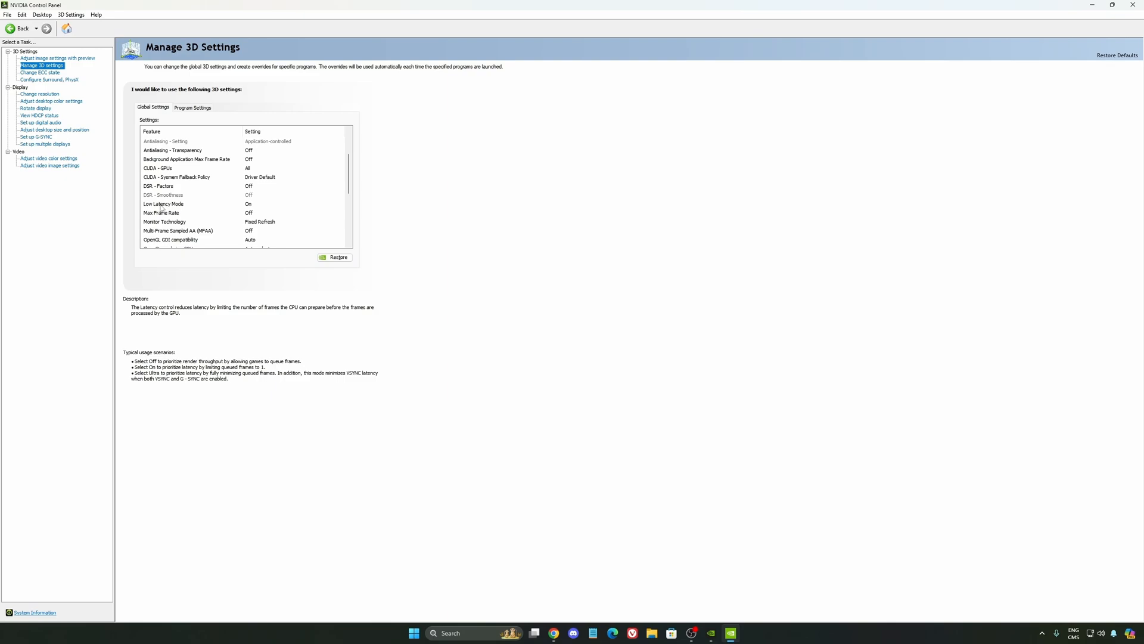
{"action": "left_click", "coordinate": [161, 213]}
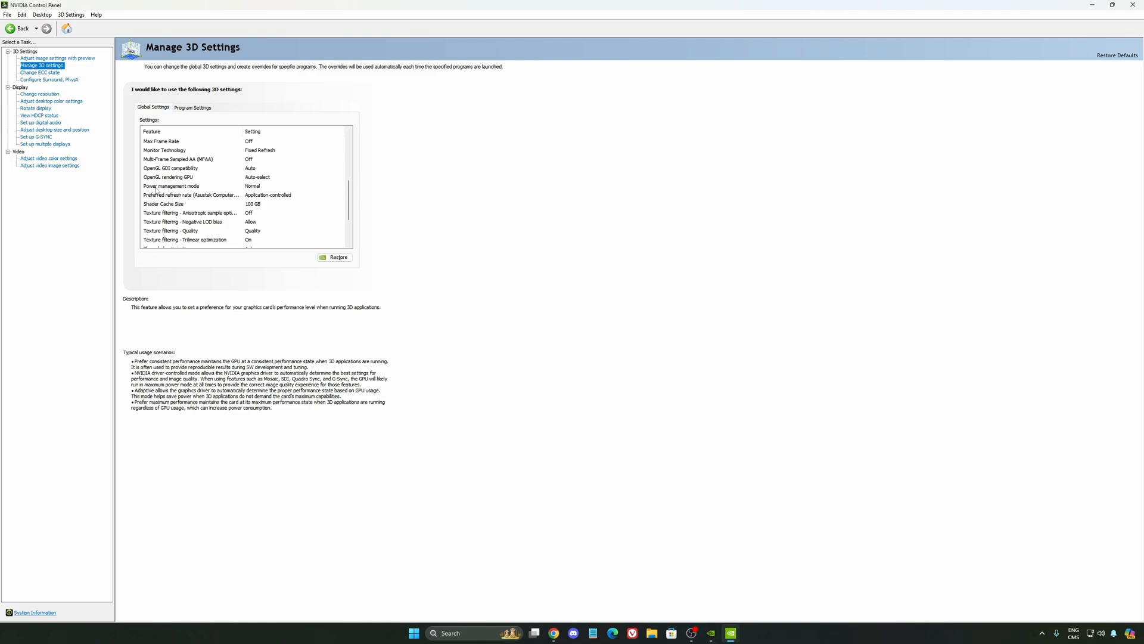
{"action": "left_click", "coordinate": [291, 186]}
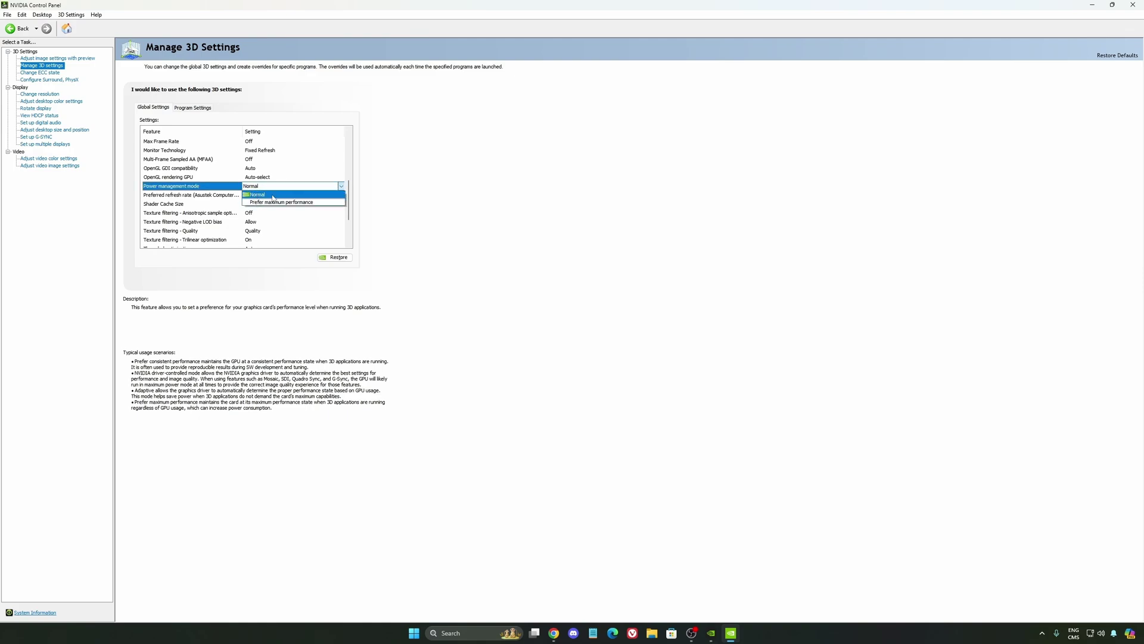
{"action": "mouse_move", "coordinate": [281, 201]}
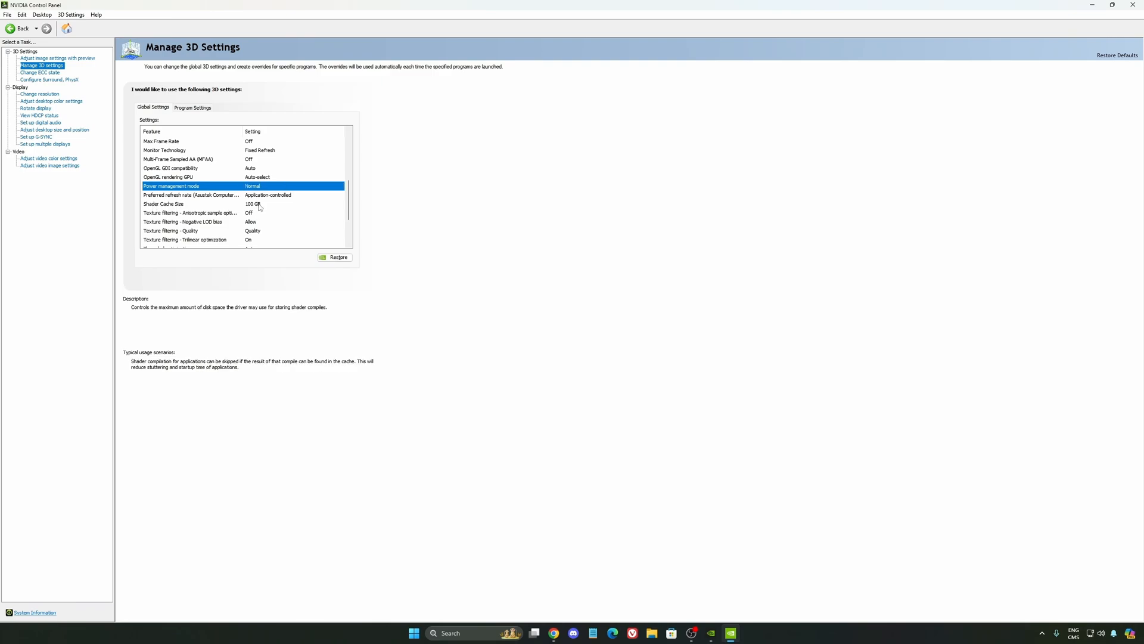
{"action": "left_click", "coordinate": [341, 203]}
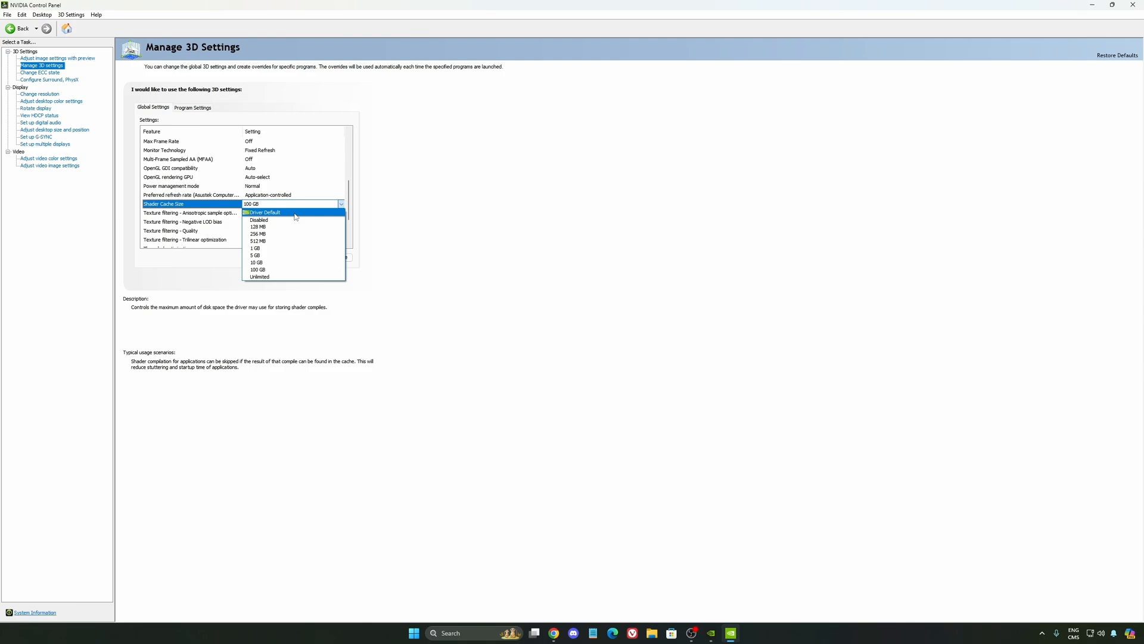
{"action": "mouse_move", "coordinate": [273, 263]}
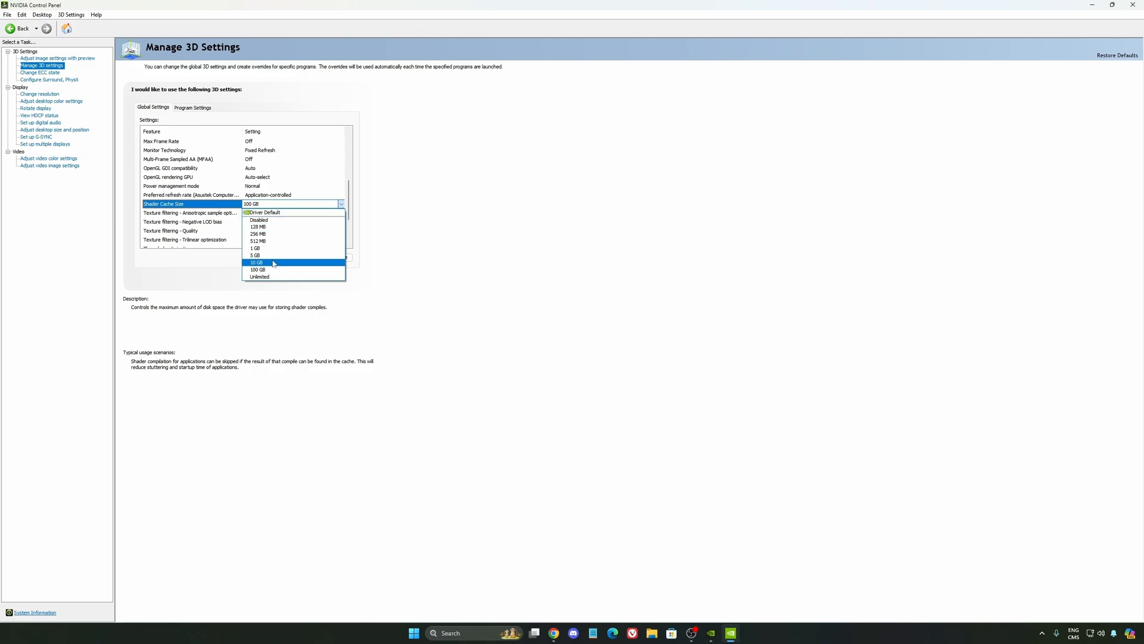
{"action": "mouse_move", "coordinate": [258, 269]}
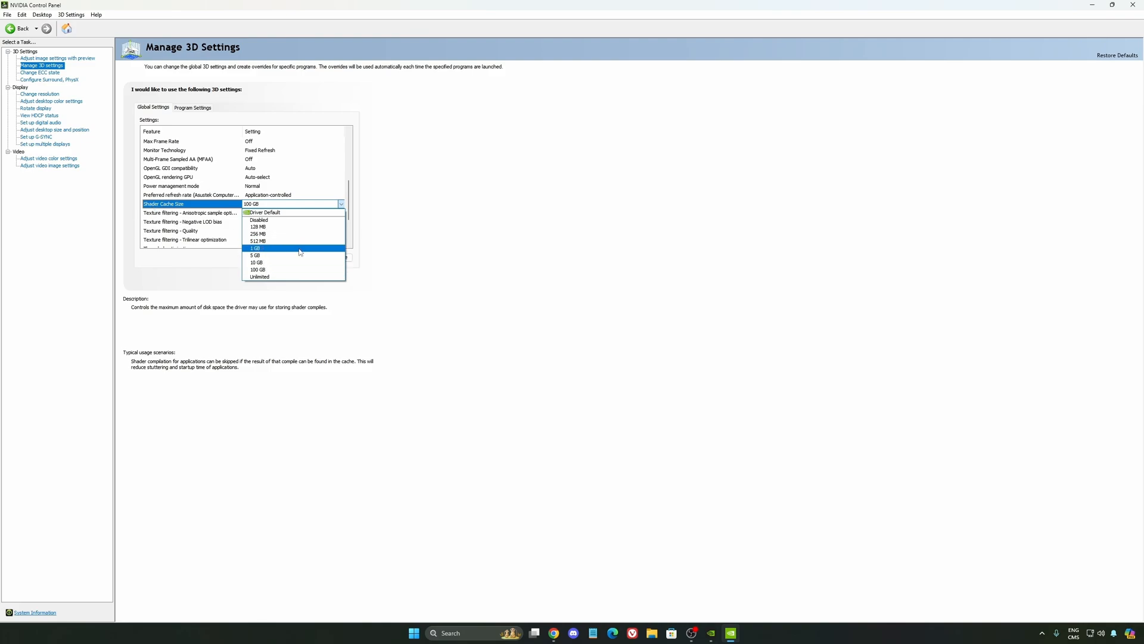
{"action": "mouse_move", "coordinate": [302, 269]}
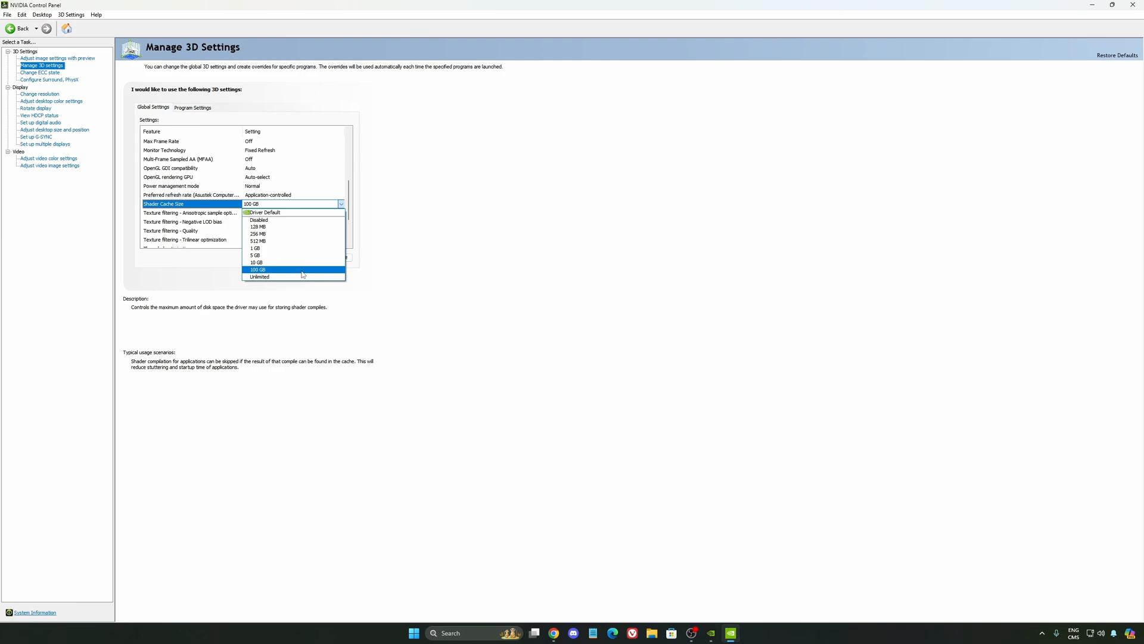
{"action": "left_click", "coordinate": [258, 269]}
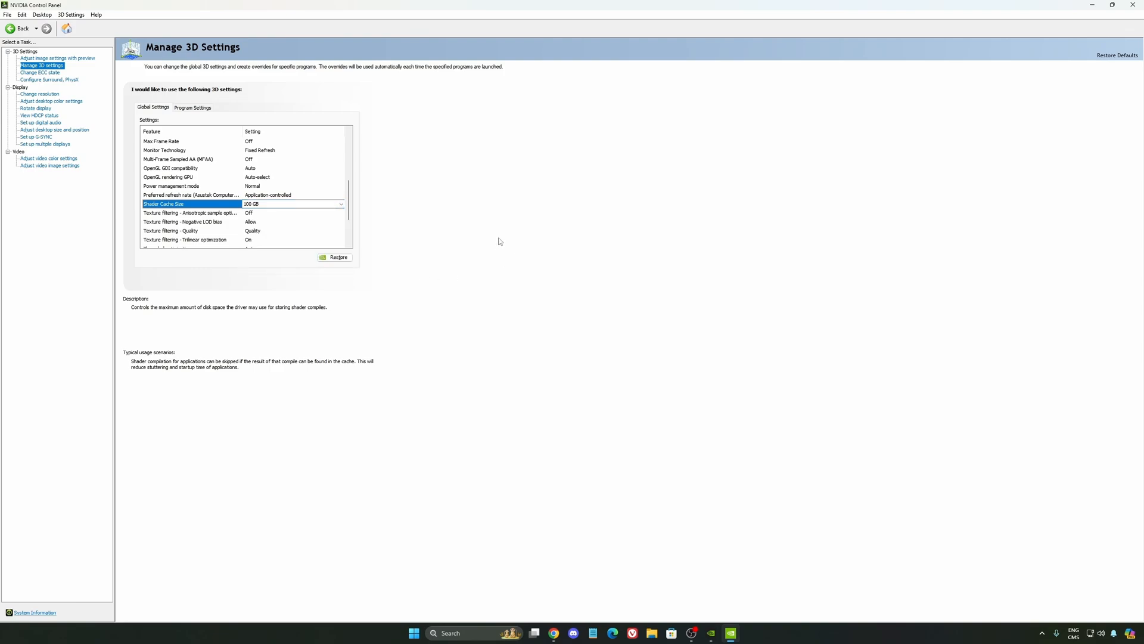
{"action": "left_click", "coordinate": [35, 93]}
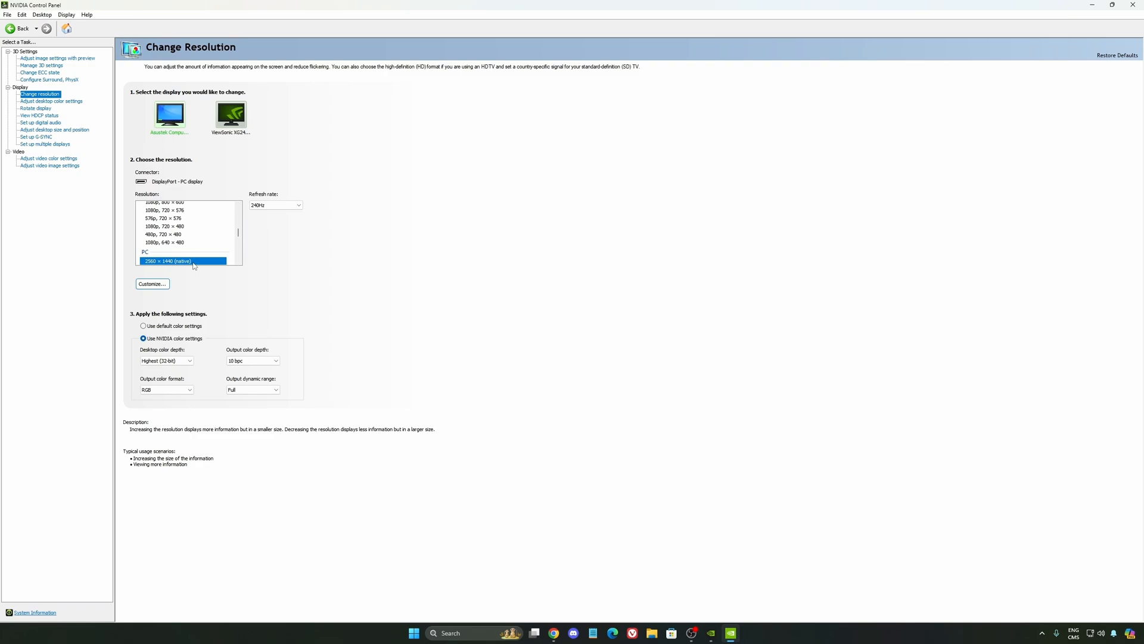
{"action": "mouse_move", "coordinate": [318, 247]}
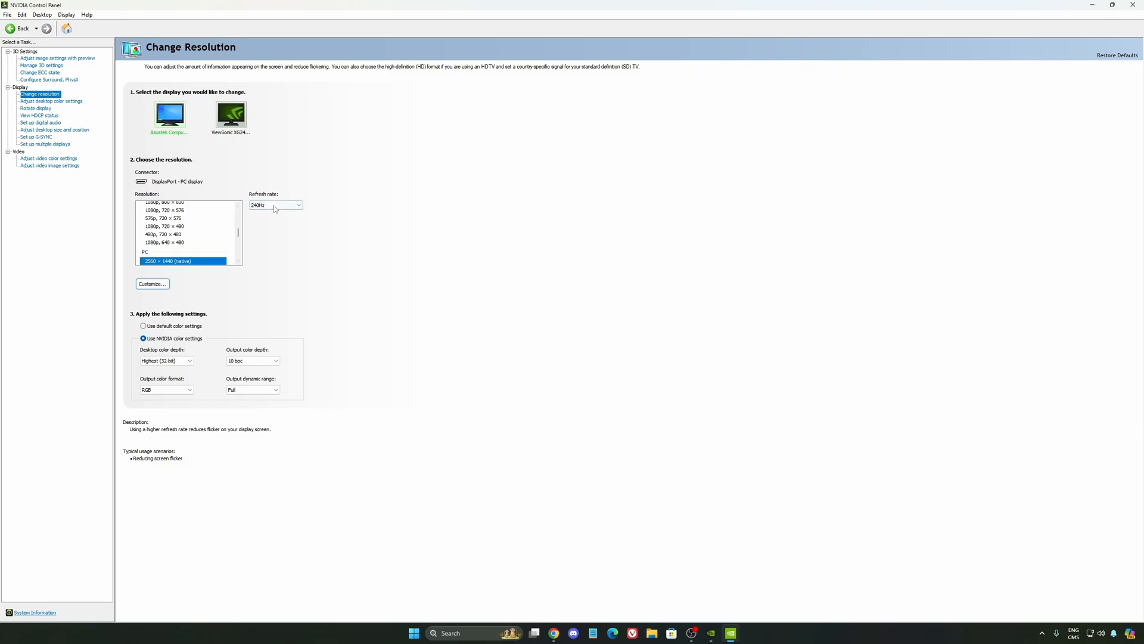
Keep the refresh rate at 240Hz on the Change Resolution page
{"action": "left_click", "coordinate": [297, 205]}
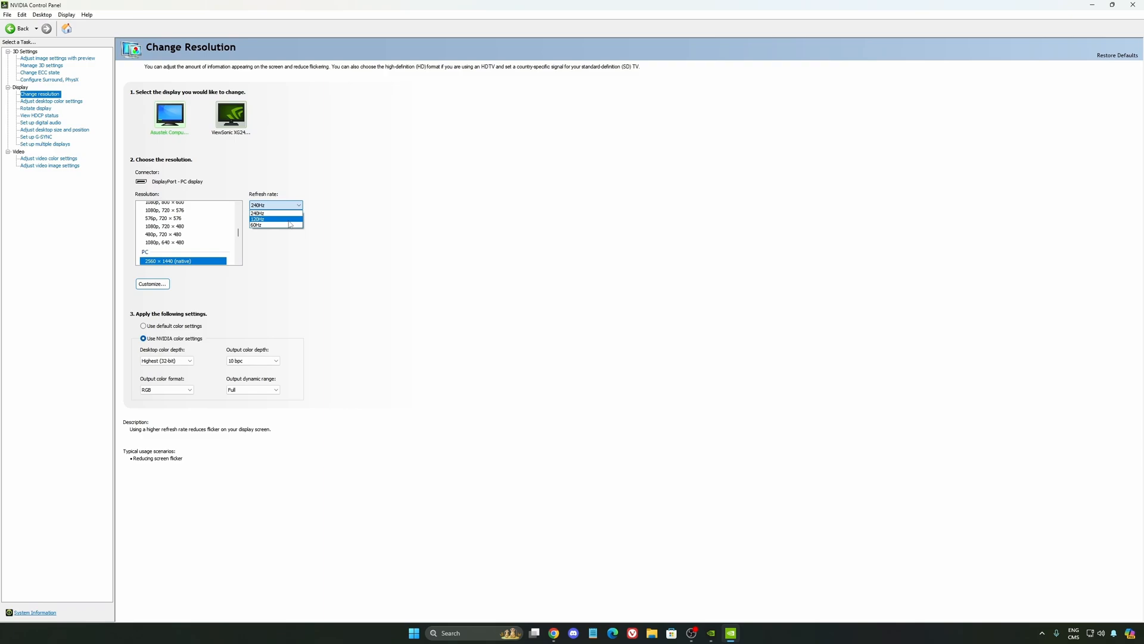
{"action": "left_click", "coordinate": [274, 213]}
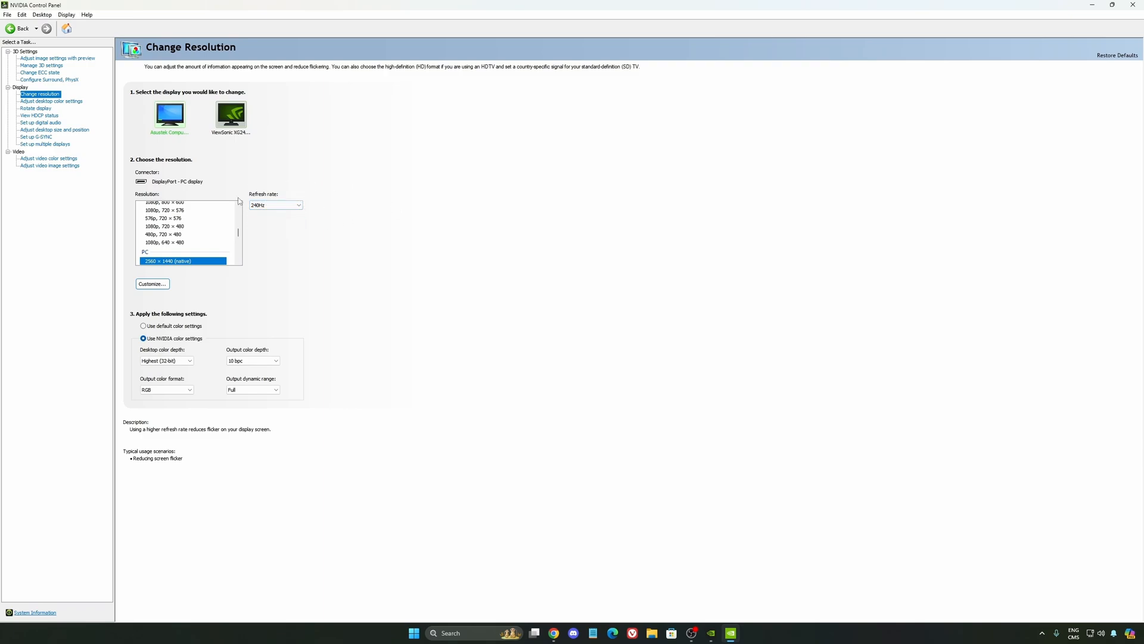
{"action": "mouse_move", "coordinate": [365, 237]}
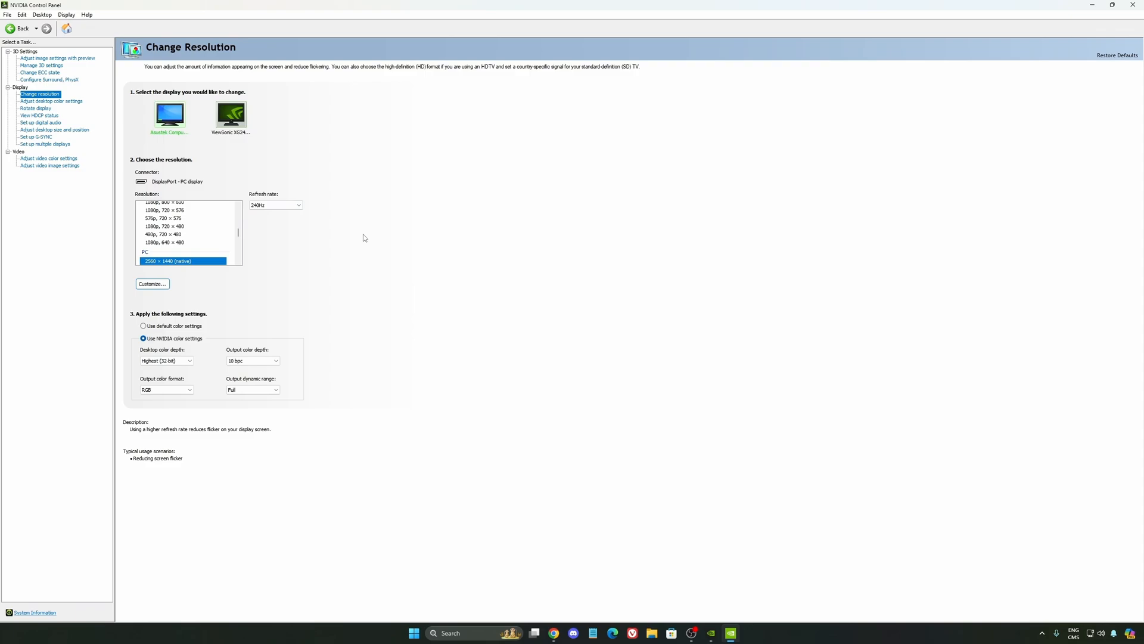
{"action": "mouse_move", "coordinate": [304, 213]}
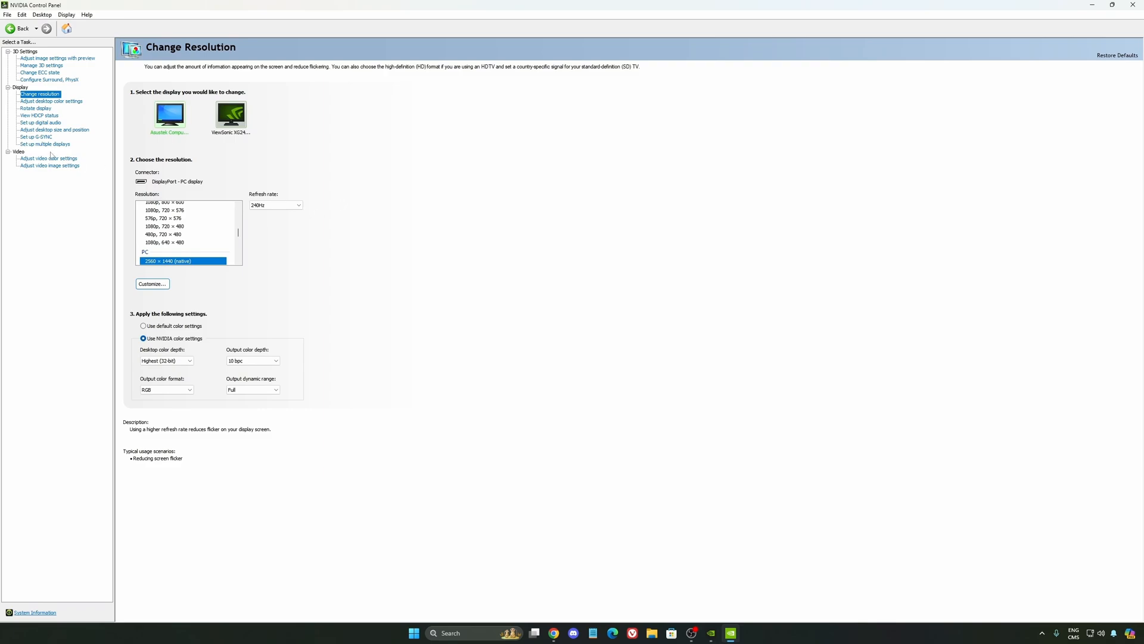
Show Set up G-SYNC under Display, leaving G-SYNC Compatible unchecked
{"action": "left_click", "coordinate": [40, 135]}
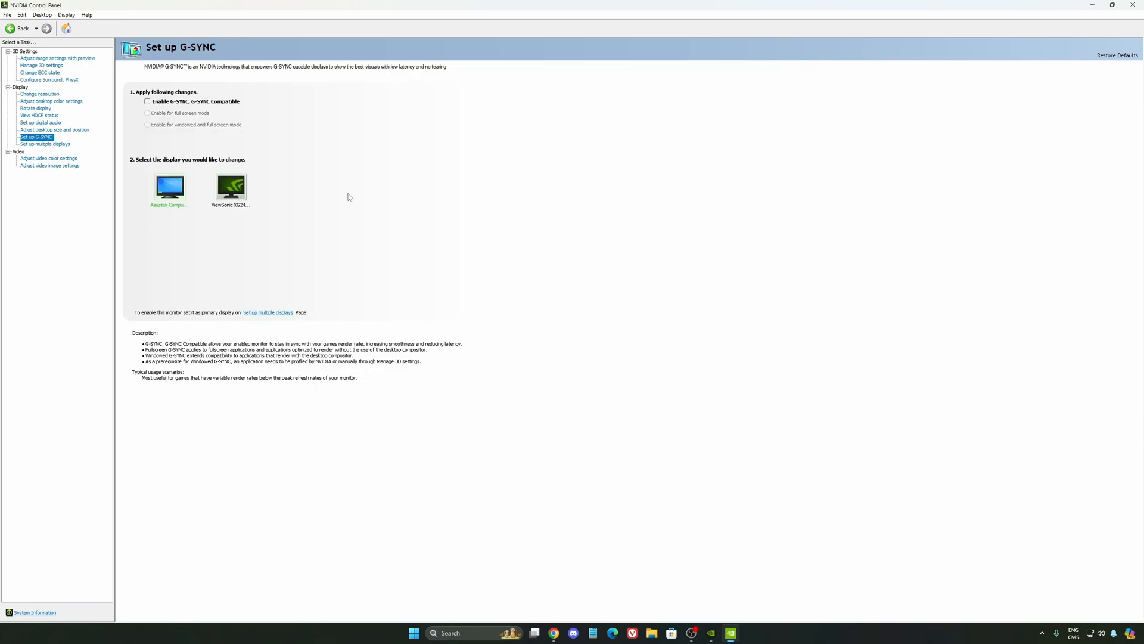
{"action": "mouse_move", "coordinate": [255, 216]}
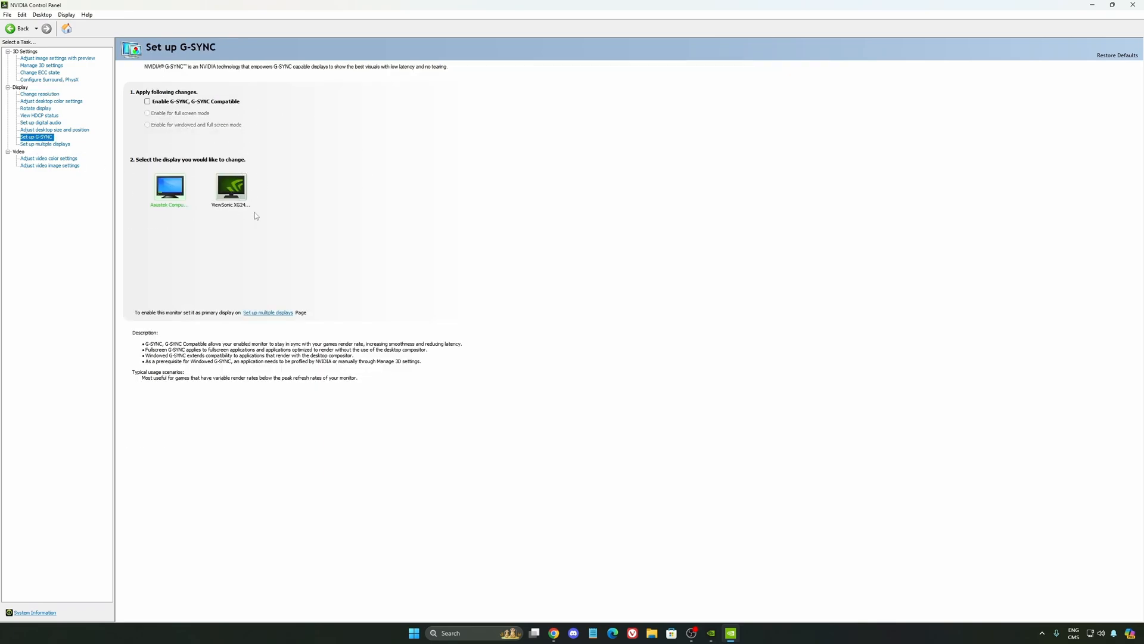
{"action": "mouse_move", "coordinate": [170, 188]}
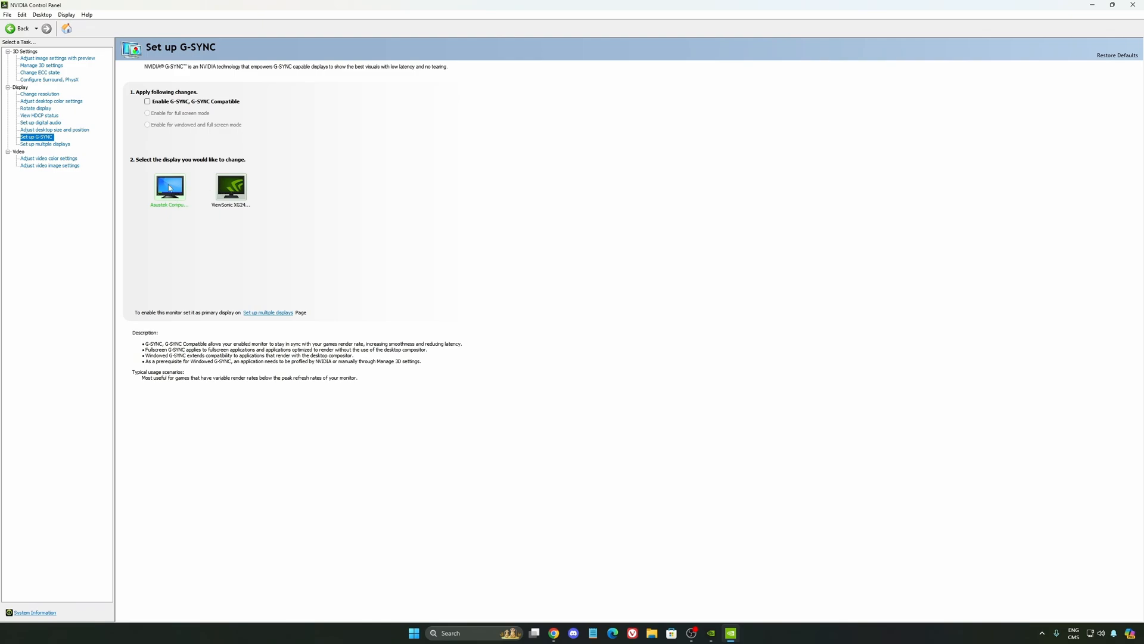
{"action": "mouse_move", "coordinate": [133, 108]}
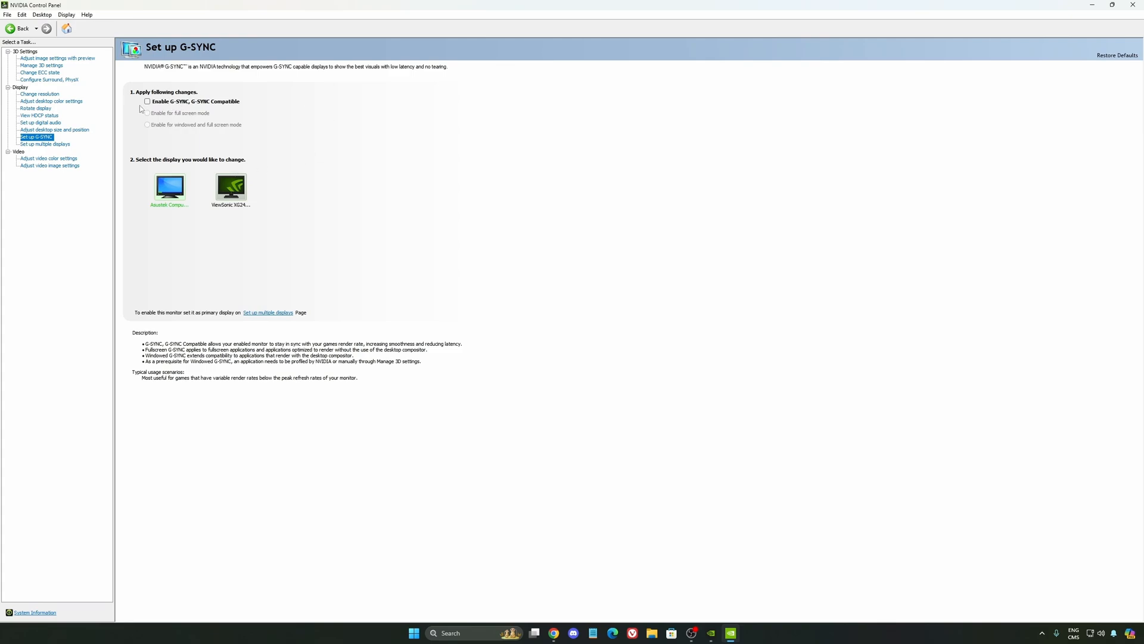
{"action": "mouse_move", "coordinate": [367, 297]}
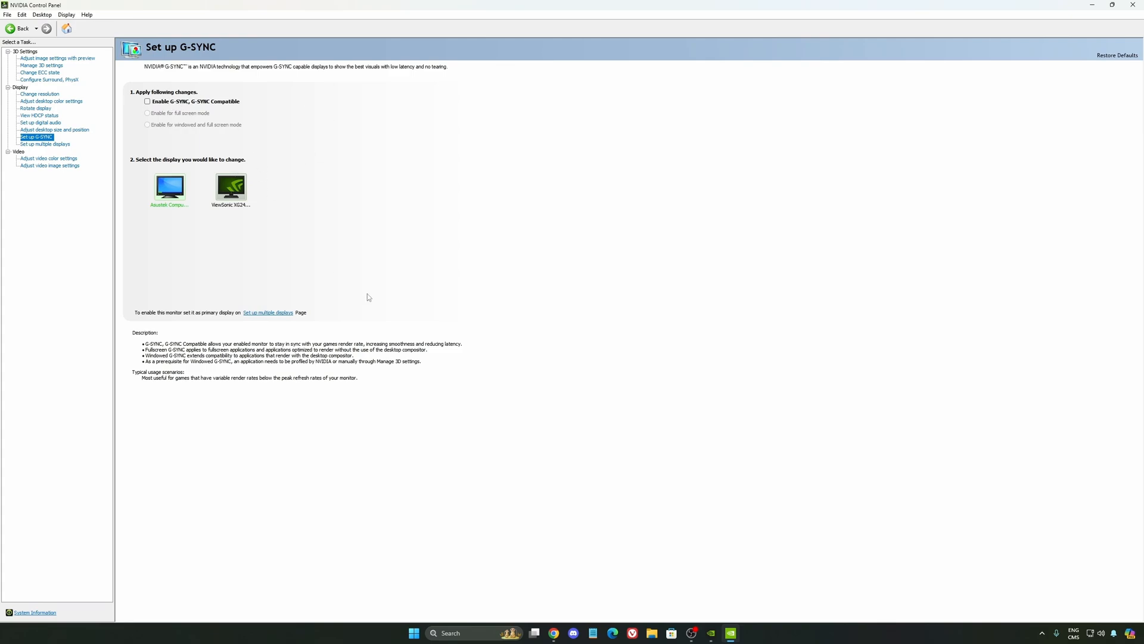
{"action": "mouse_move", "coordinate": [348, 274]}
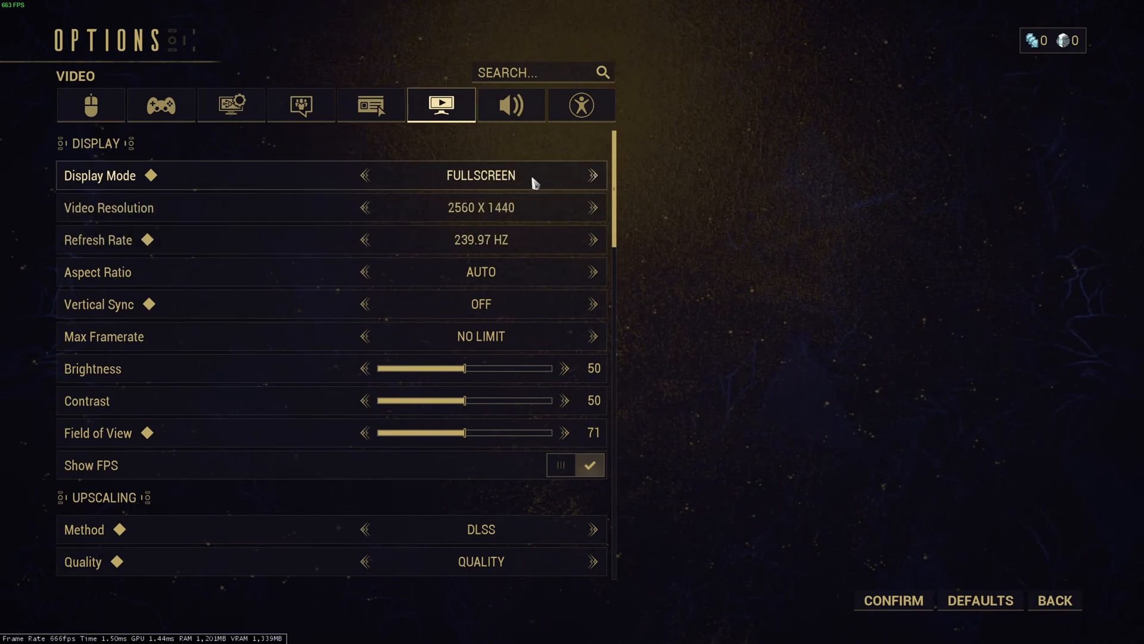
{"action": "mouse_move", "coordinate": [117, 214]}
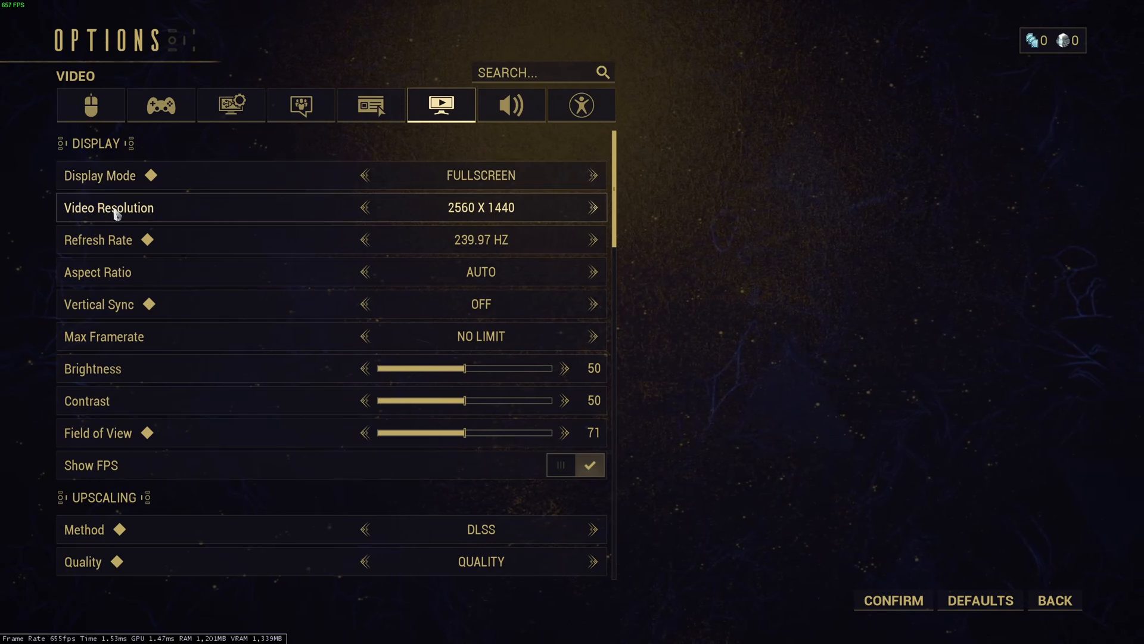
{"action": "mouse_move", "coordinate": [484, 219]}
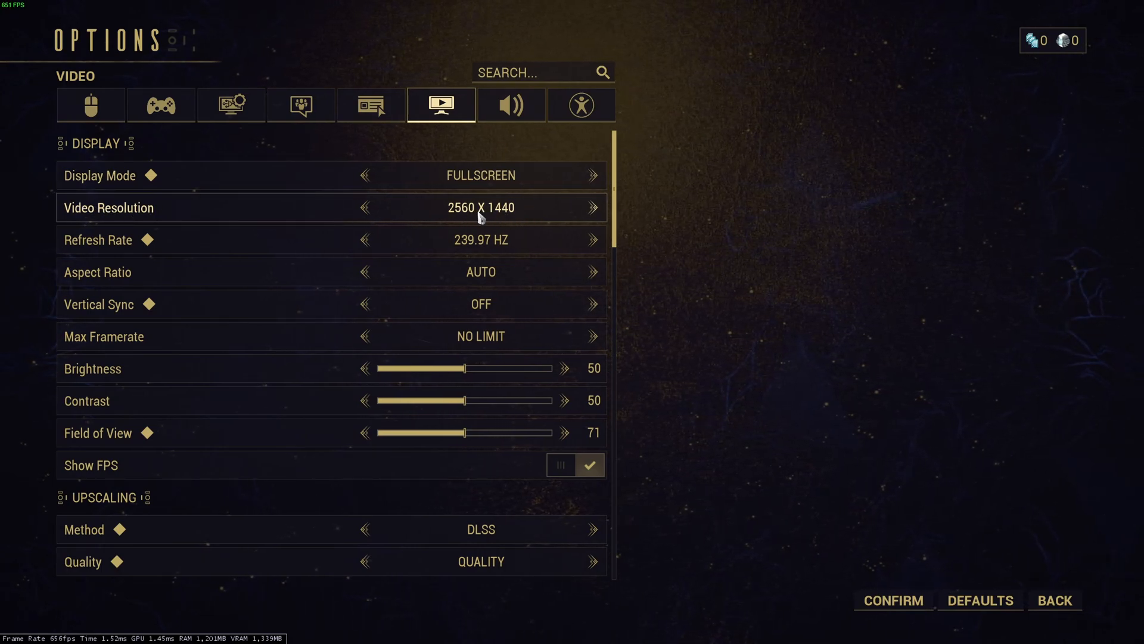
{"action": "mouse_move", "coordinate": [492, 240]}
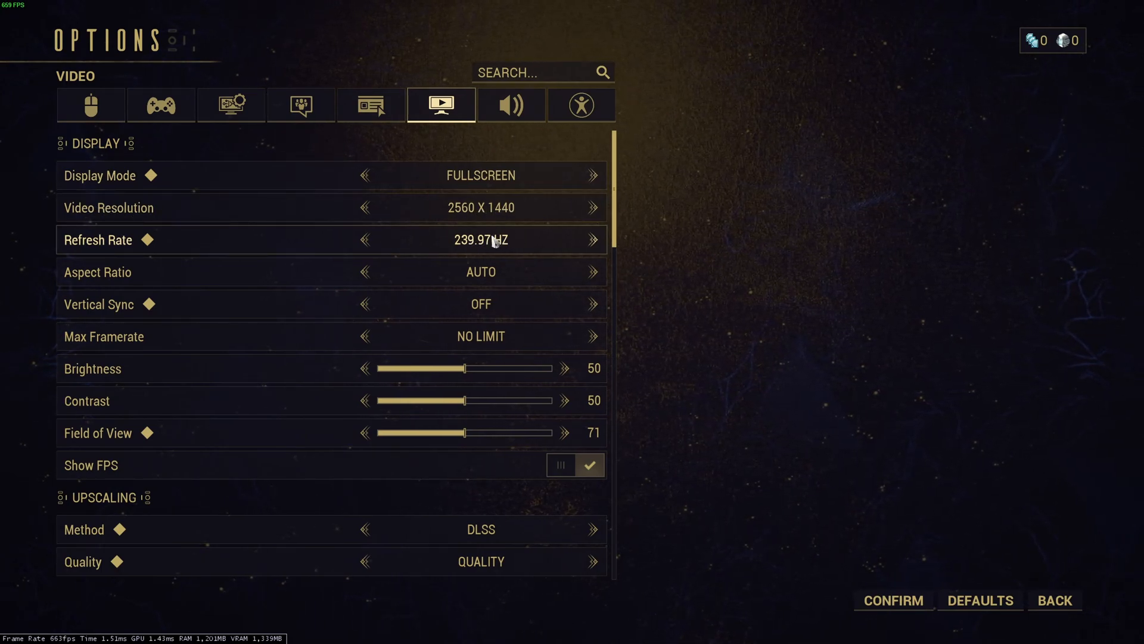
Review Warframe's Video options: fullscreen 2560 x 1440 at 239.97 Hz, Vertical Sync off, no framerate limit
{"action": "scroll", "scroll_direction": "down", "scroll_amount": 3}
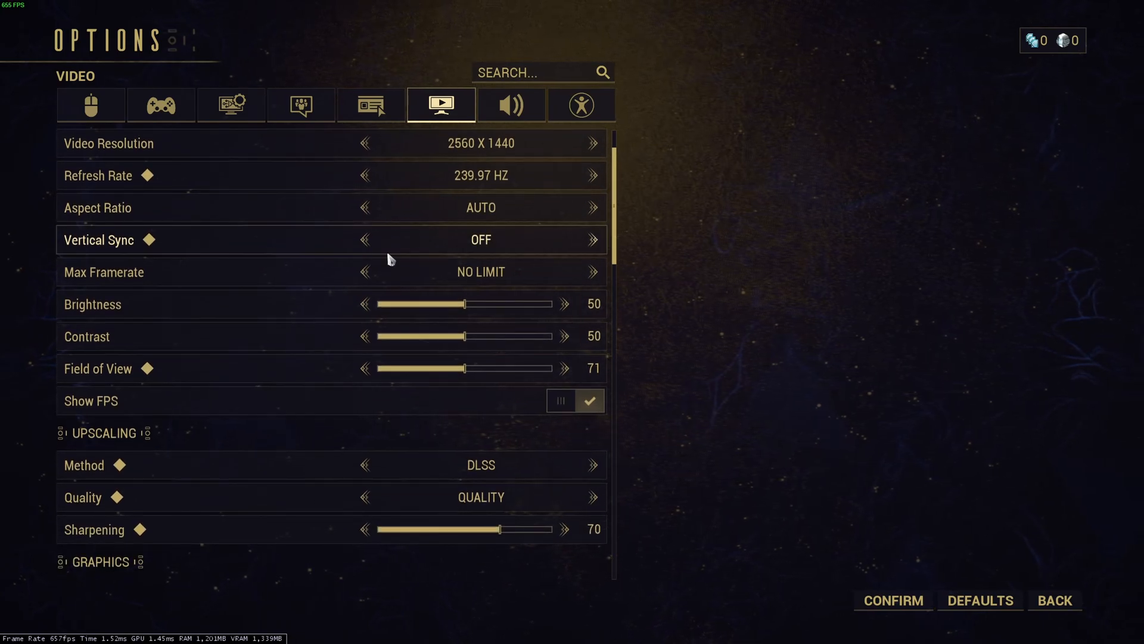
{"action": "mouse_move", "coordinate": [533, 248]}
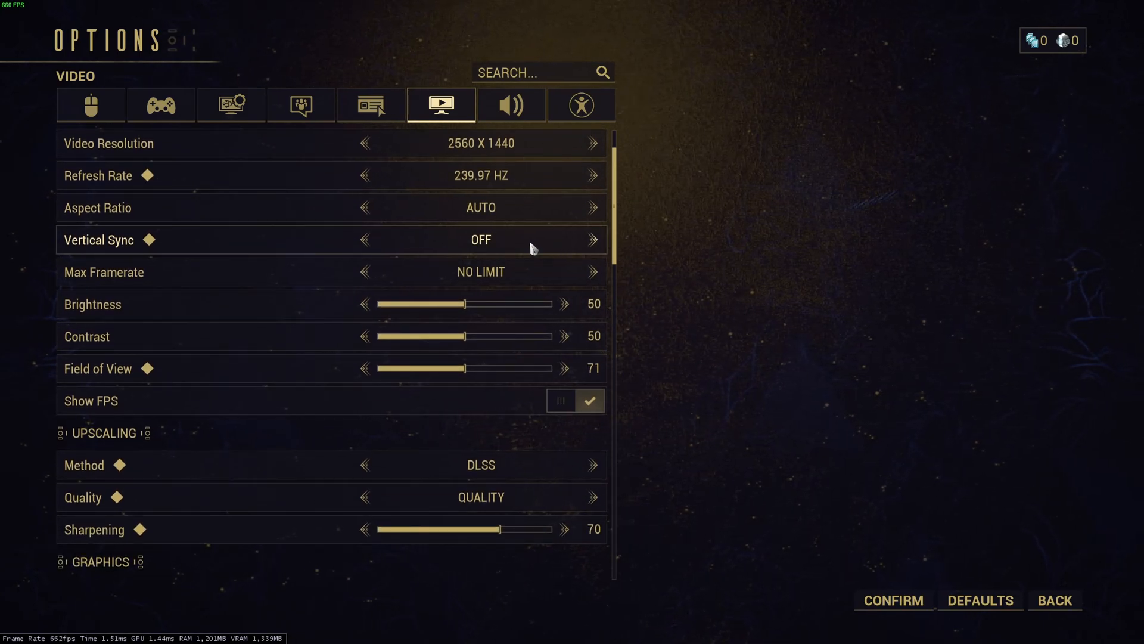
{"action": "mouse_move", "coordinate": [185, 286]}
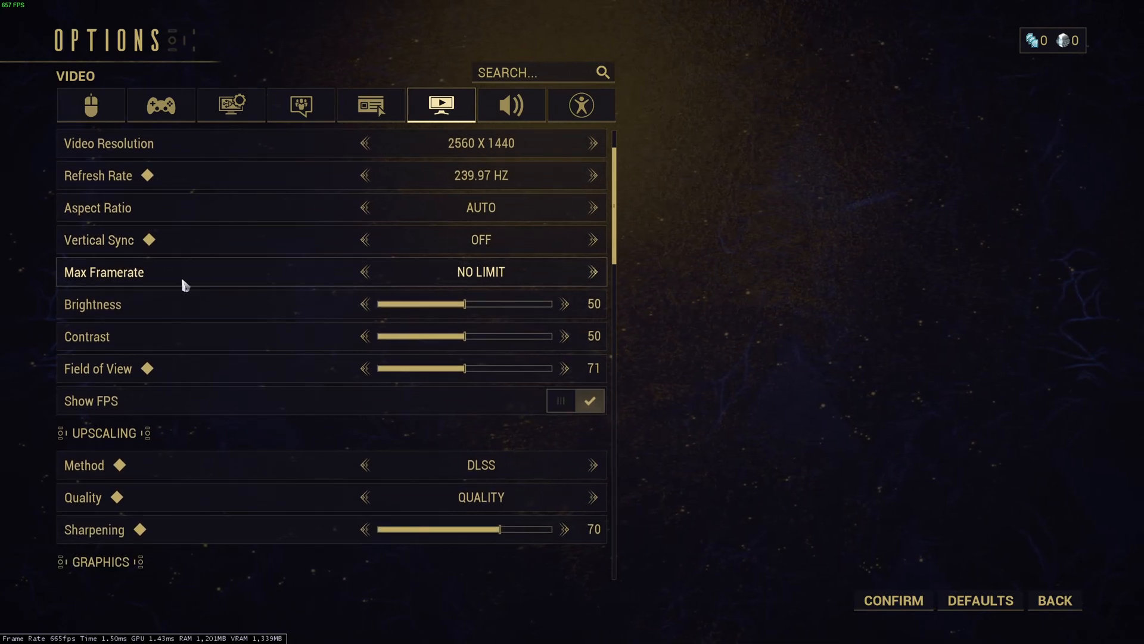
{"action": "mouse_move", "coordinate": [528, 287]}
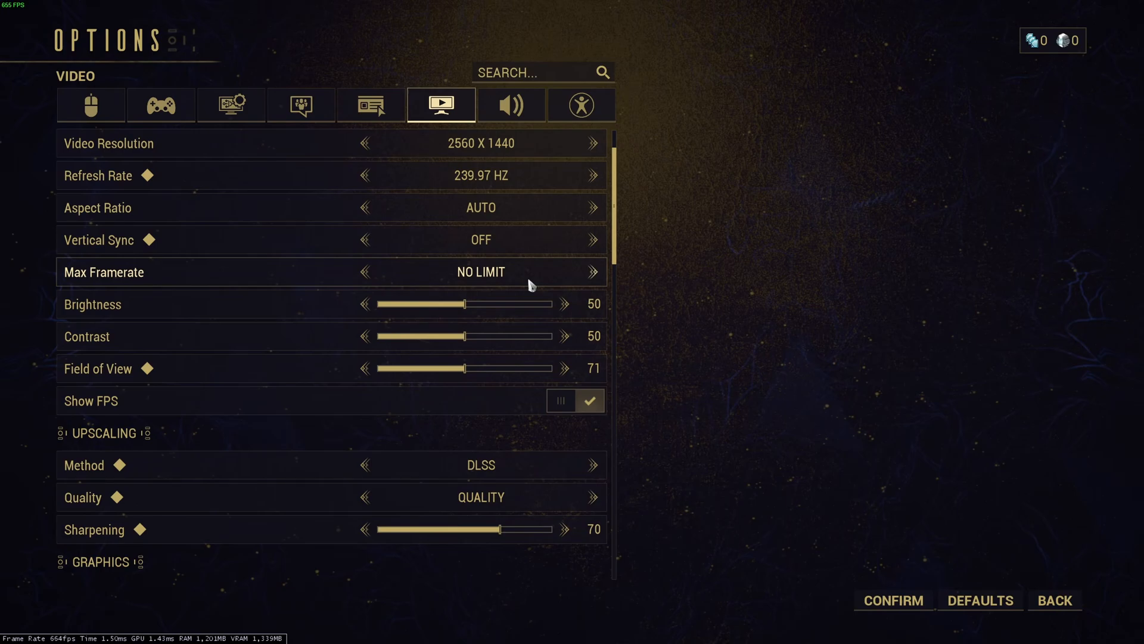
{"action": "mouse_move", "coordinate": [506, 287]}
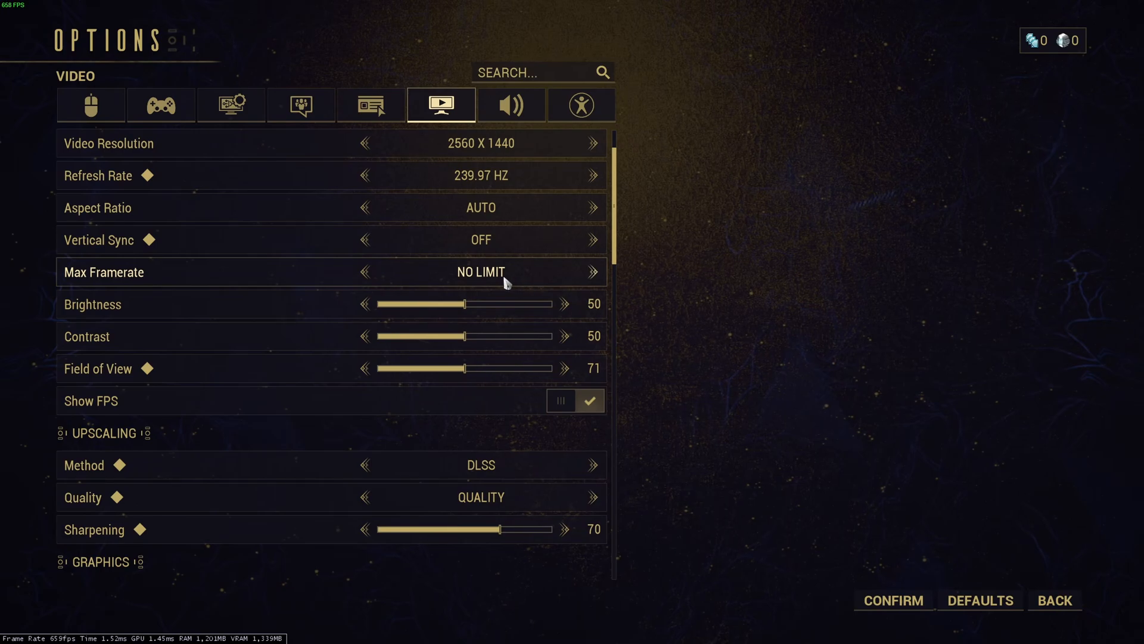
{"action": "mouse_move", "coordinate": [507, 281]}
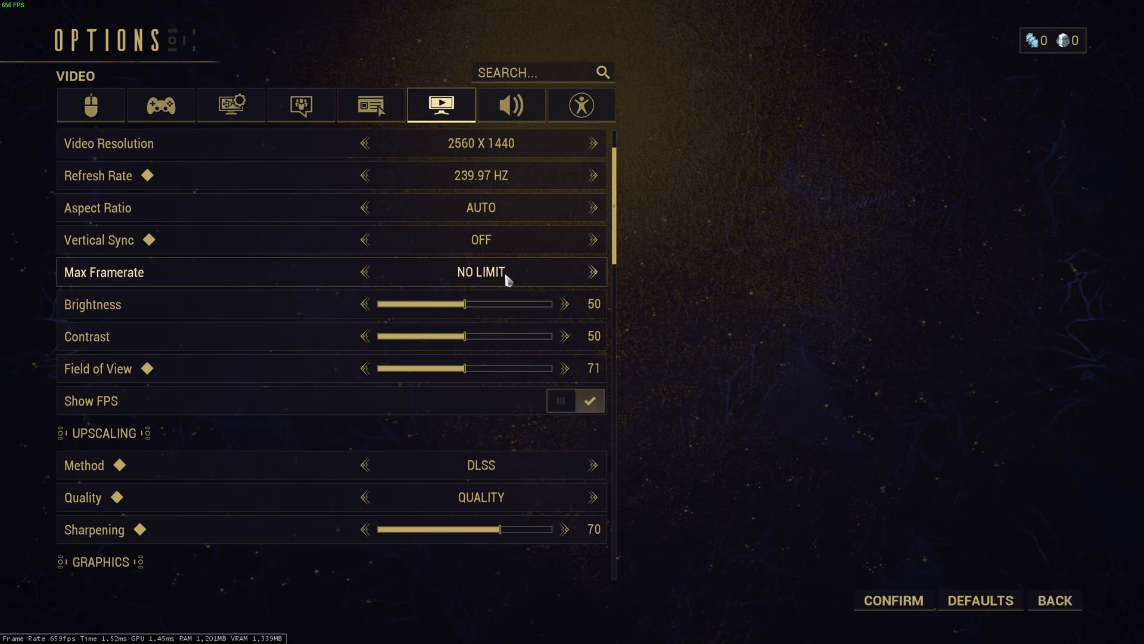
{"action": "mouse_move", "coordinate": [511, 292]}
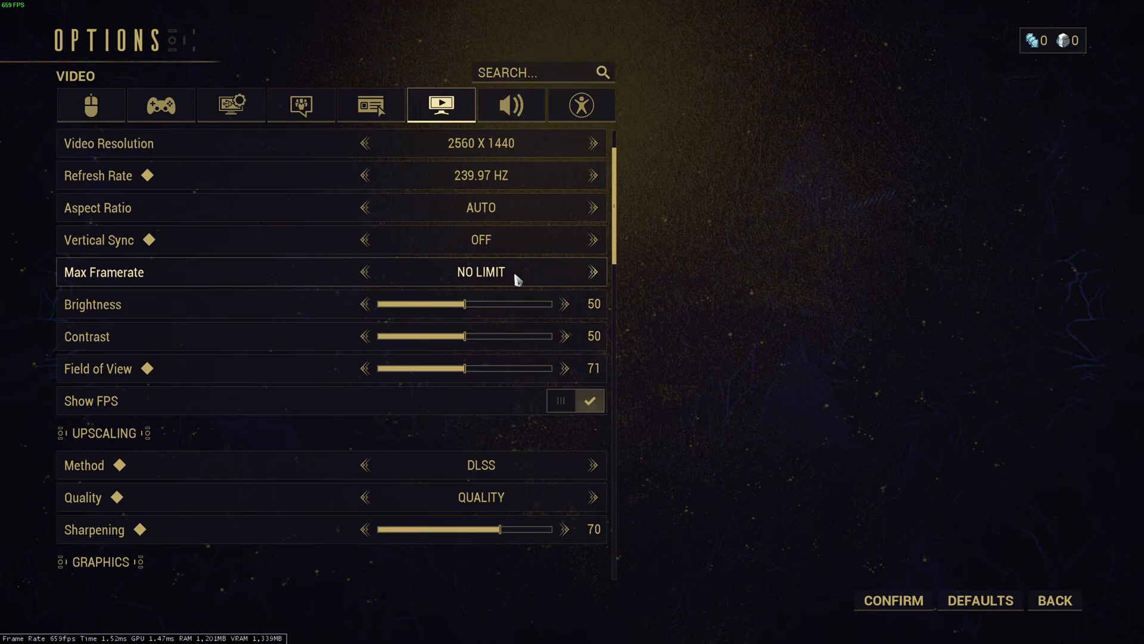
{"action": "mouse_move", "coordinate": [484, 159]}
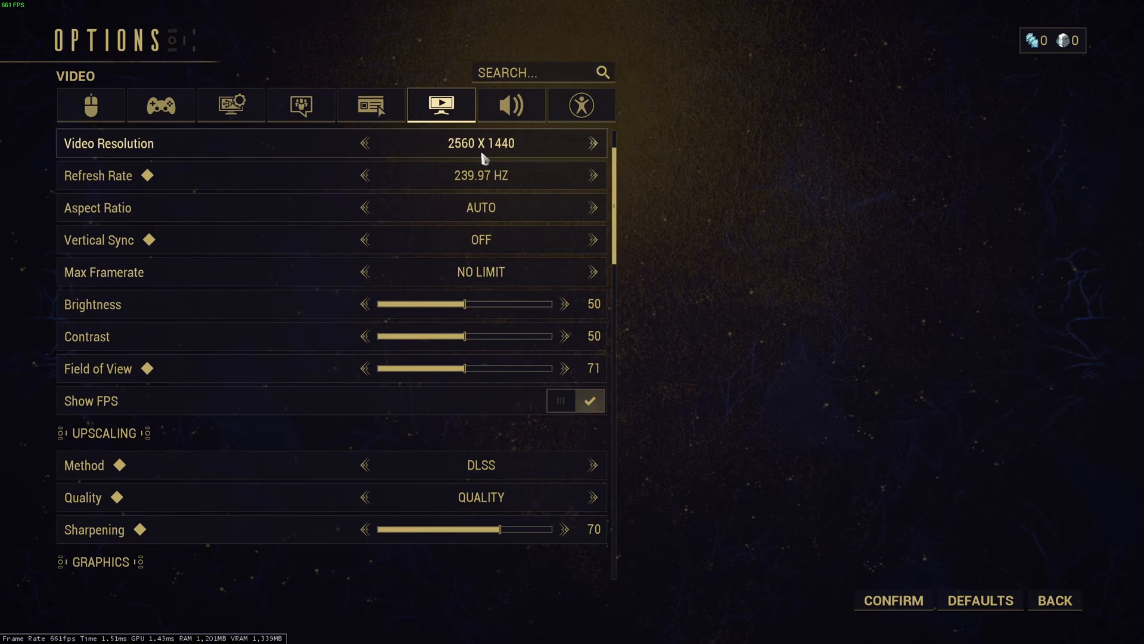
{"action": "mouse_move", "coordinate": [496, 226]}
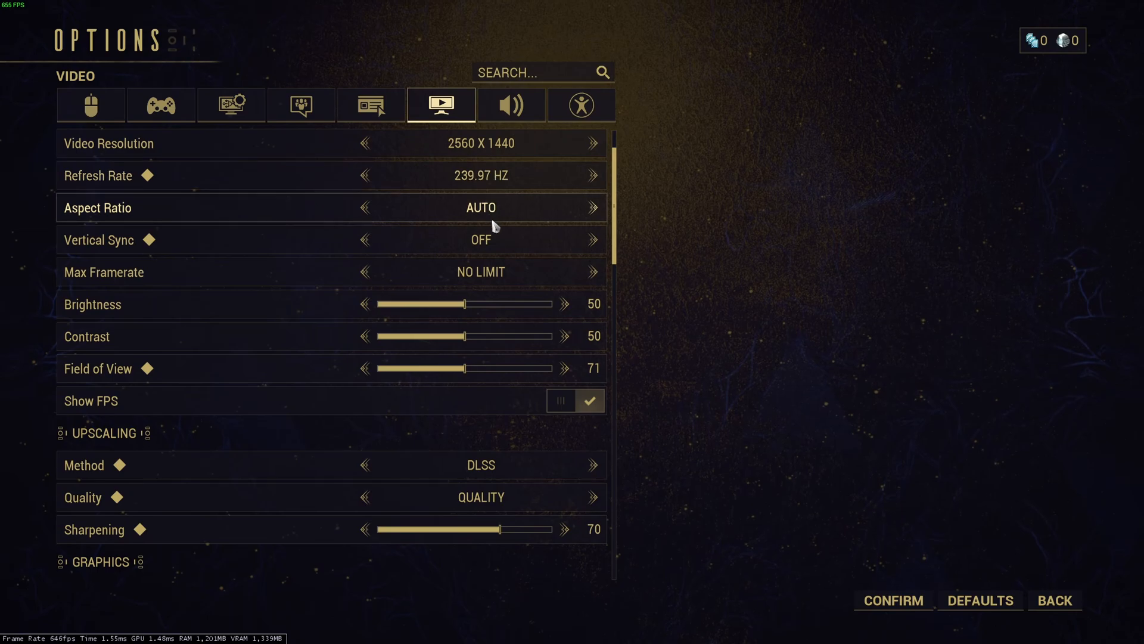
{"action": "scroll", "scroll_direction": "down", "scroll_amount": 3}
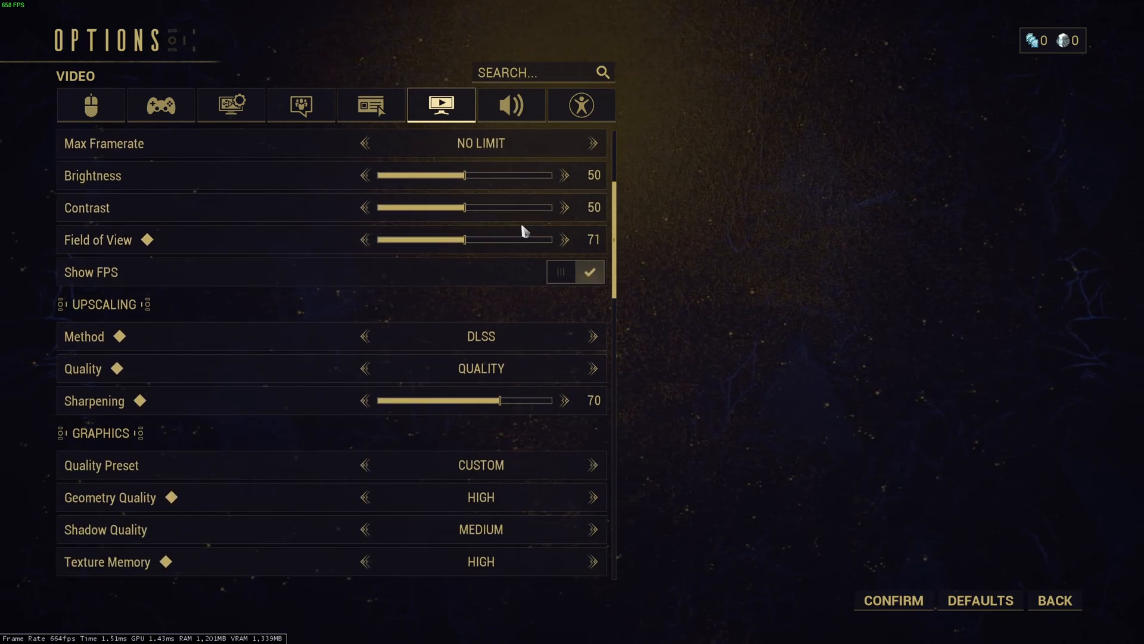
{"action": "scroll", "scroll_direction": "down", "scroll_amount": 3}
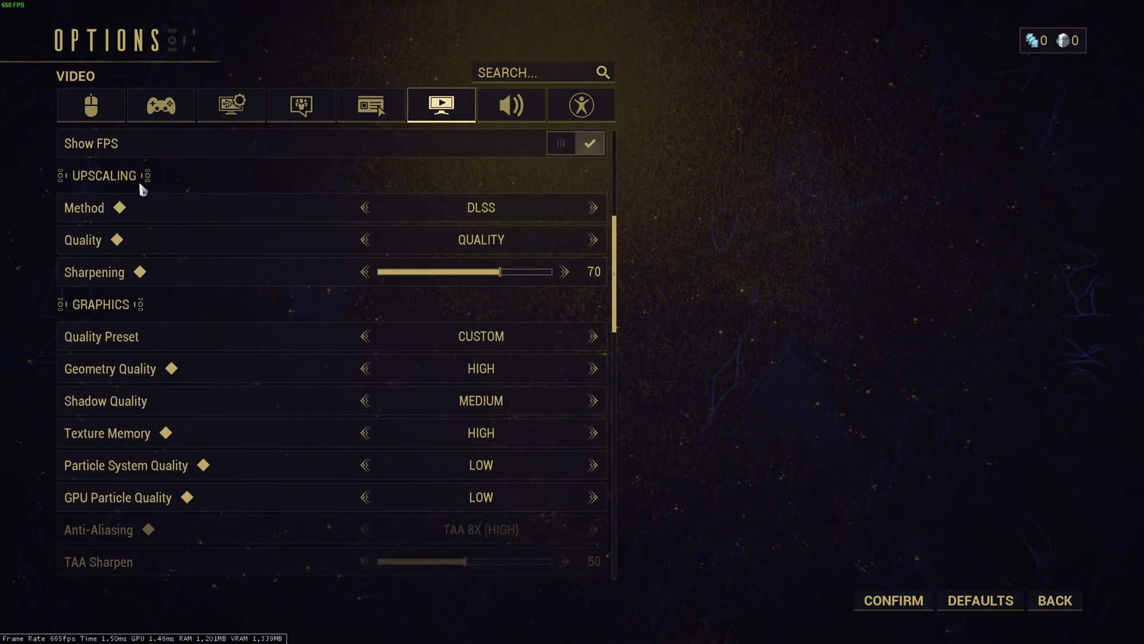
{"action": "mouse_move", "coordinate": [486, 212]}
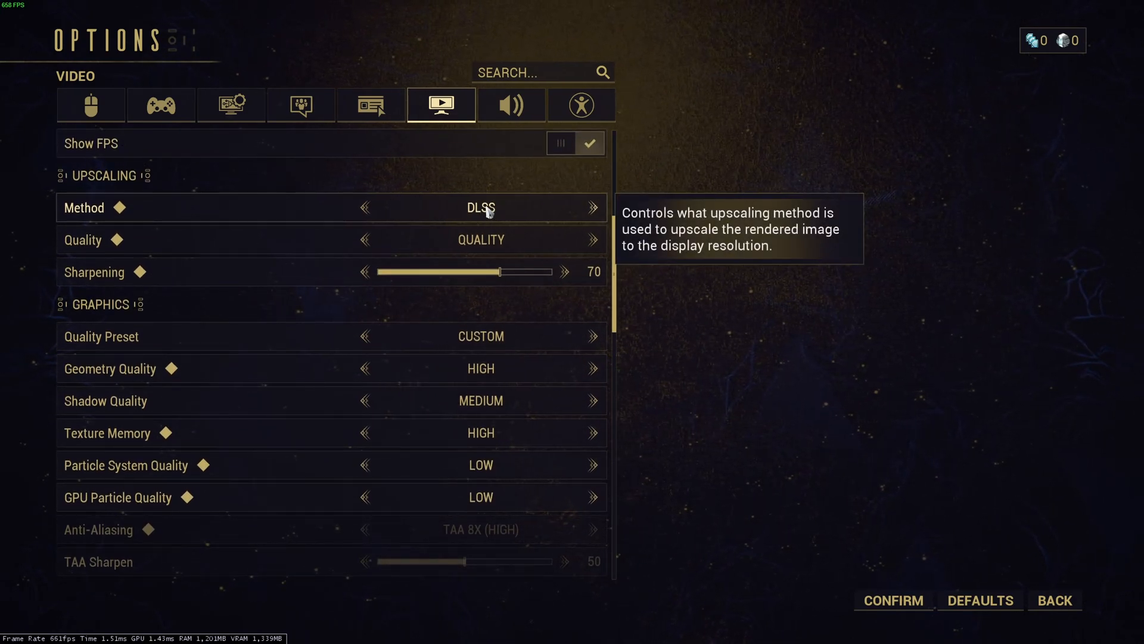
{"action": "mouse_move", "coordinate": [481, 255]}
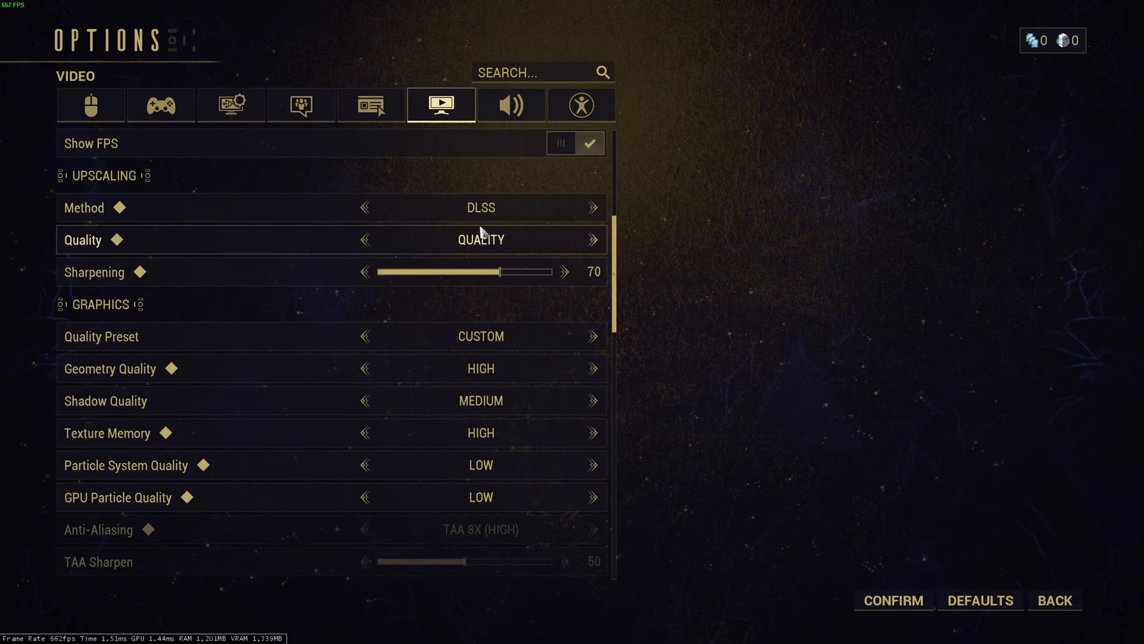
{"action": "left_click", "coordinate": [592, 240]}
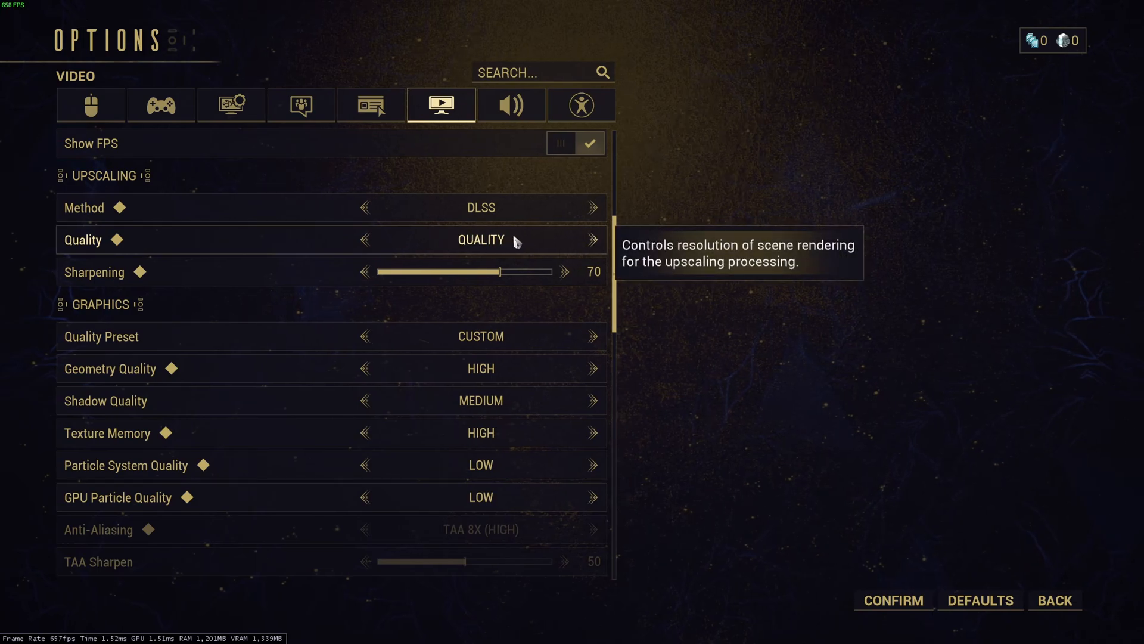
{"action": "mouse_move", "coordinate": [213, 257]}
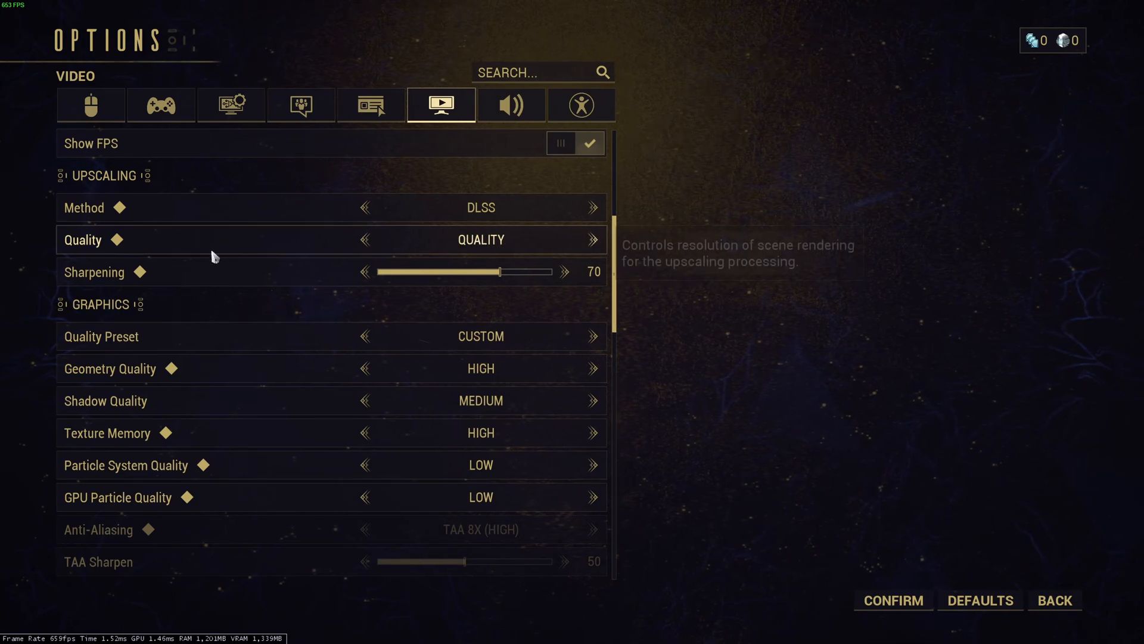
{"action": "mouse_move", "coordinate": [461, 279]}
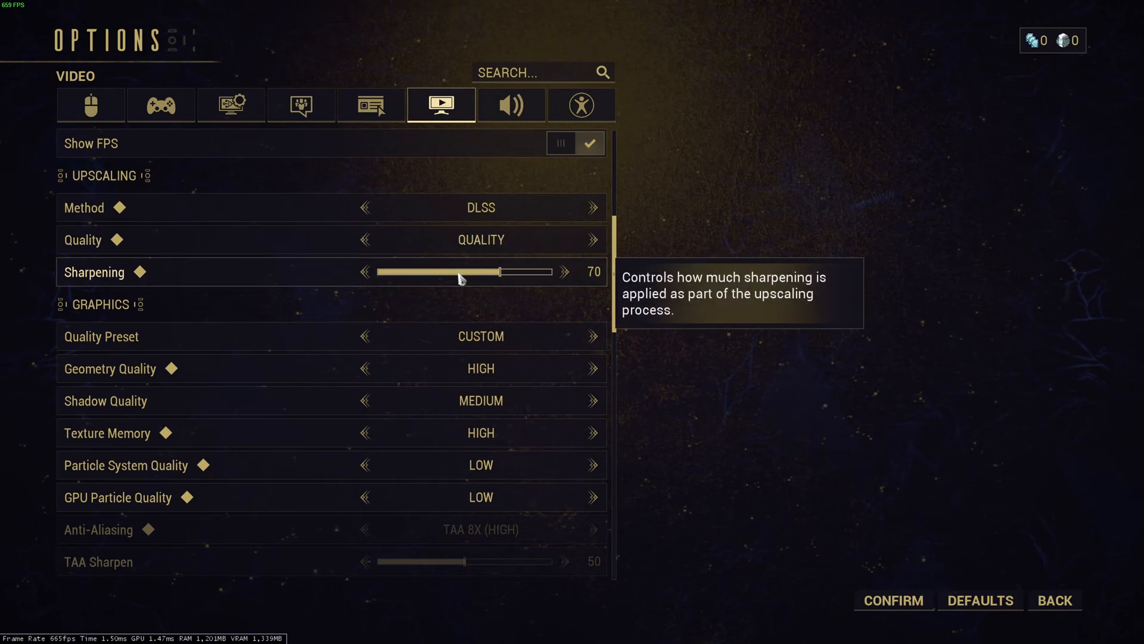
{"action": "mouse_move", "coordinate": [516, 272]}
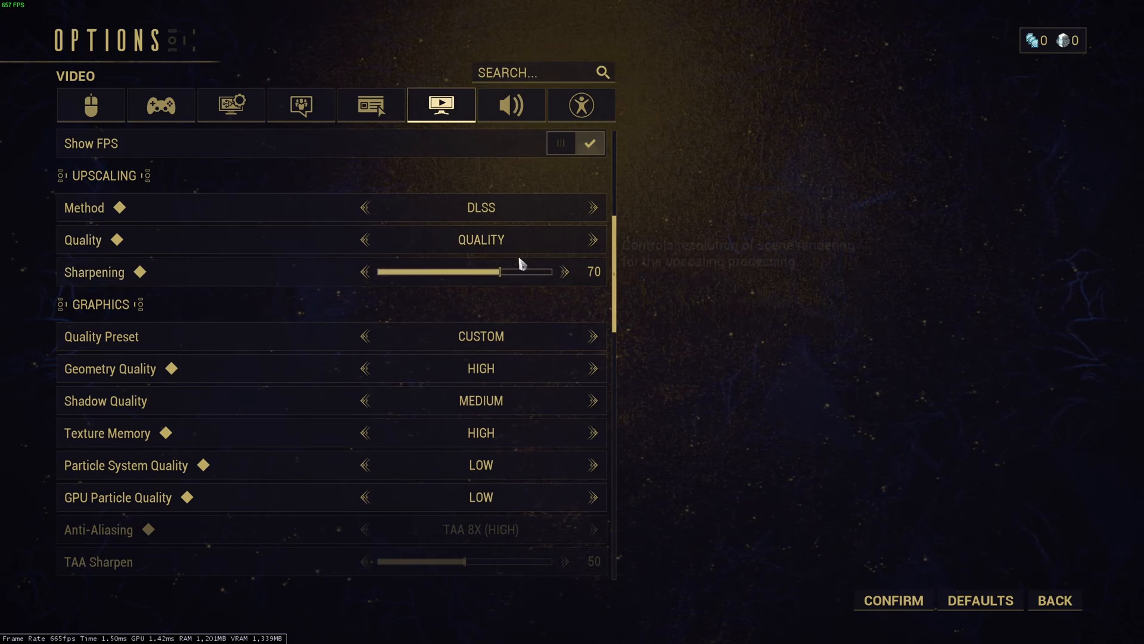
{"action": "mouse_move", "coordinate": [437, 280]}
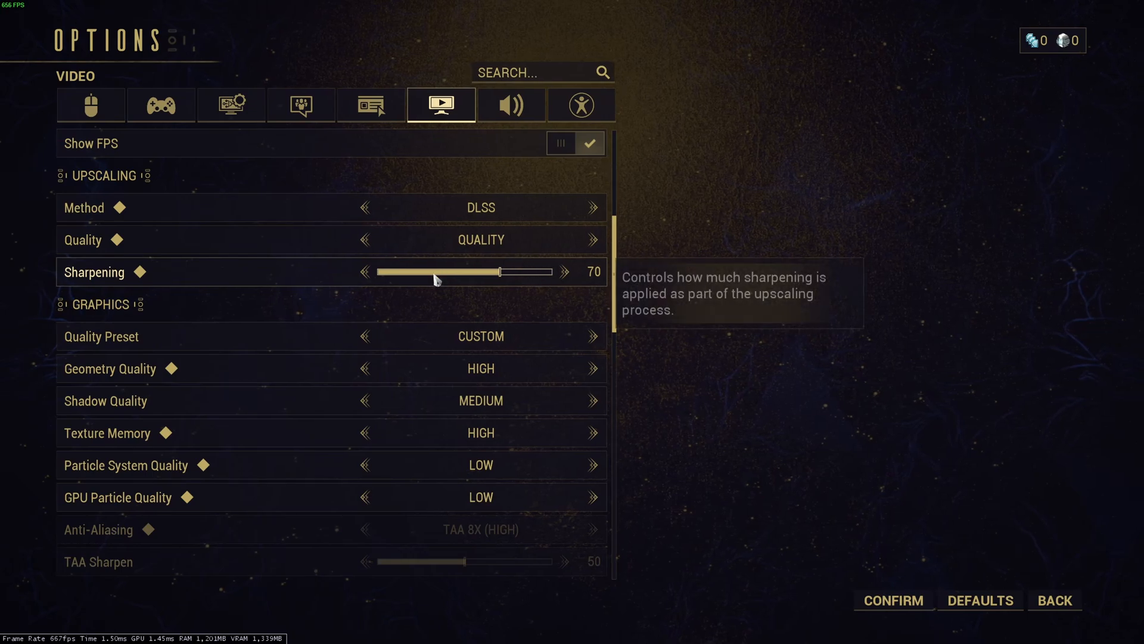
{"action": "left_click", "coordinate": [592, 208]}
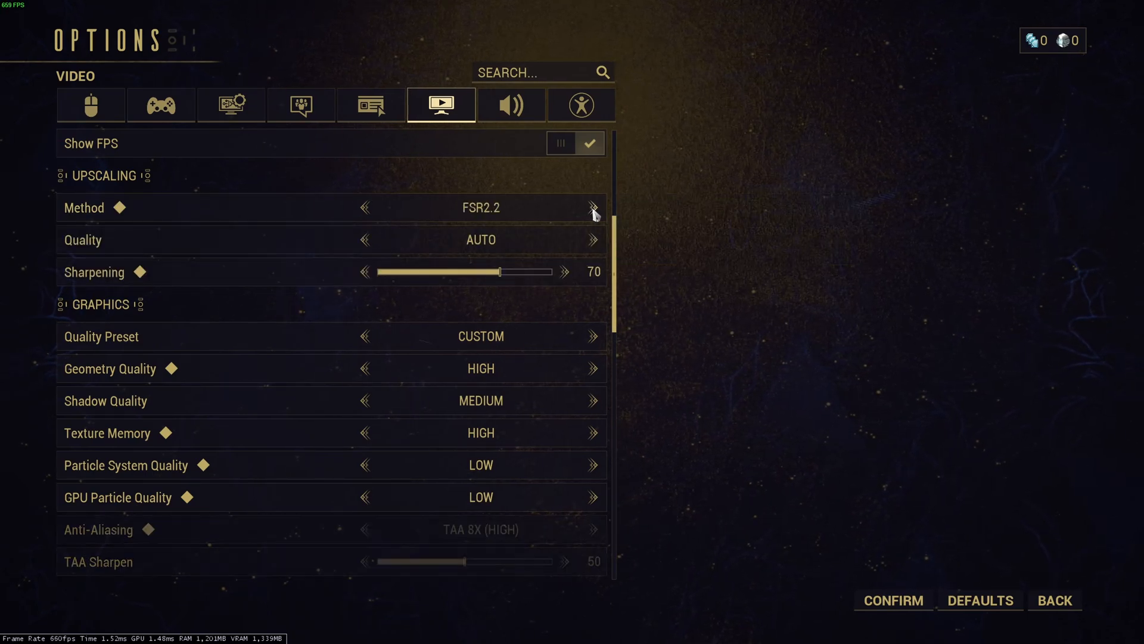
{"action": "left_click", "coordinate": [592, 240]}
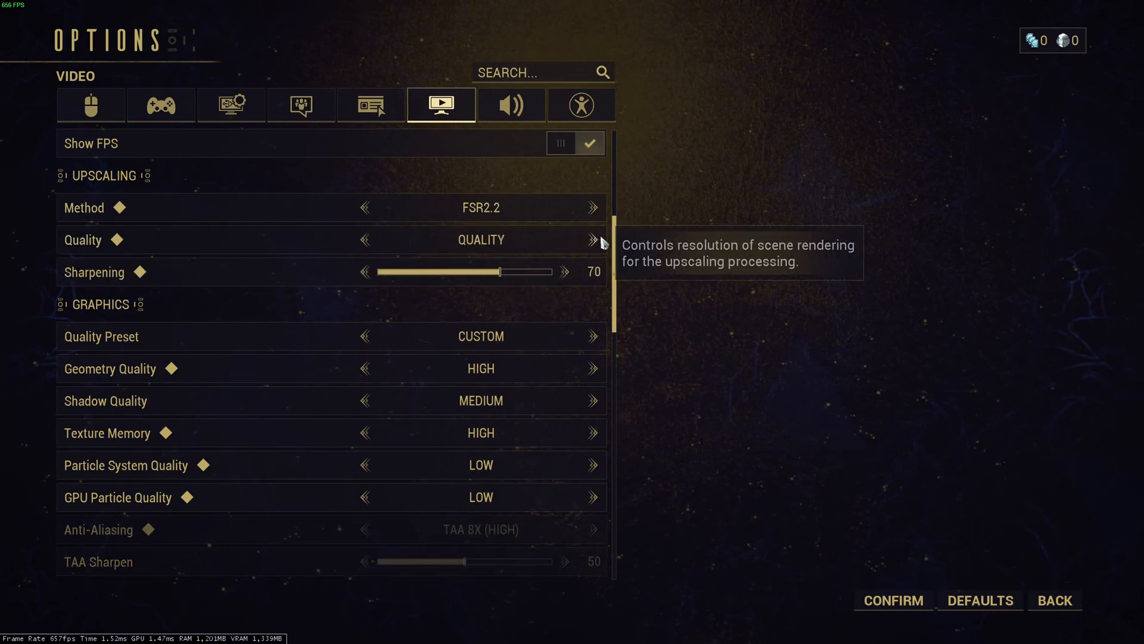
{"action": "mouse_move", "coordinate": [509, 249]}
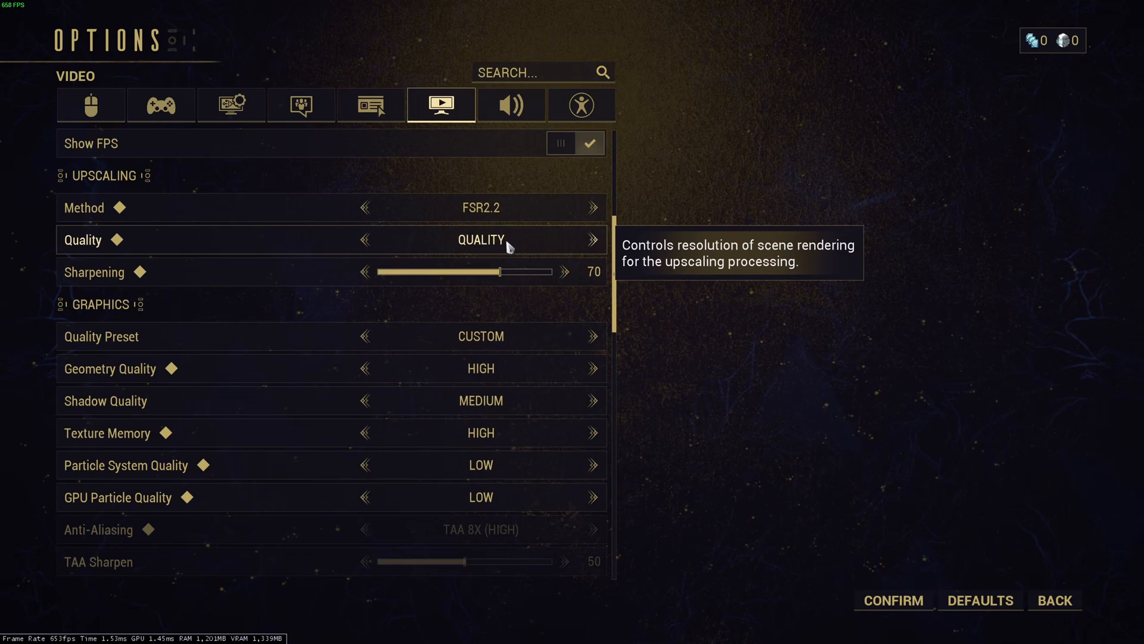
{"action": "mouse_move", "coordinate": [82, 281]}
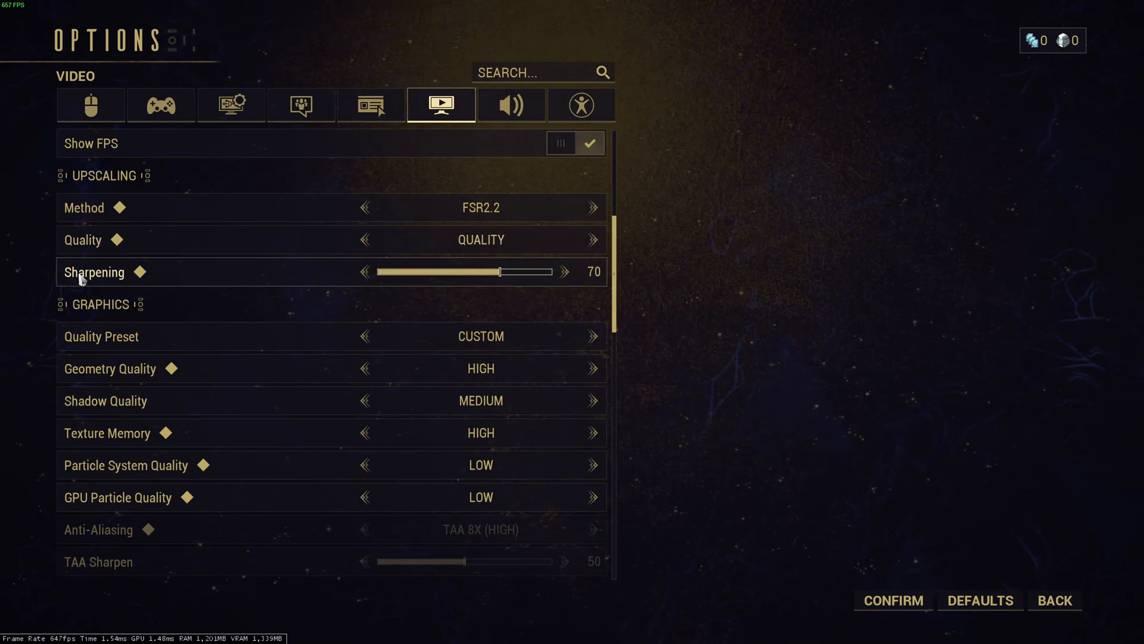
{"action": "mouse_move", "coordinate": [472, 273]}
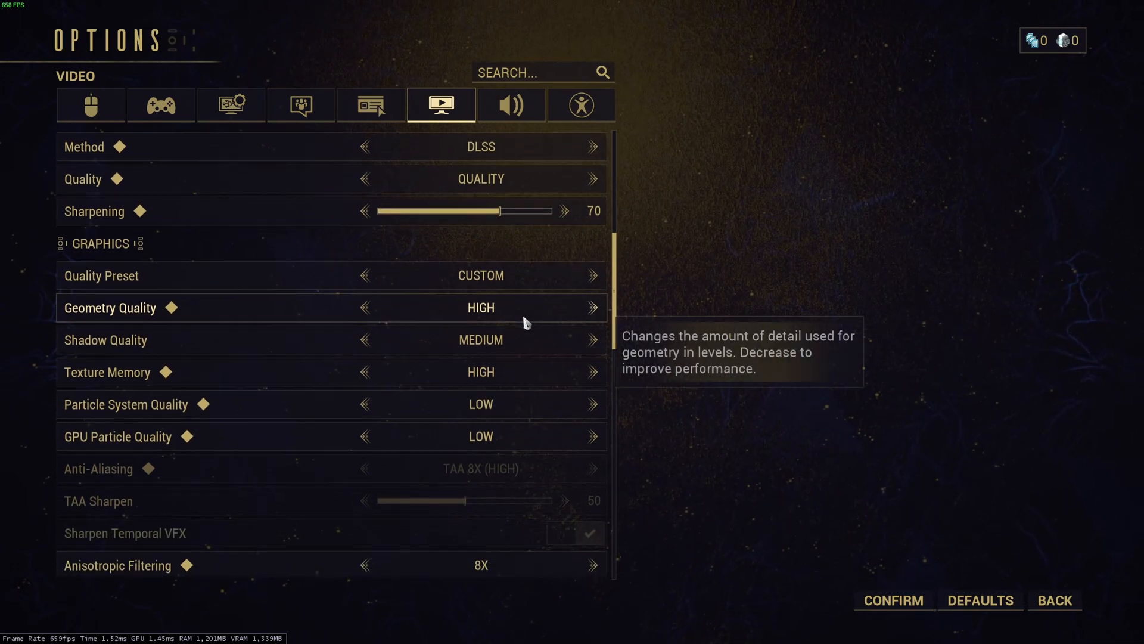
{"action": "scroll", "scroll_direction": "down", "scroll_amount": 3}
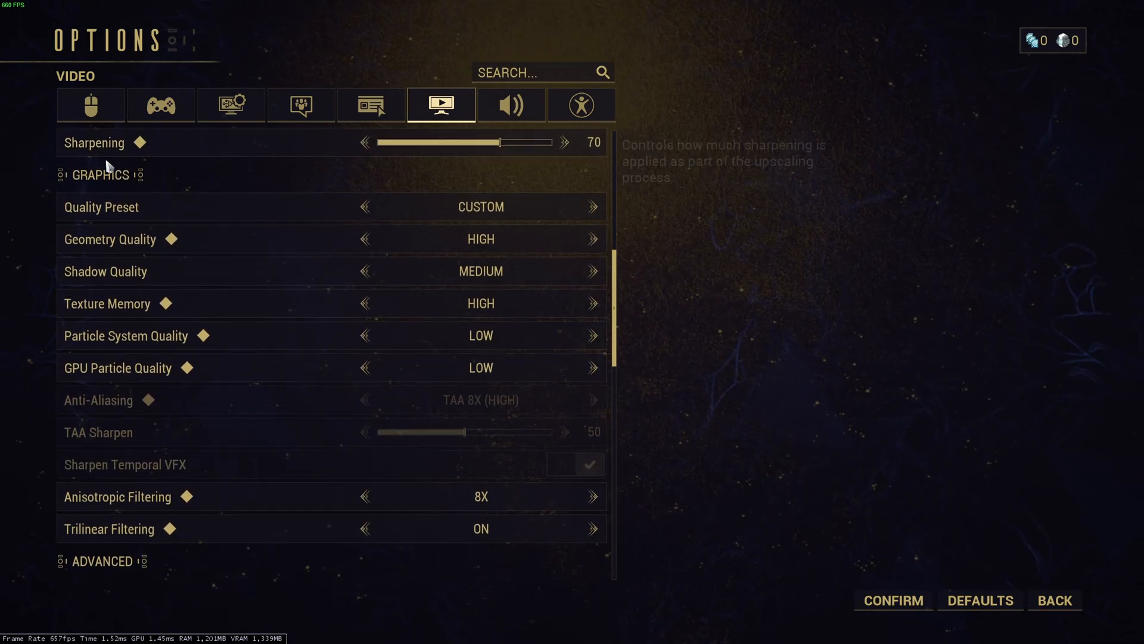
{"action": "scroll", "scroll_direction": "down", "scroll_amount": 3}
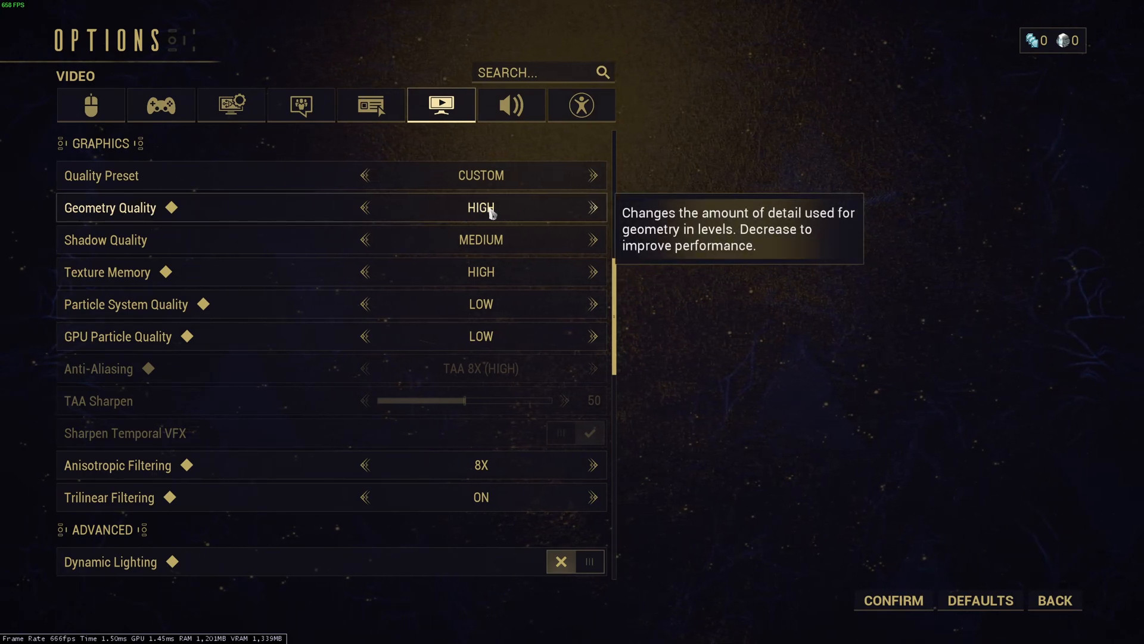
{"action": "mouse_move", "coordinate": [523, 206]}
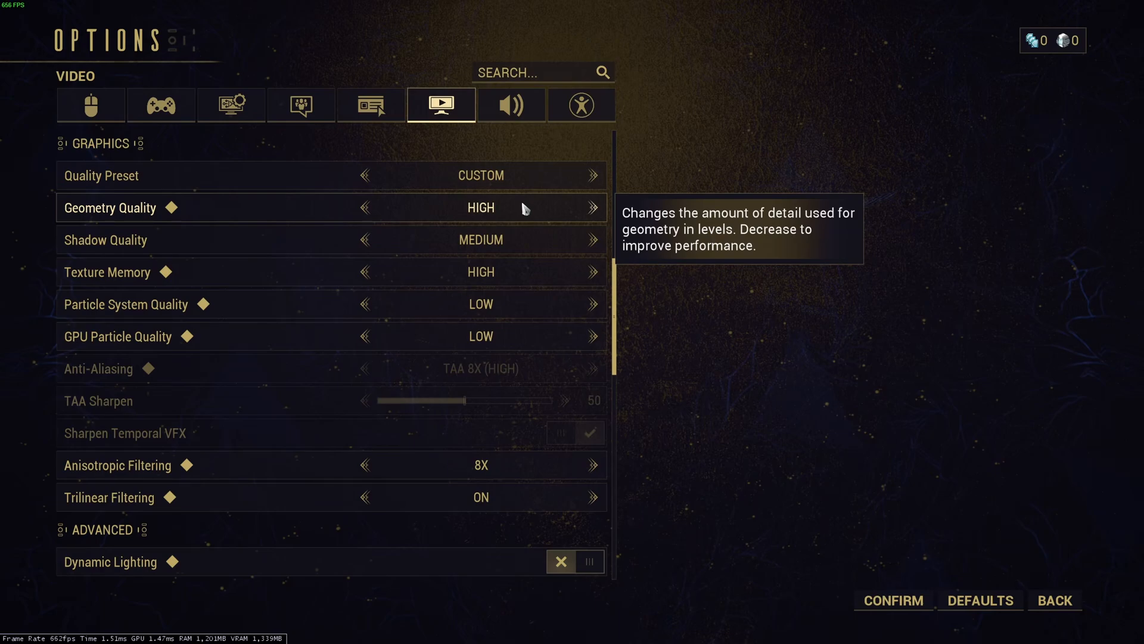
{"action": "mouse_move", "coordinate": [536, 245]}
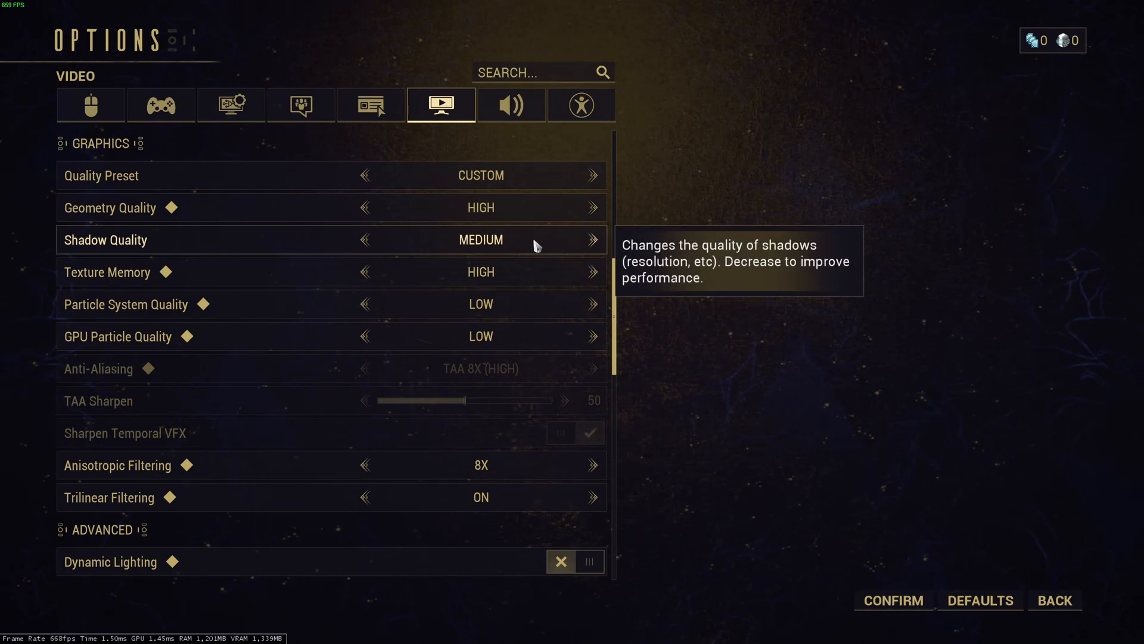
{"action": "mouse_move", "coordinate": [495, 249]}
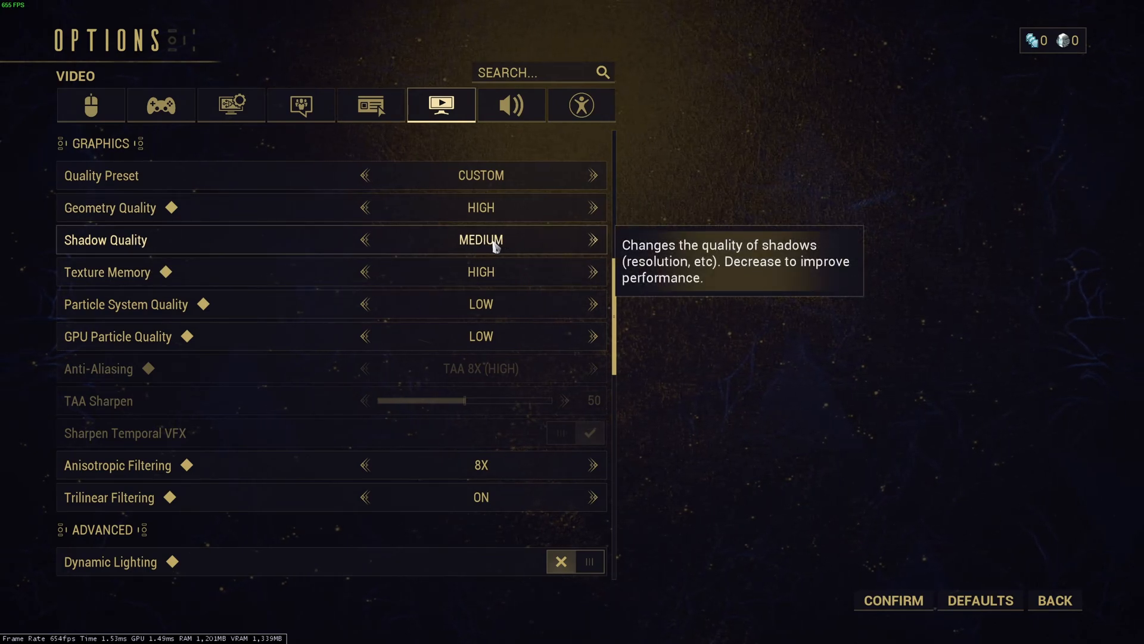
{"action": "mouse_move", "coordinate": [484, 238]}
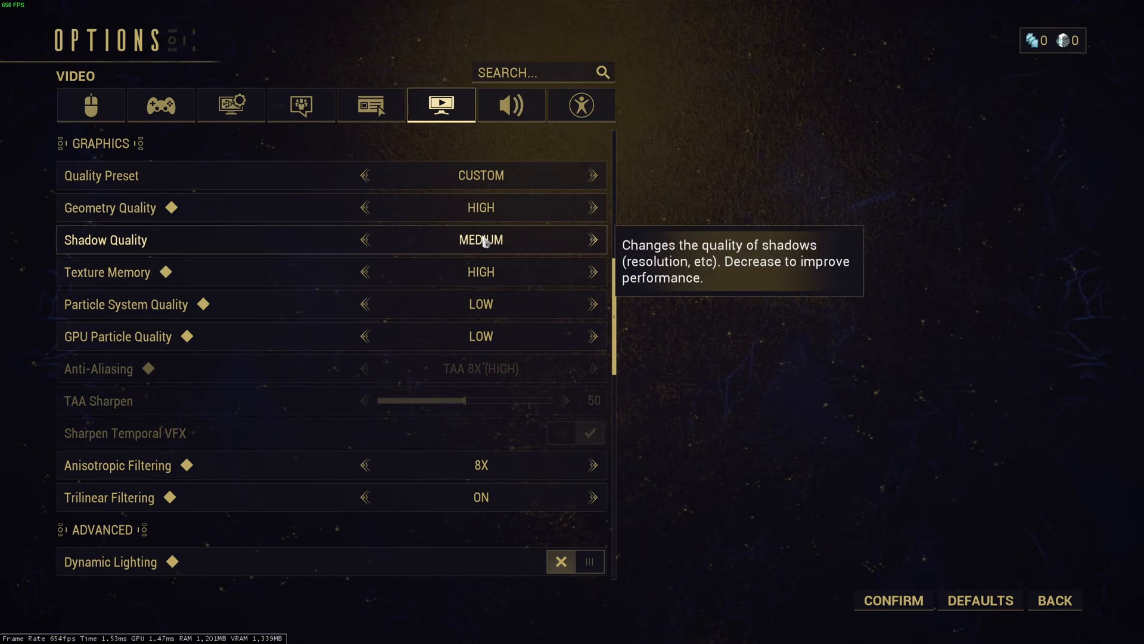
{"action": "scroll", "scroll_direction": "down", "scroll_amount": 3}
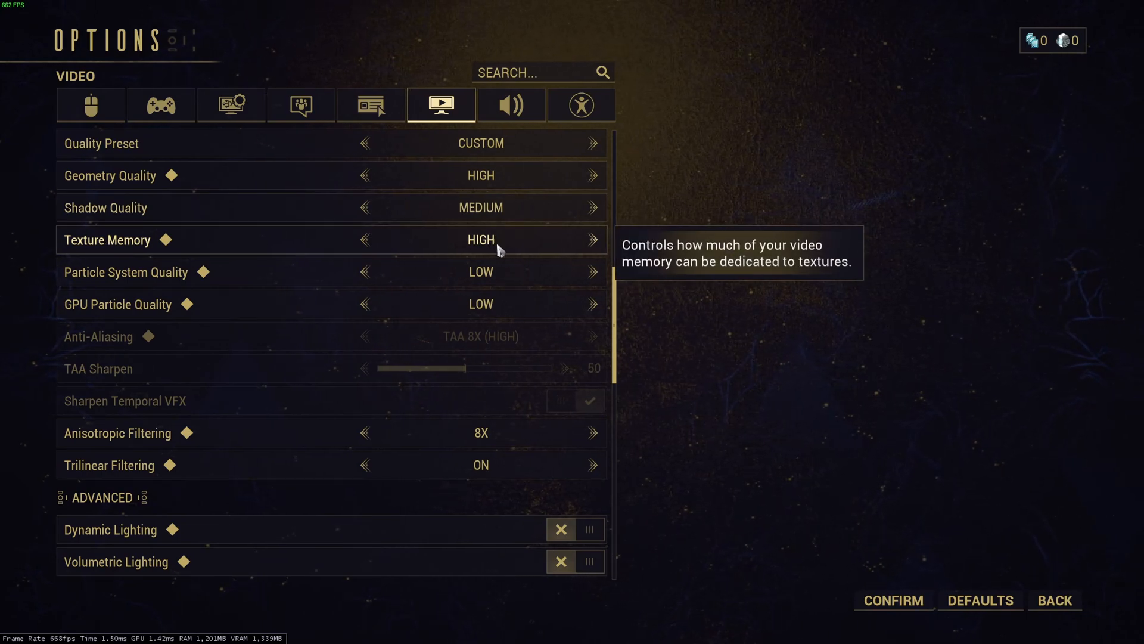
{"action": "left_click", "coordinate": [364, 240]}
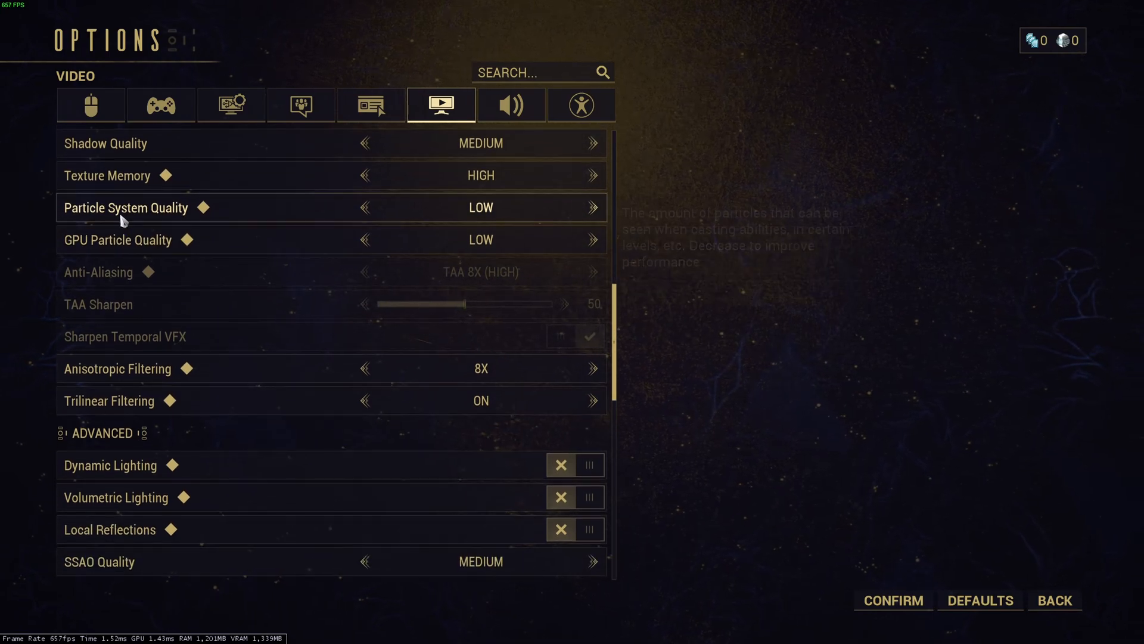
{"action": "mouse_move", "coordinate": [394, 271]}
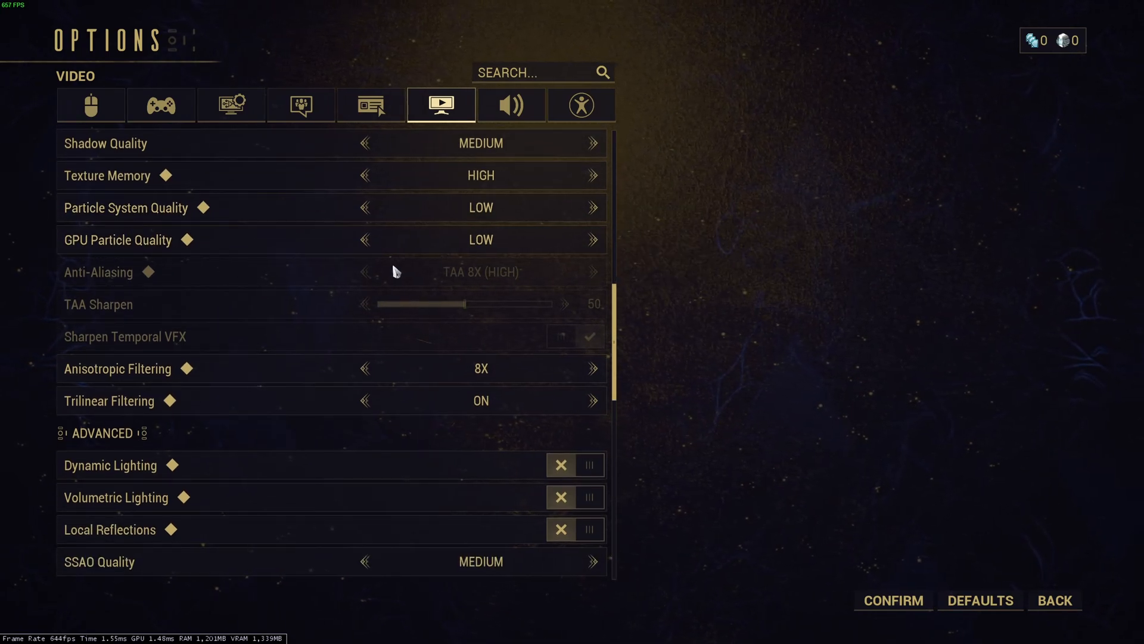
{"action": "mouse_move", "coordinate": [520, 251]}
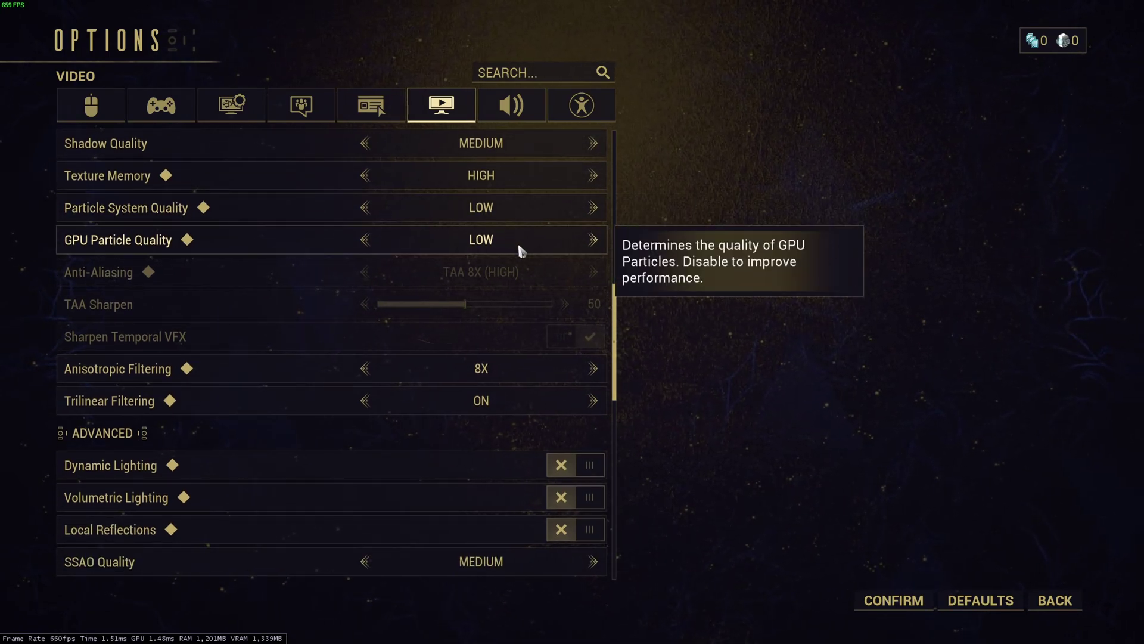
{"action": "mouse_move", "coordinate": [147, 212]}
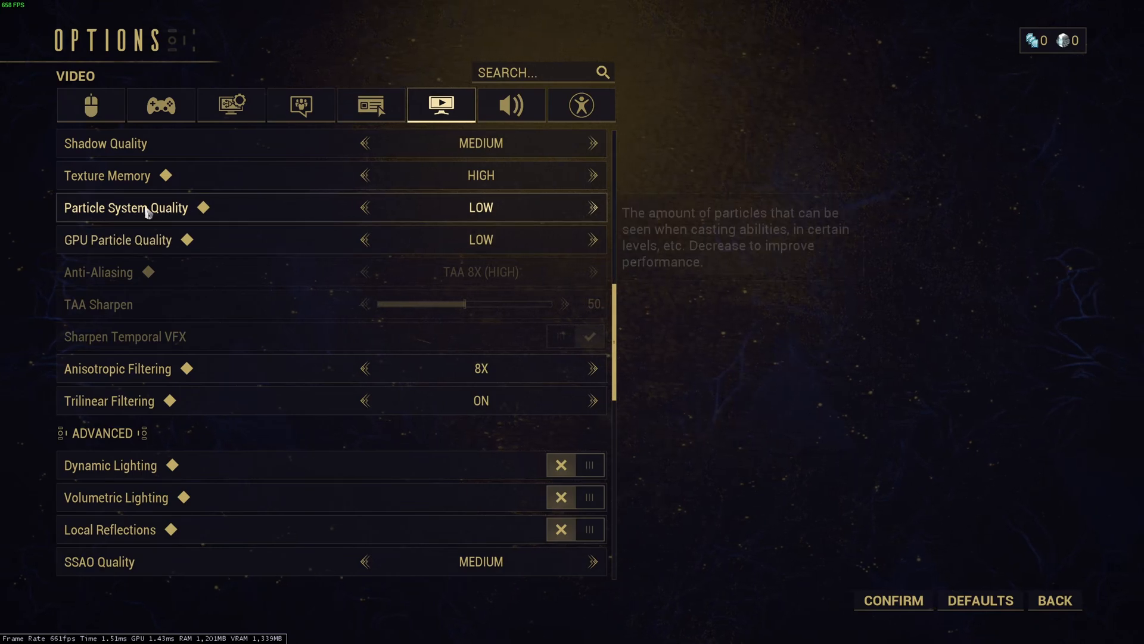
{"action": "mouse_move", "coordinate": [522, 204]}
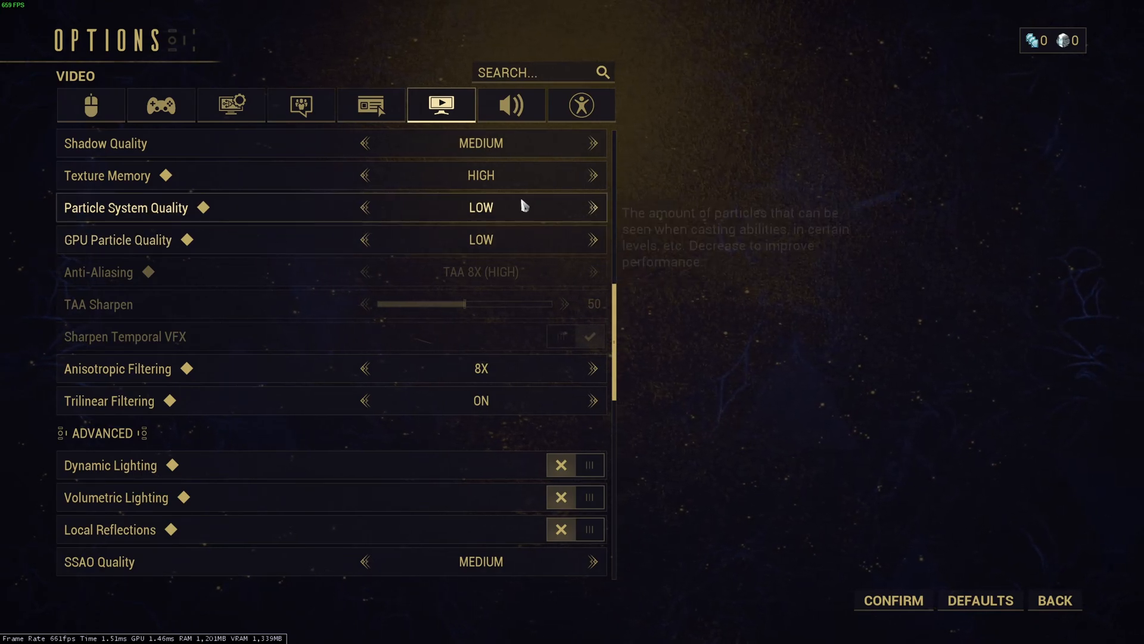
{"action": "mouse_move", "coordinate": [531, 220]}
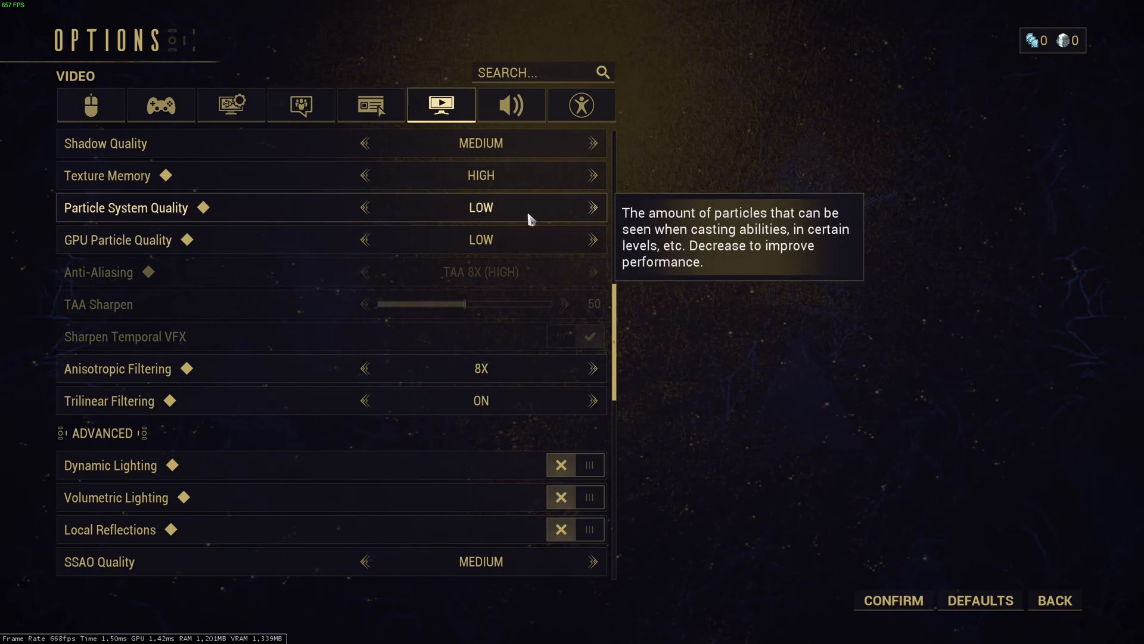
{"action": "scroll", "scroll_direction": "down", "scroll_amount": 3}
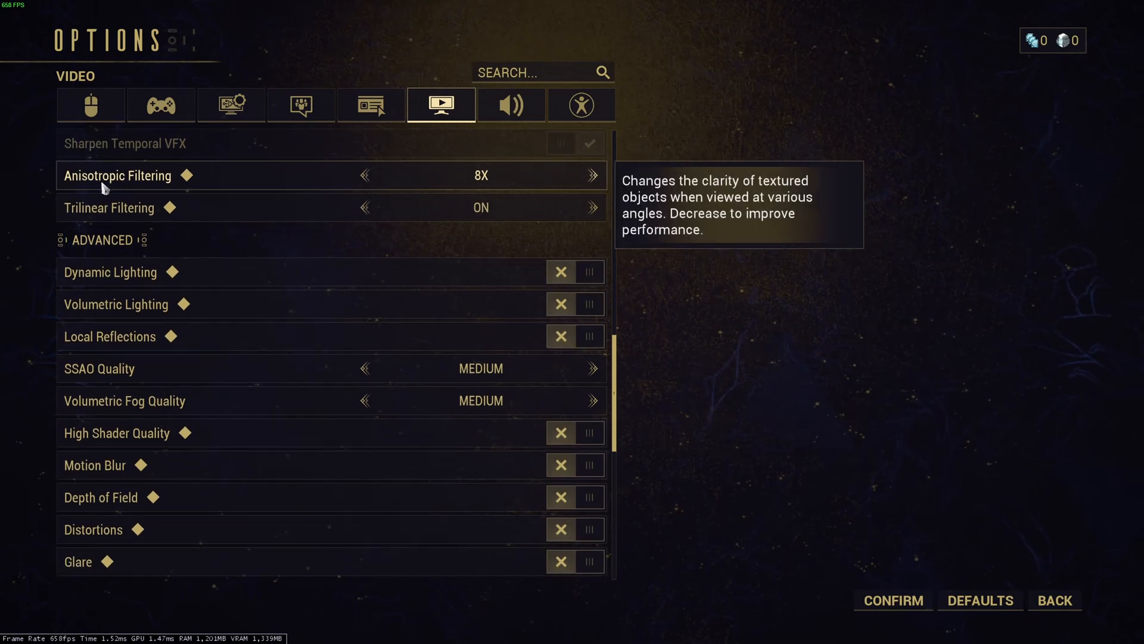
{"action": "mouse_move", "coordinate": [496, 184]}
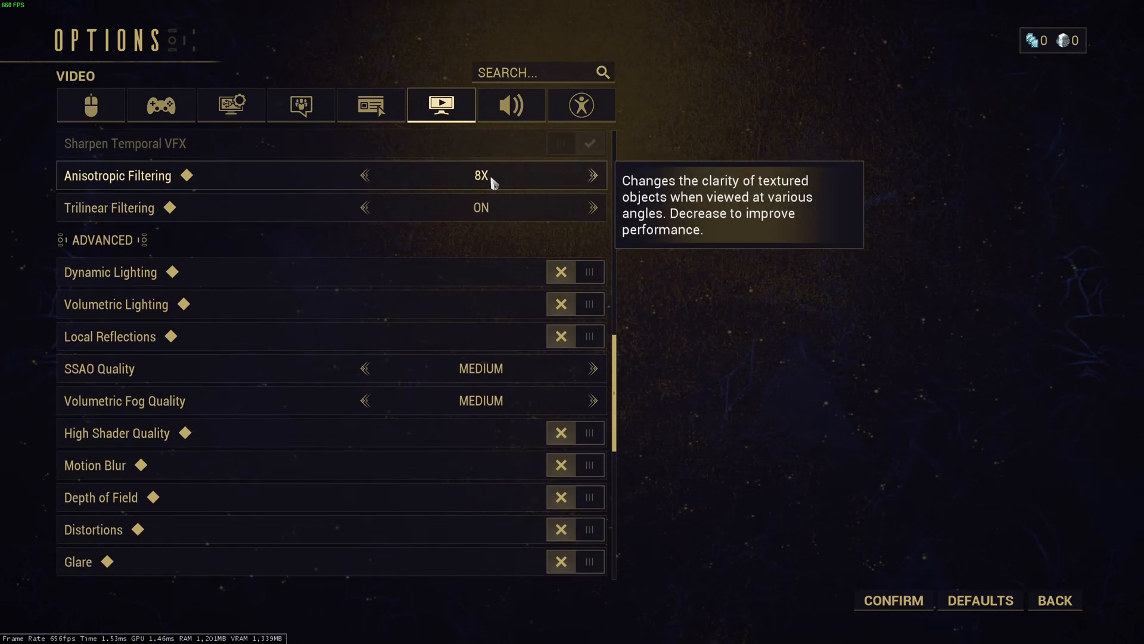
{"action": "mouse_move", "coordinate": [492, 207]}
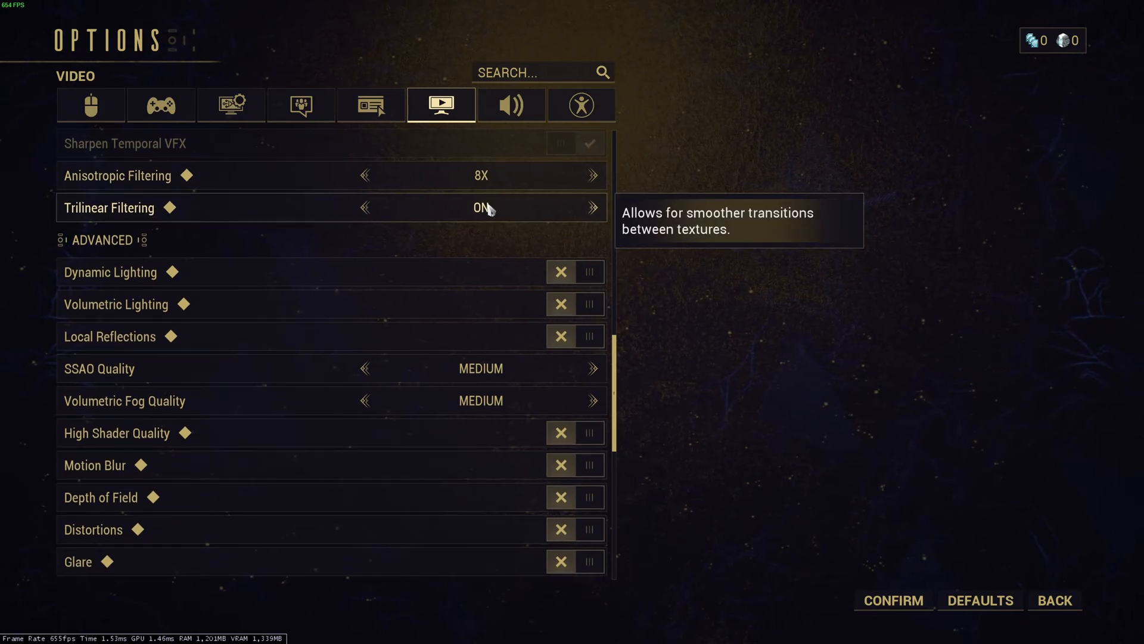
{"action": "scroll", "scroll_direction": "down", "scroll_amount": 3}
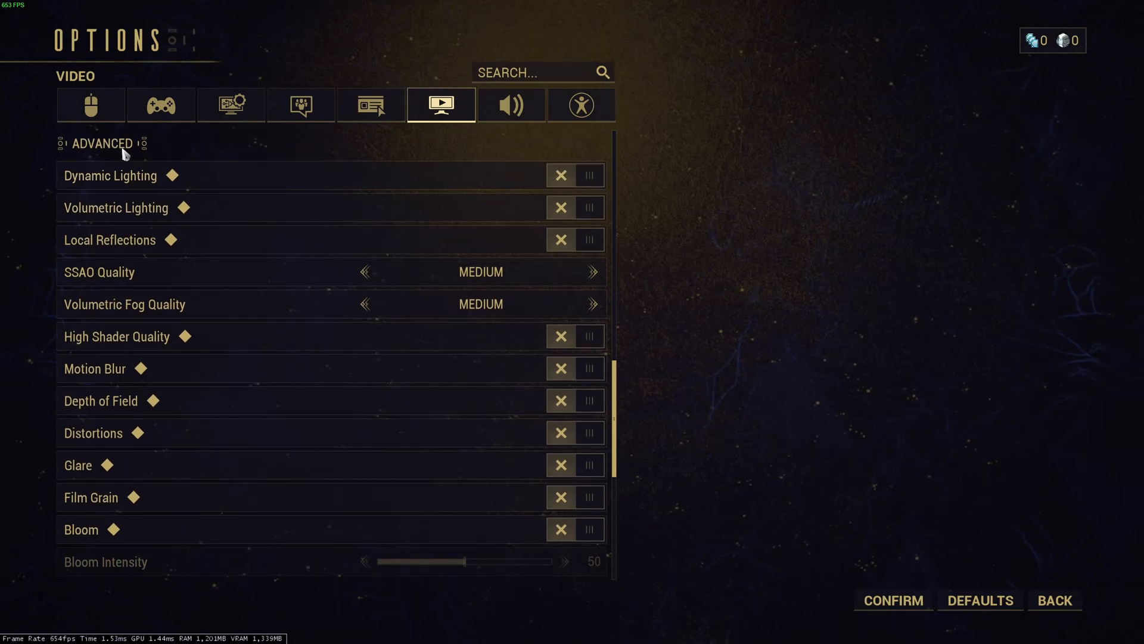
{"action": "mouse_move", "coordinate": [260, 167]}
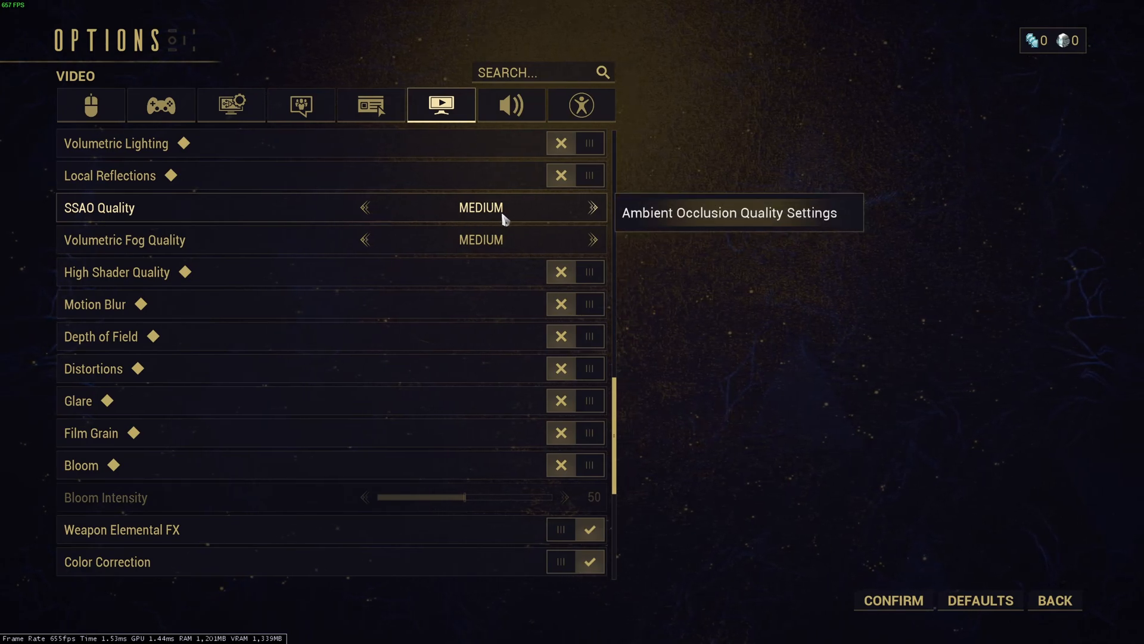
{"action": "left_click", "coordinate": [364, 208]}
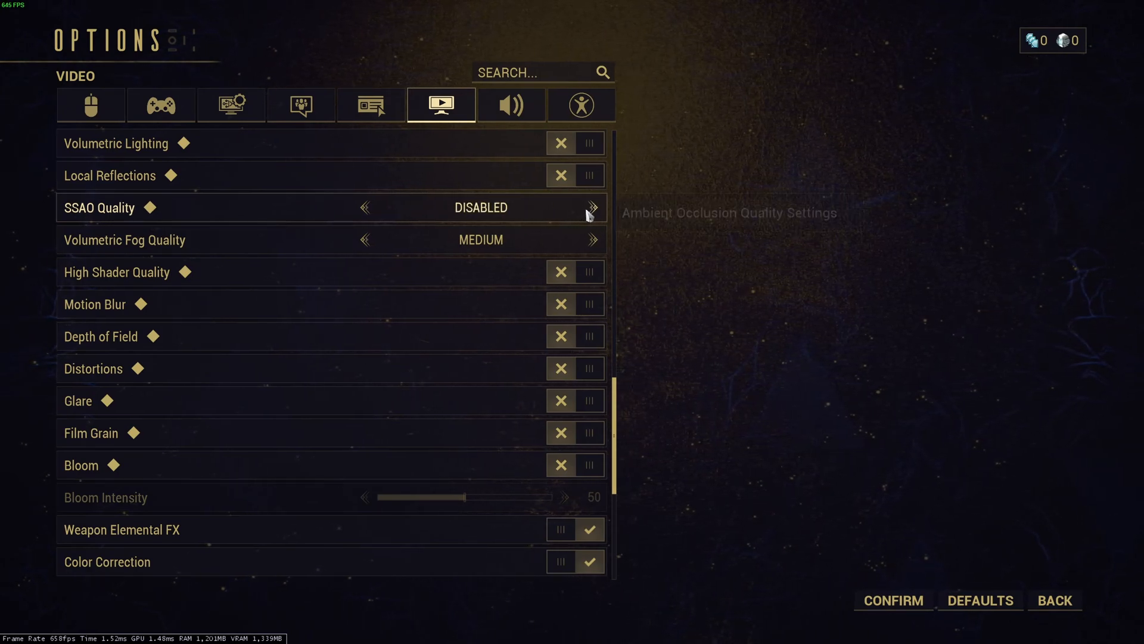
{"action": "left_click", "coordinate": [591, 208]}
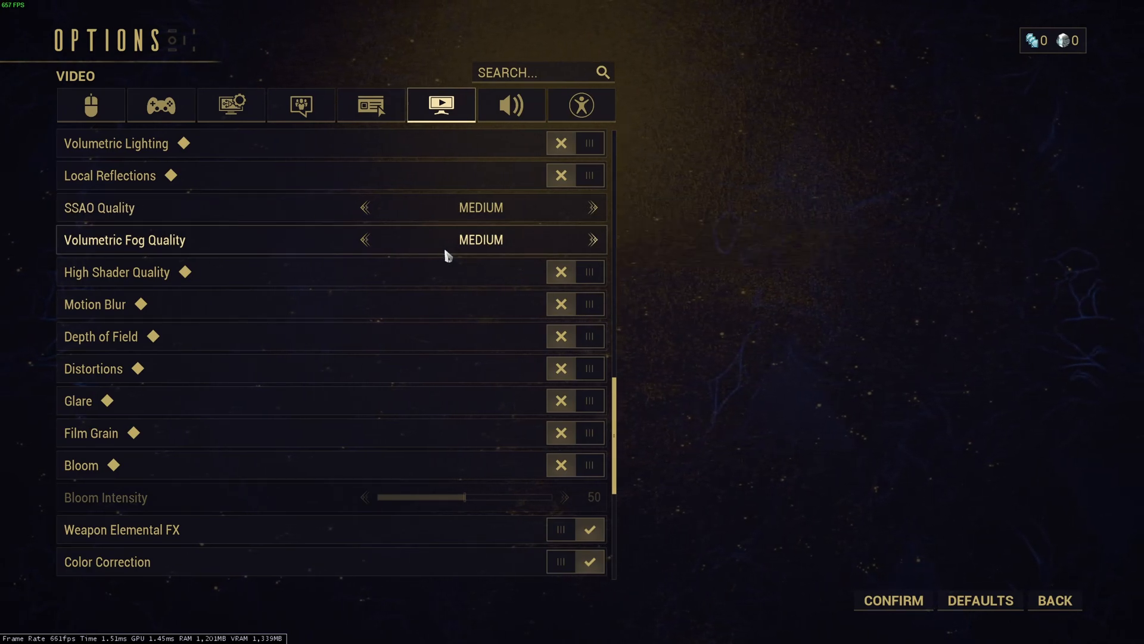
{"action": "mouse_move", "coordinate": [501, 247]}
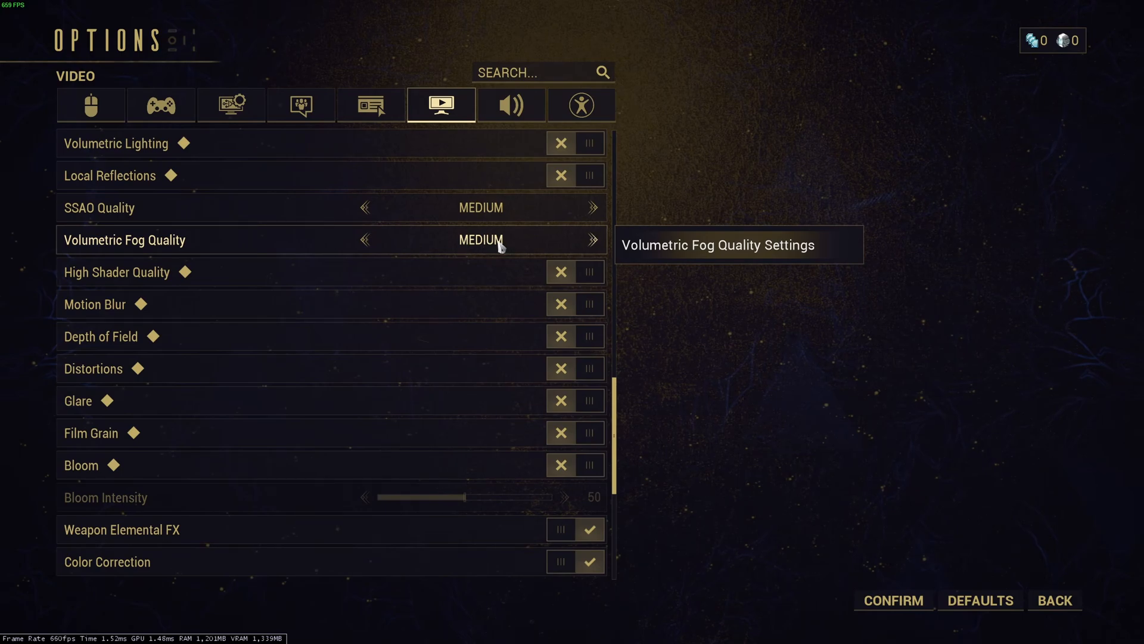
{"action": "left_click", "coordinate": [365, 240]}
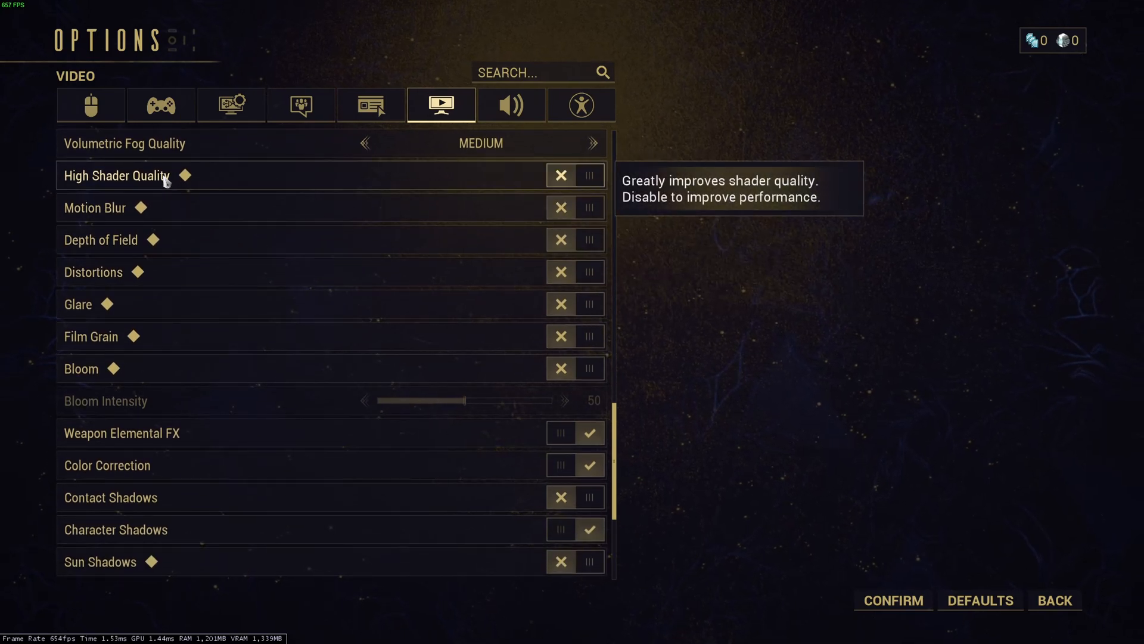
{"action": "mouse_move", "coordinate": [134, 376]}
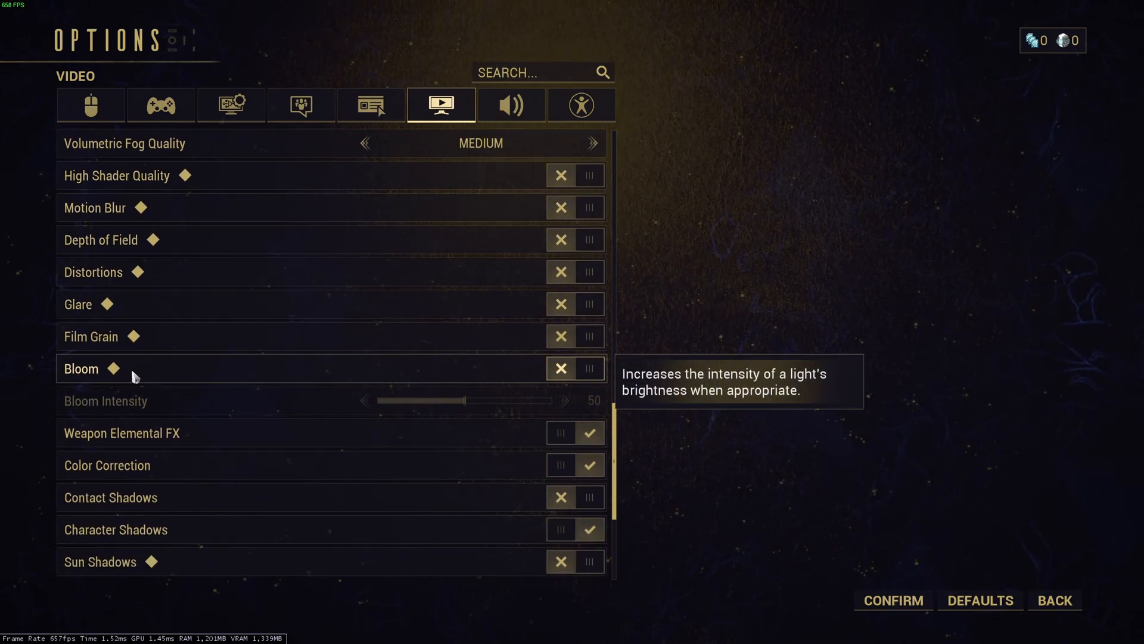
{"action": "mouse_move", "coordinate": [141, 377]}
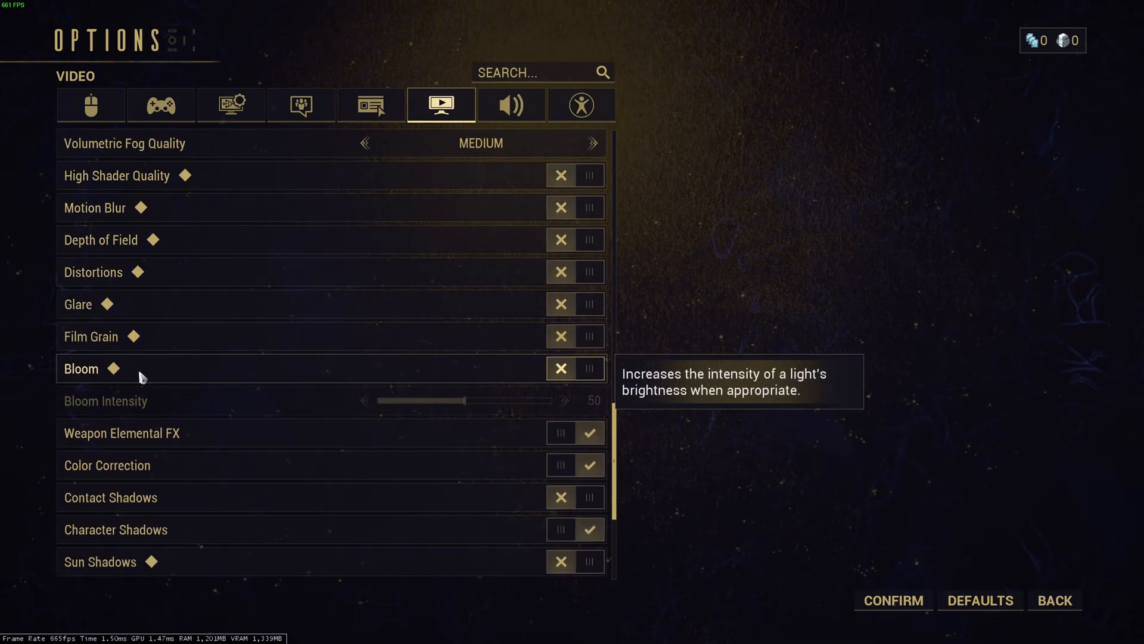
{"action": "mouse_move", "coordinate": [411, 216]}
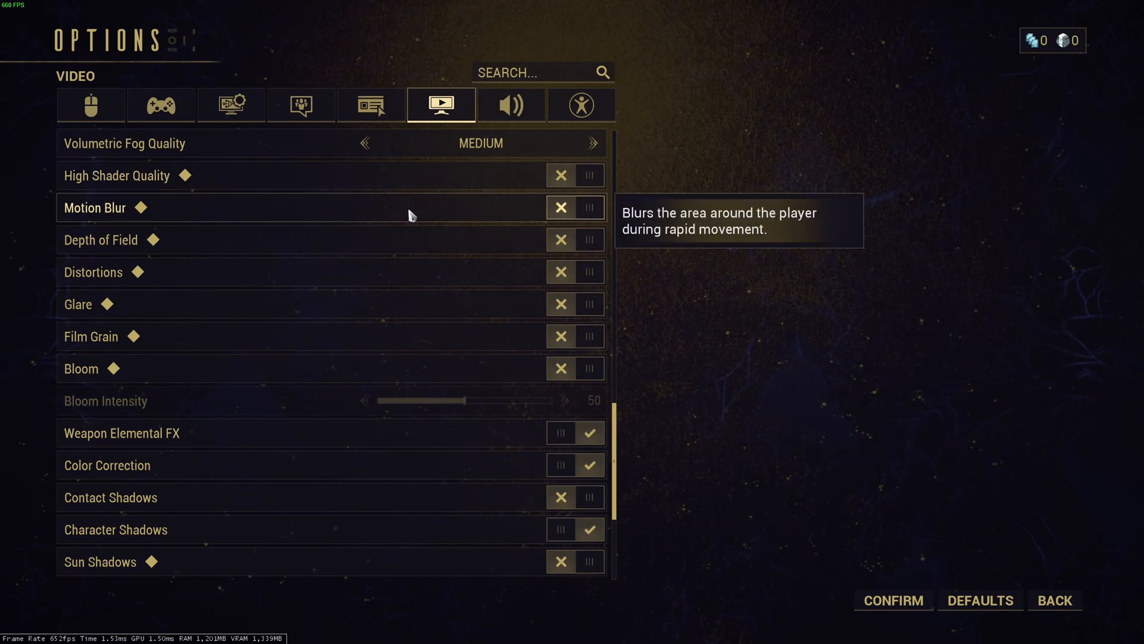
{"action": "mouse_move", "coordinate": [528, 189]}
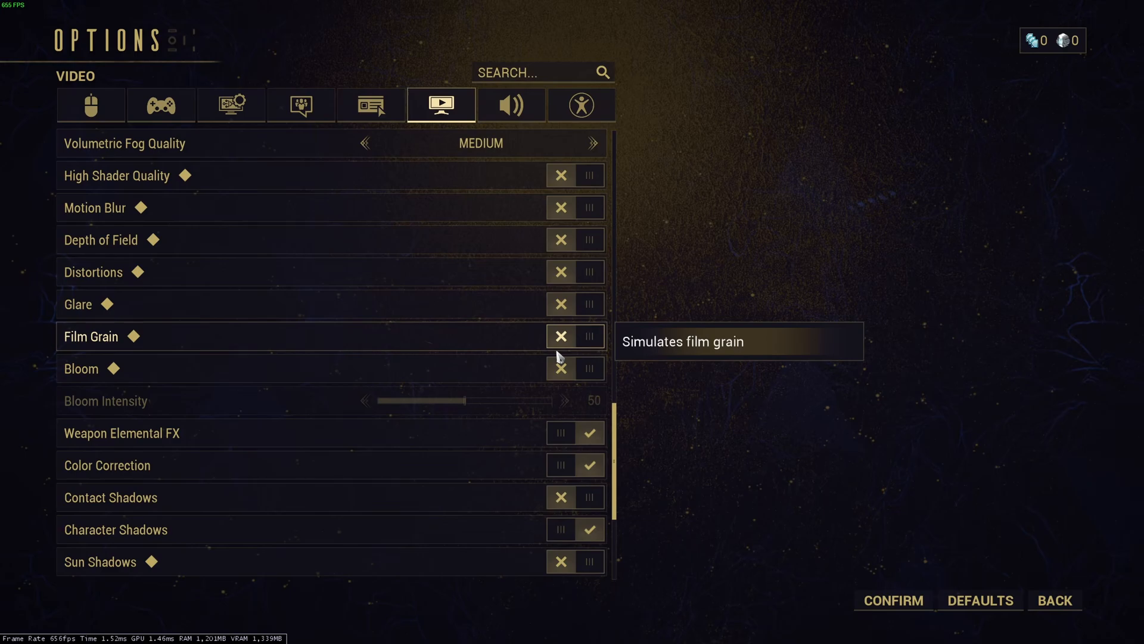
{"action": "mouse_move", "coordinate": [510, 275]}
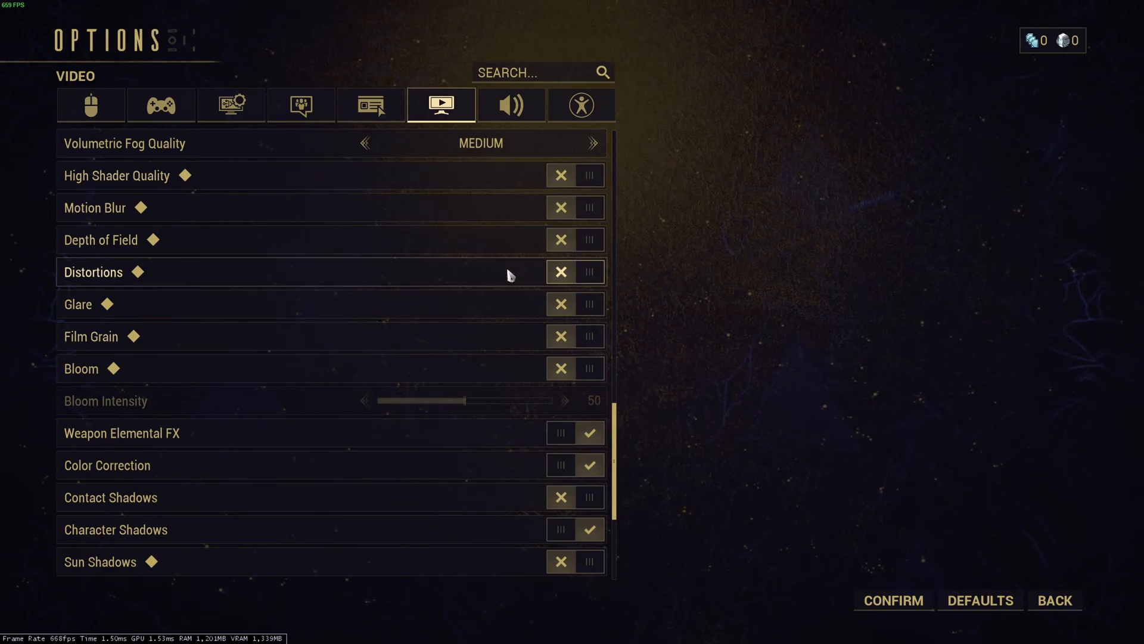
{"action": "scroll", "scroll_direction": "down", "scroll_amount": 3}
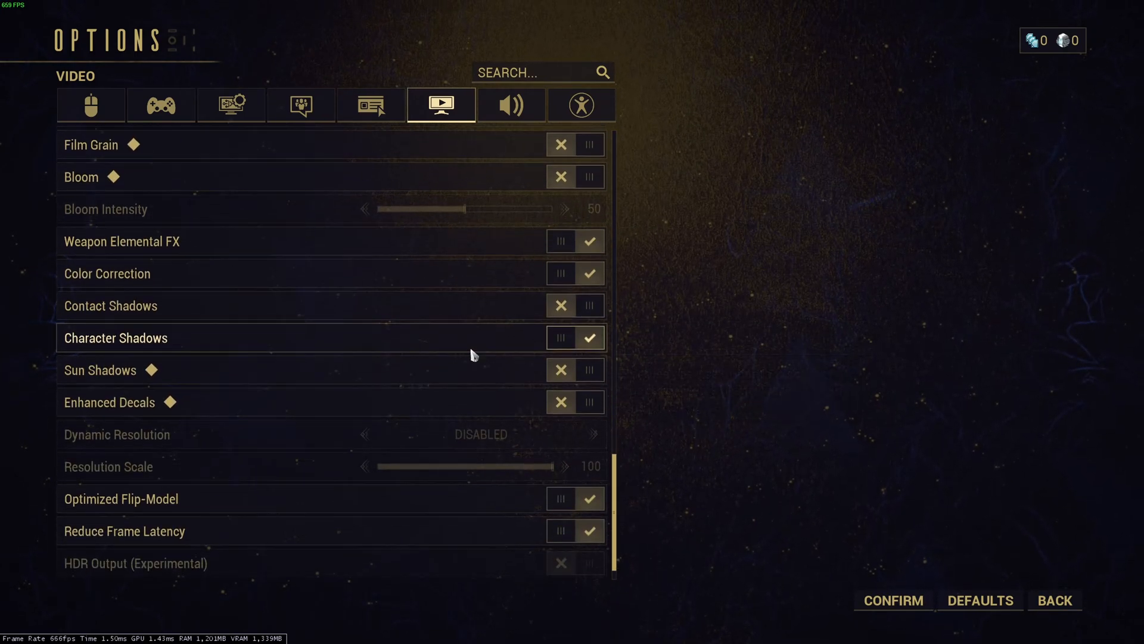
{"action": "mouse_move", "coordinate": [608, 248]}
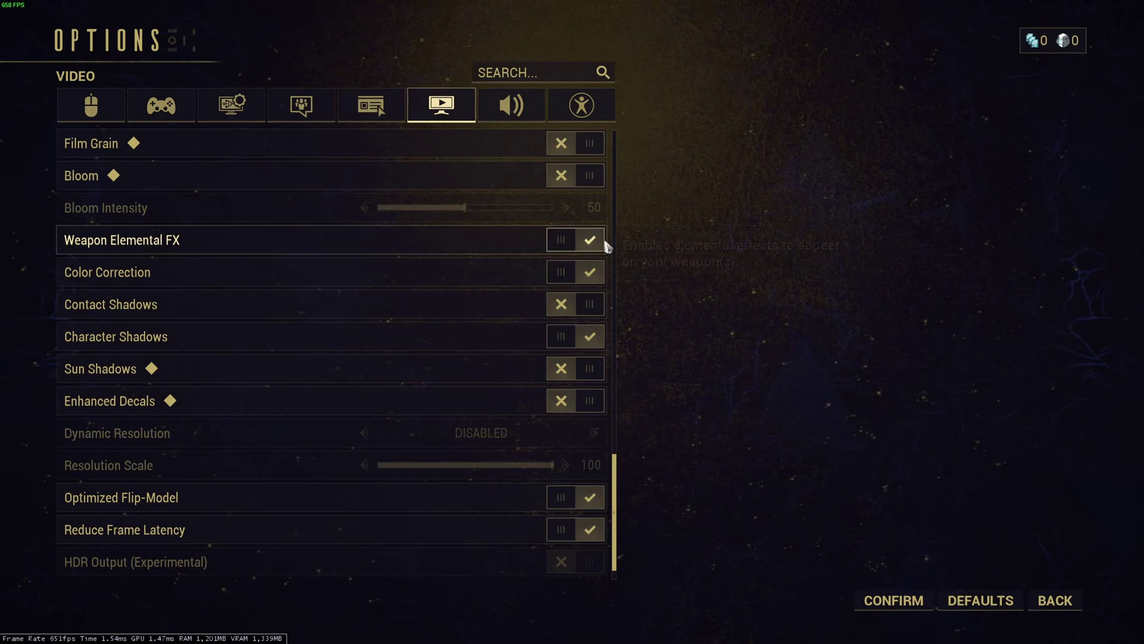
{"action": "mouse_move", "coordinate": [80, 283]}
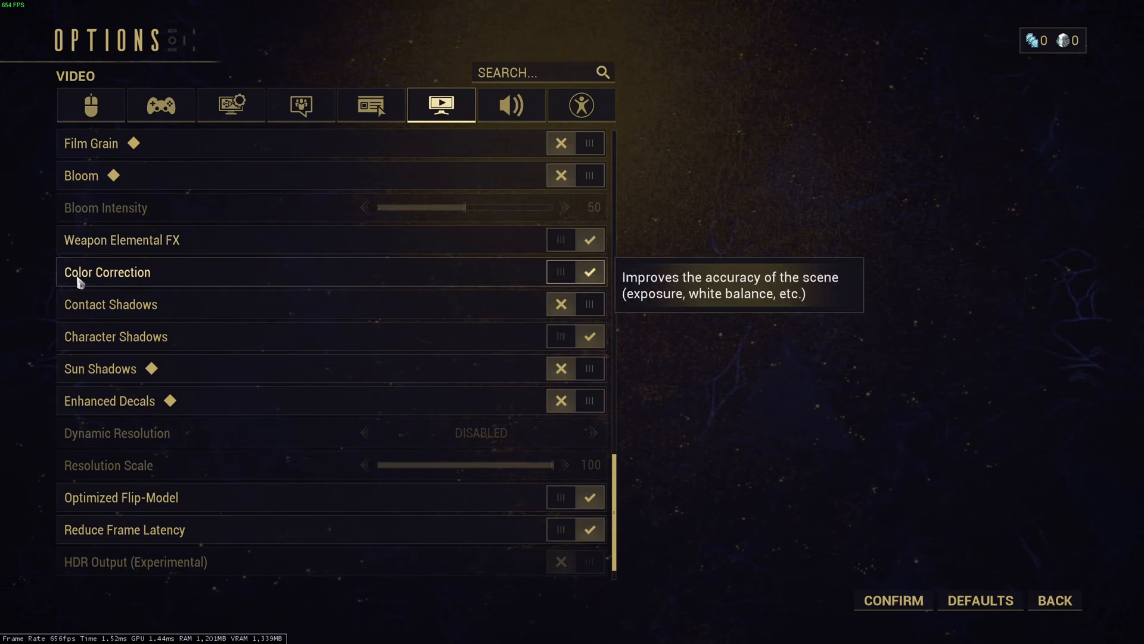
{"action": "mouse_move", "coordinate": [129, 337]}
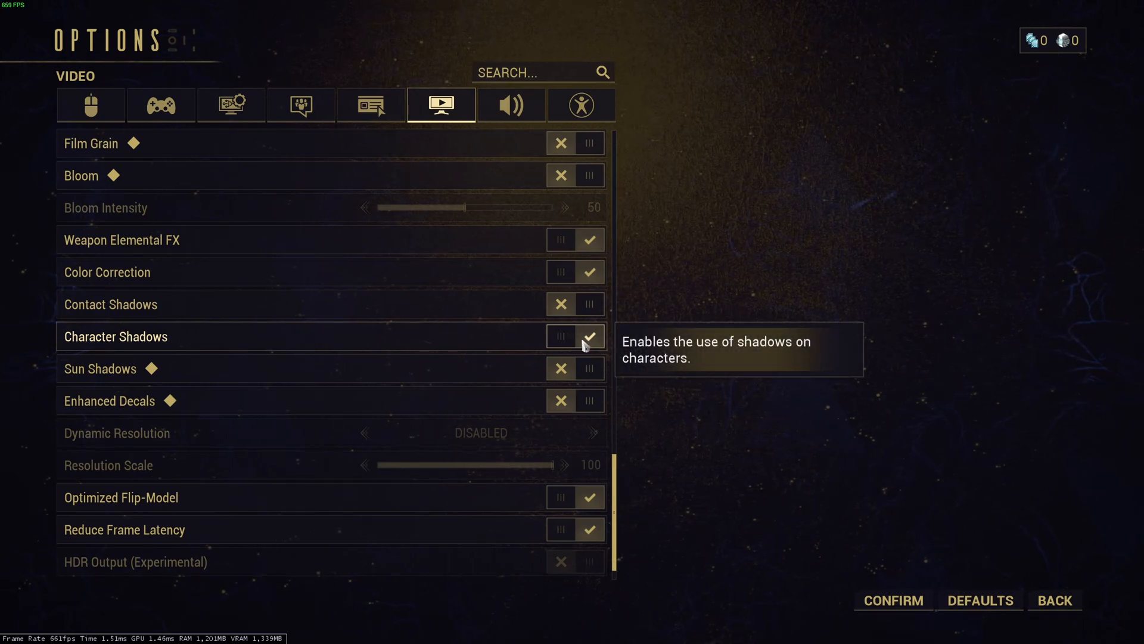
{"action": "mouse_move", "coordinate": [93, 315]}
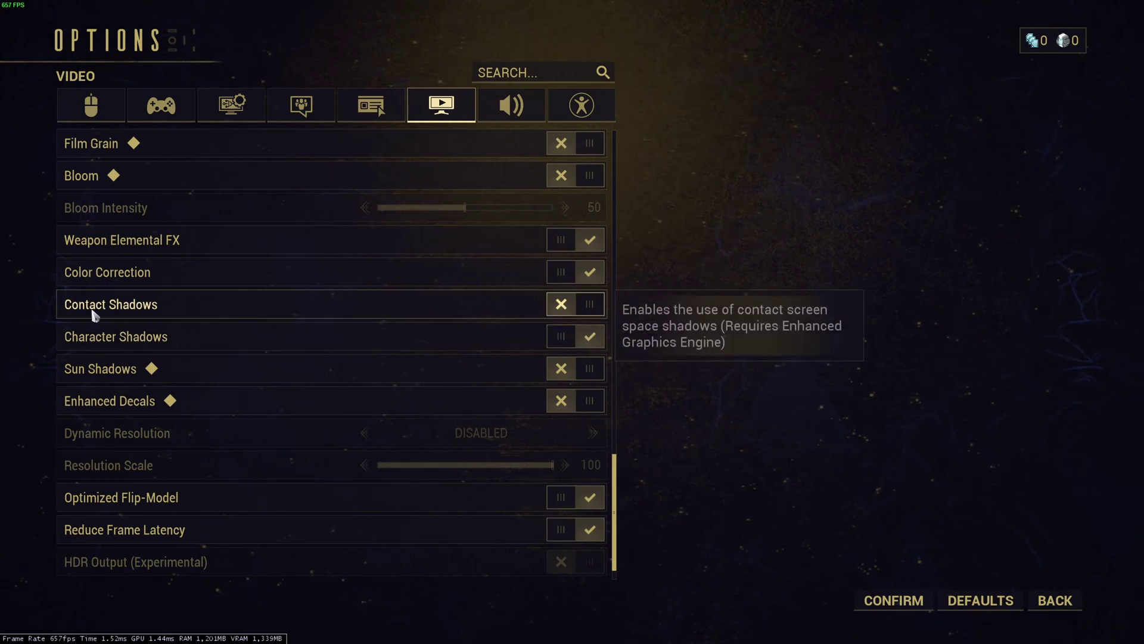
{"action": "scroll", "scroll_direction": "down", "scroll_amount": 3}
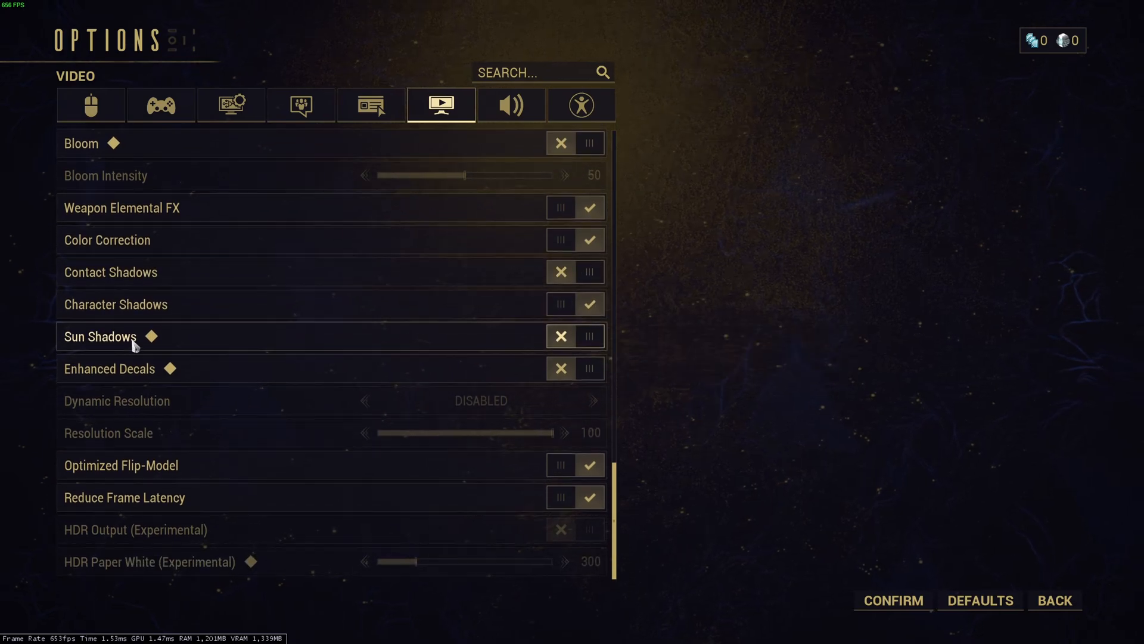